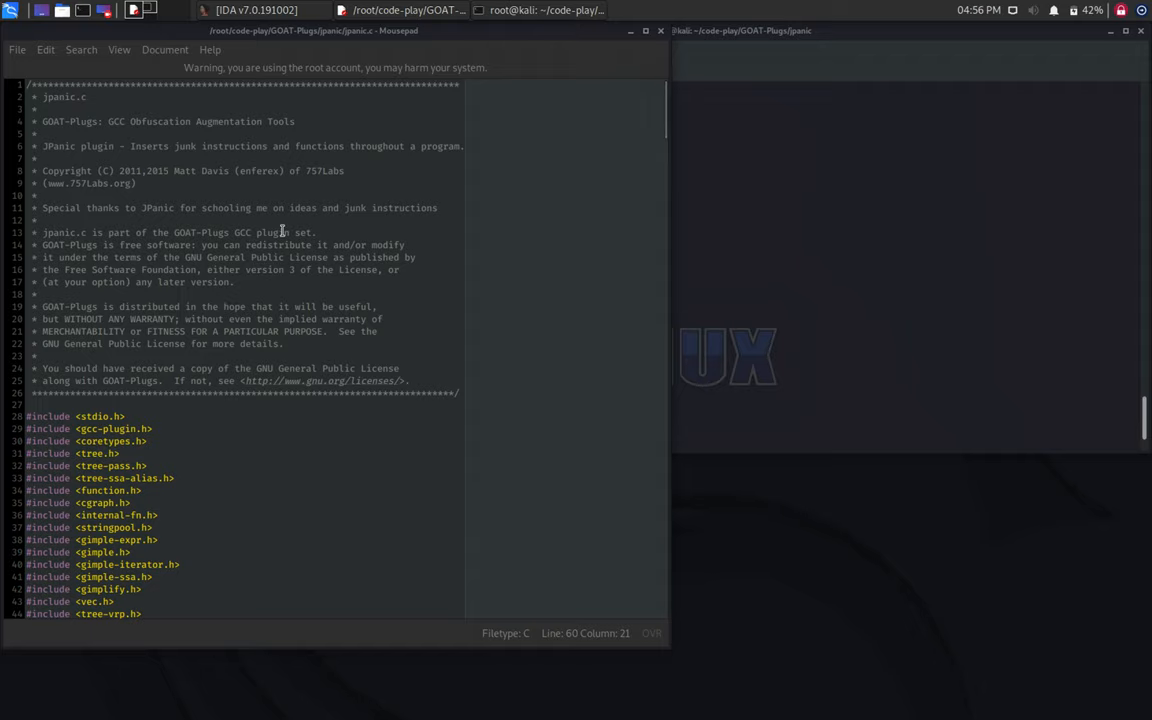
{"action": "mouse_move", "coordinate": [248, 256]}
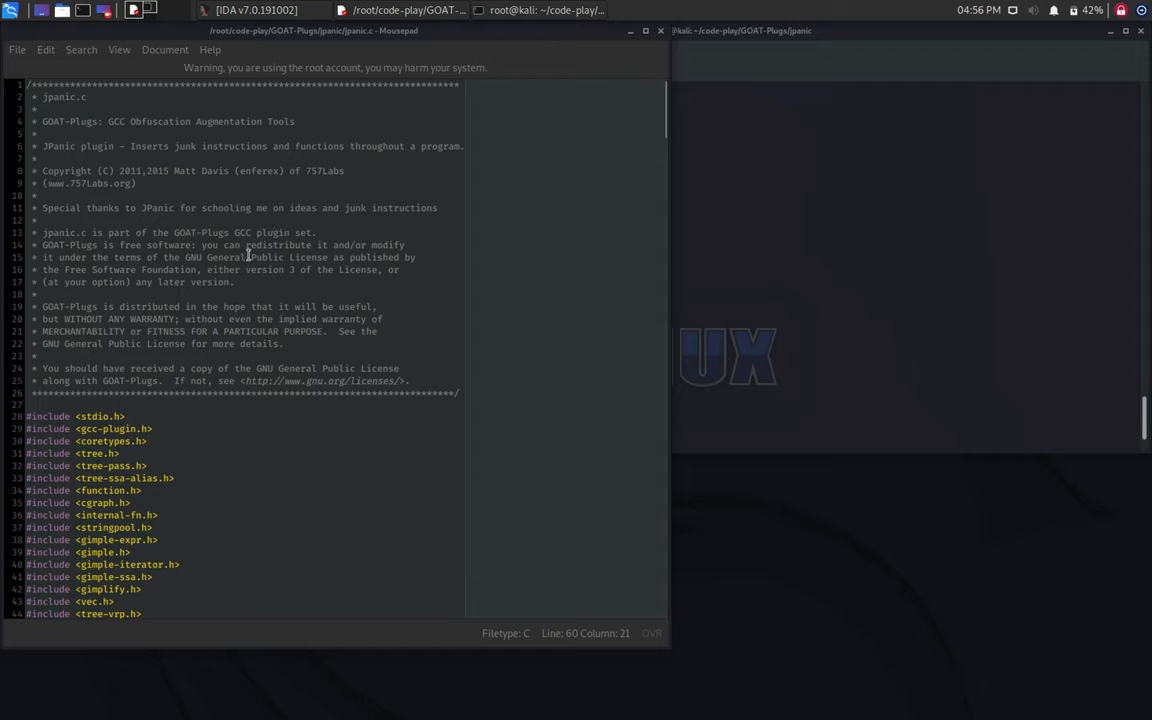
{"action": "mouse_move", "coordinate": [432, 225]}
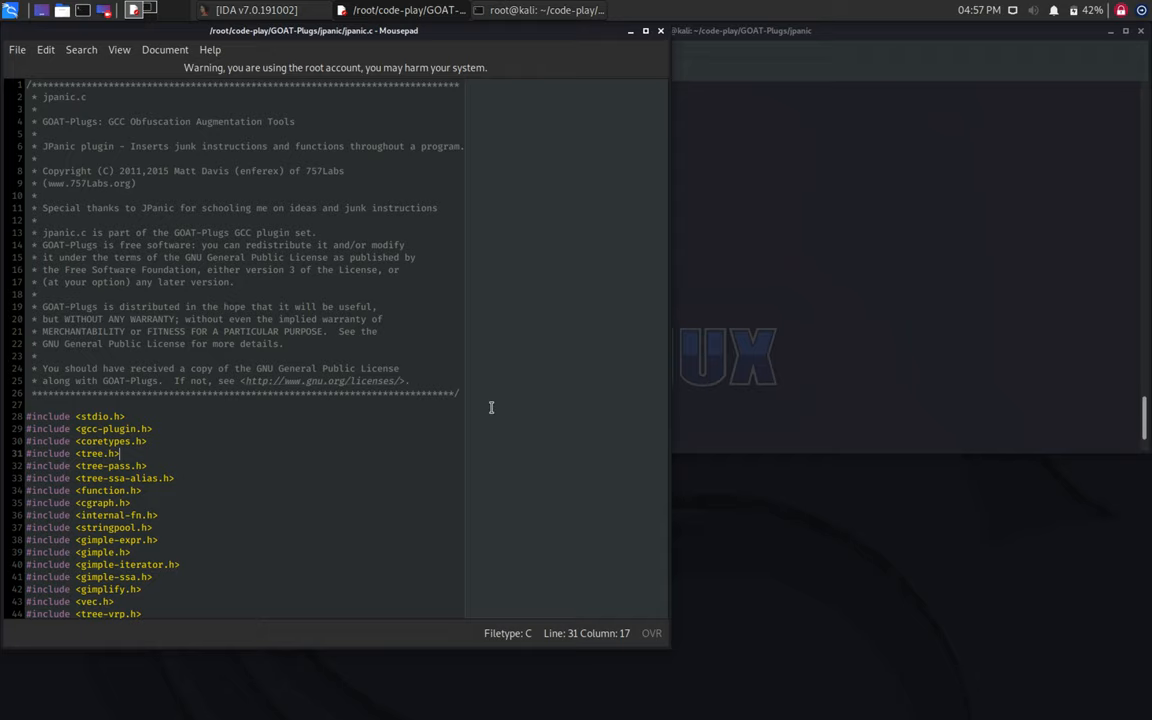
{"action": "mouse_move", "coordinate": [531, 428]}
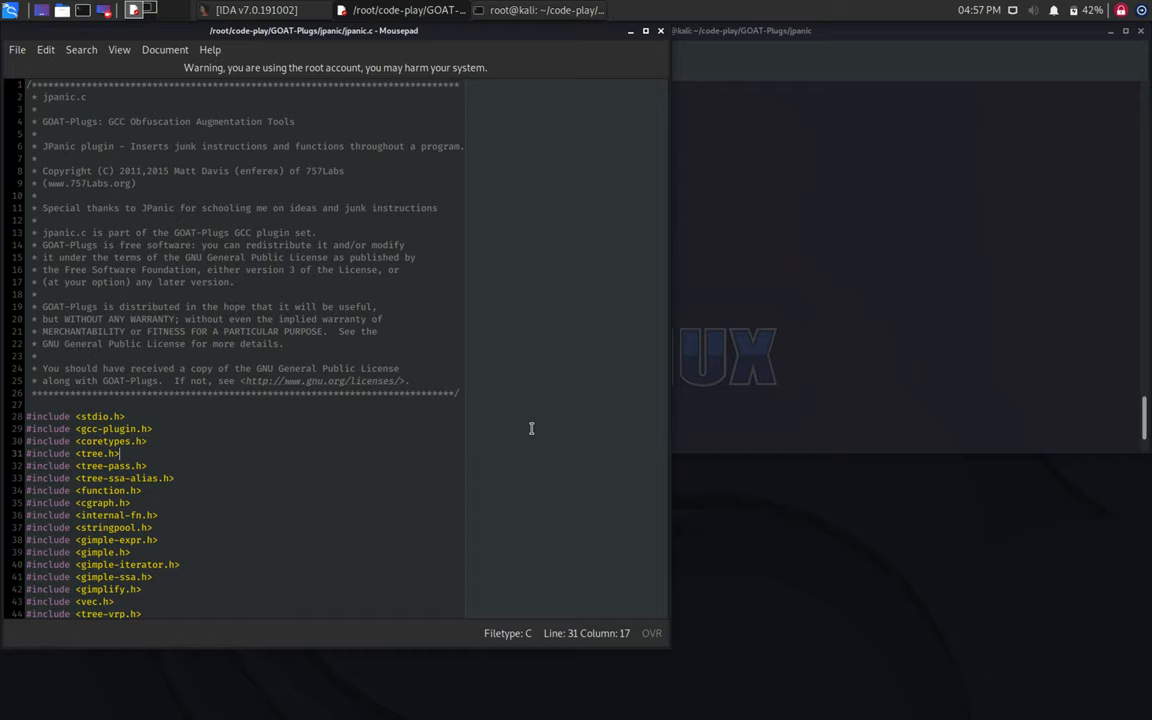
{"action": "mouse_move", "coordinate": [678, 413]}
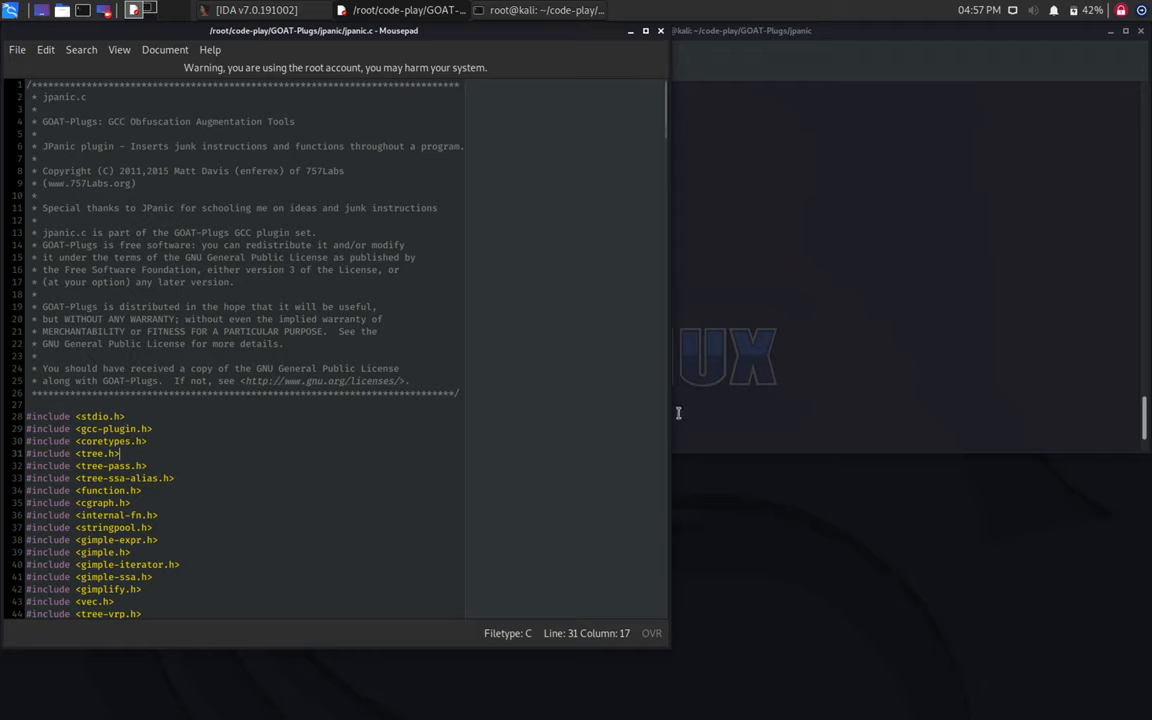
Step: Run gcc -v and g++ -v in QTerminal, confirming both report version 9.3.0
{"action": "left_click", "coordinate": [546, 10]}
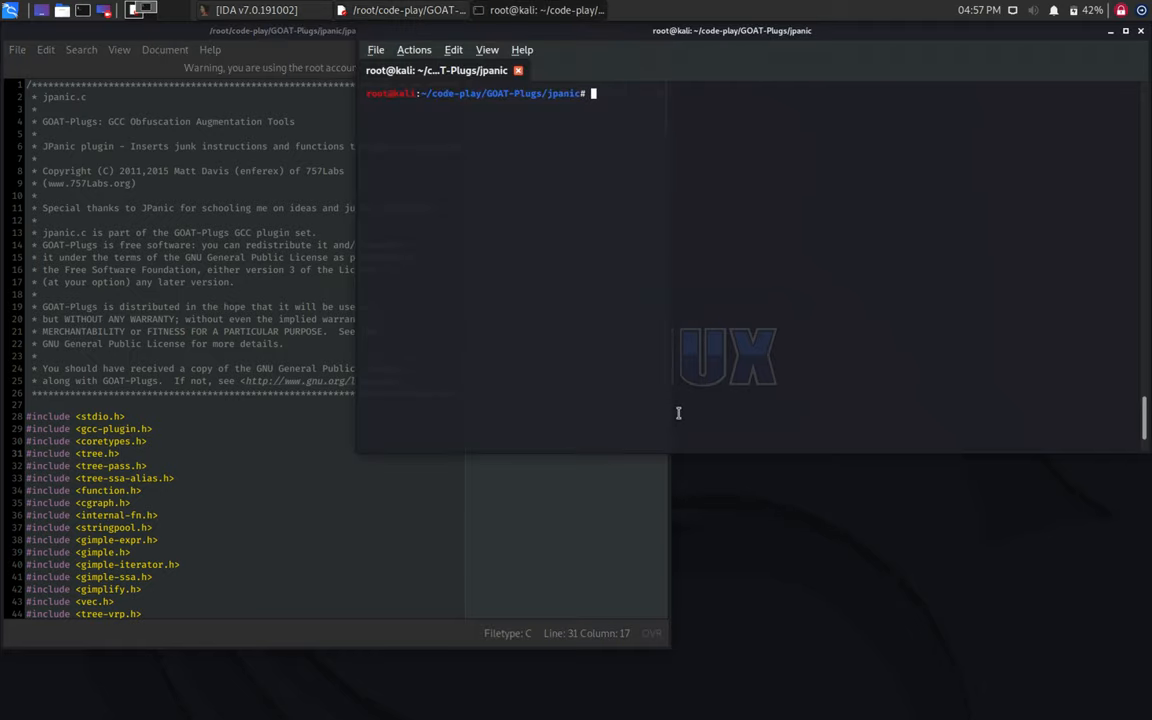
{"action": "type", "text": "gcc -v"}
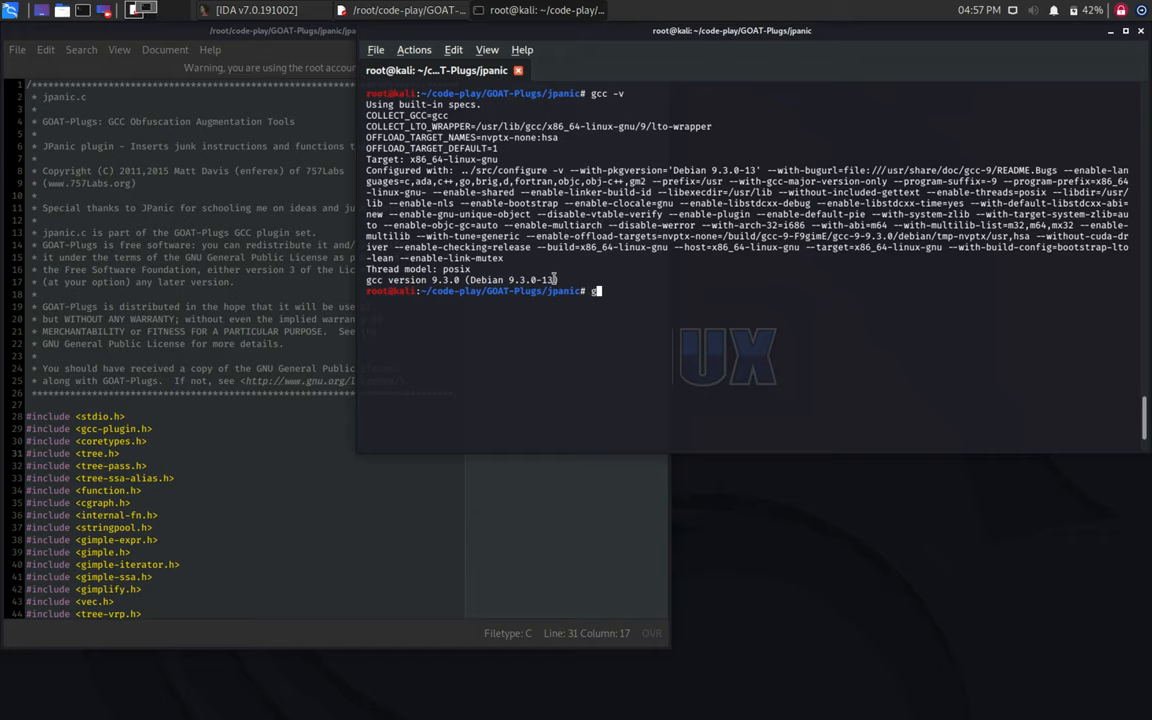
{"action": "key", "text": "Return"}
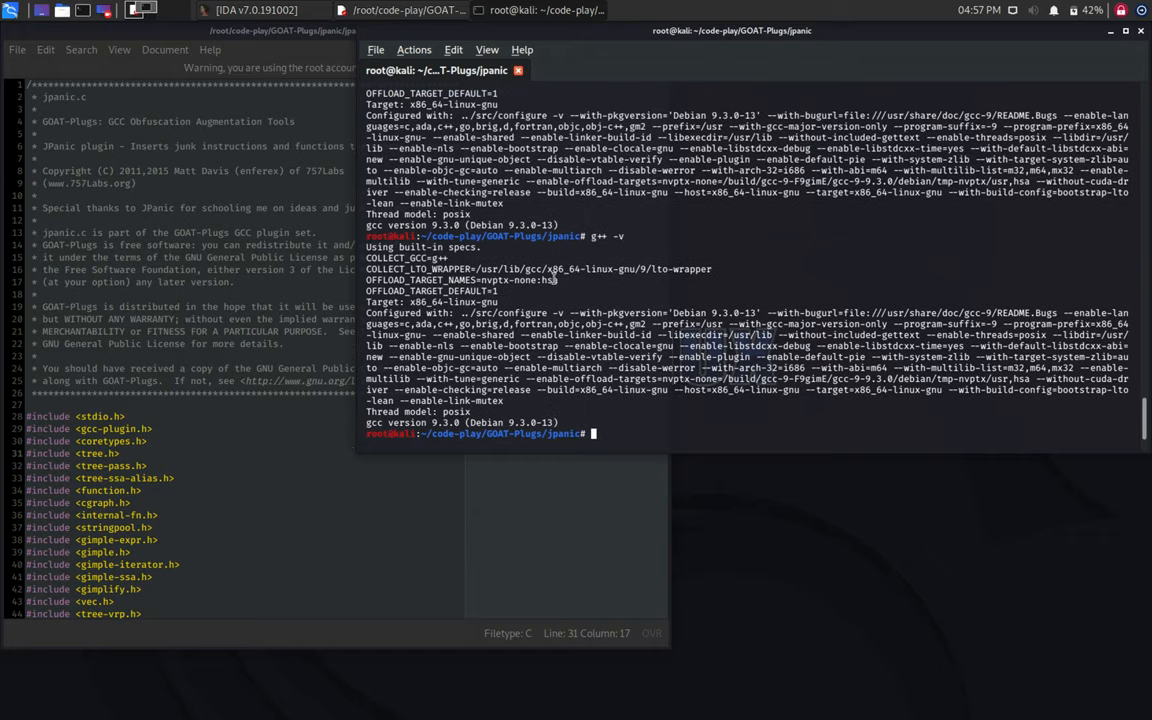
{"action": "mouse_move", "coordinate": [546, 410]}
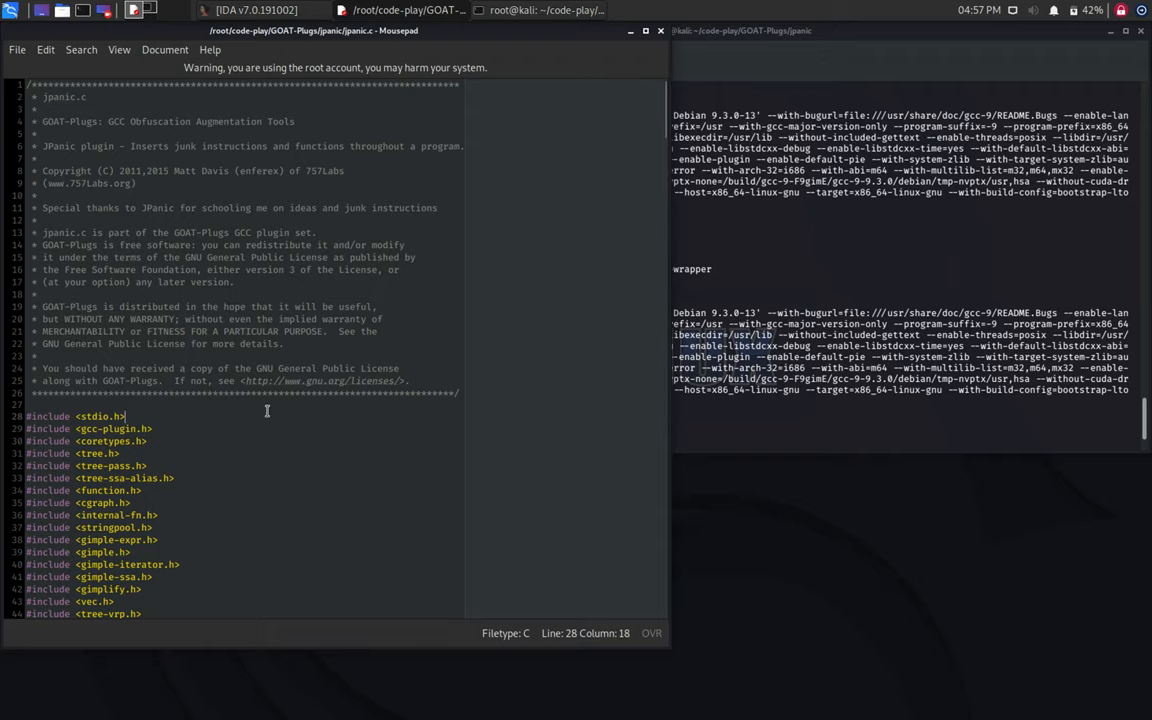
Step: Scroll jpanic.c past the includes and plugin_info to jpanic_ver's .basever = "9.3" line
{"action": "scroll", "scroll_direction": "down", "scroll_amount": 3}
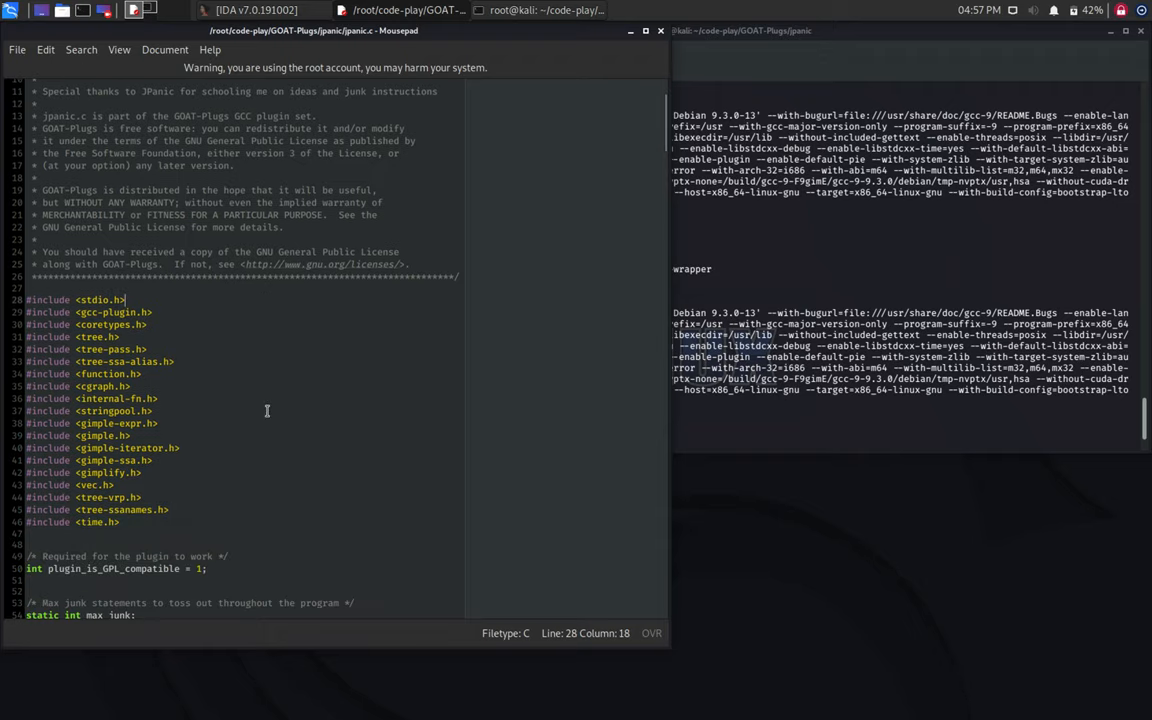
{"action": "scroll", "scroll_direction": "down", "scroll_amount": 3}
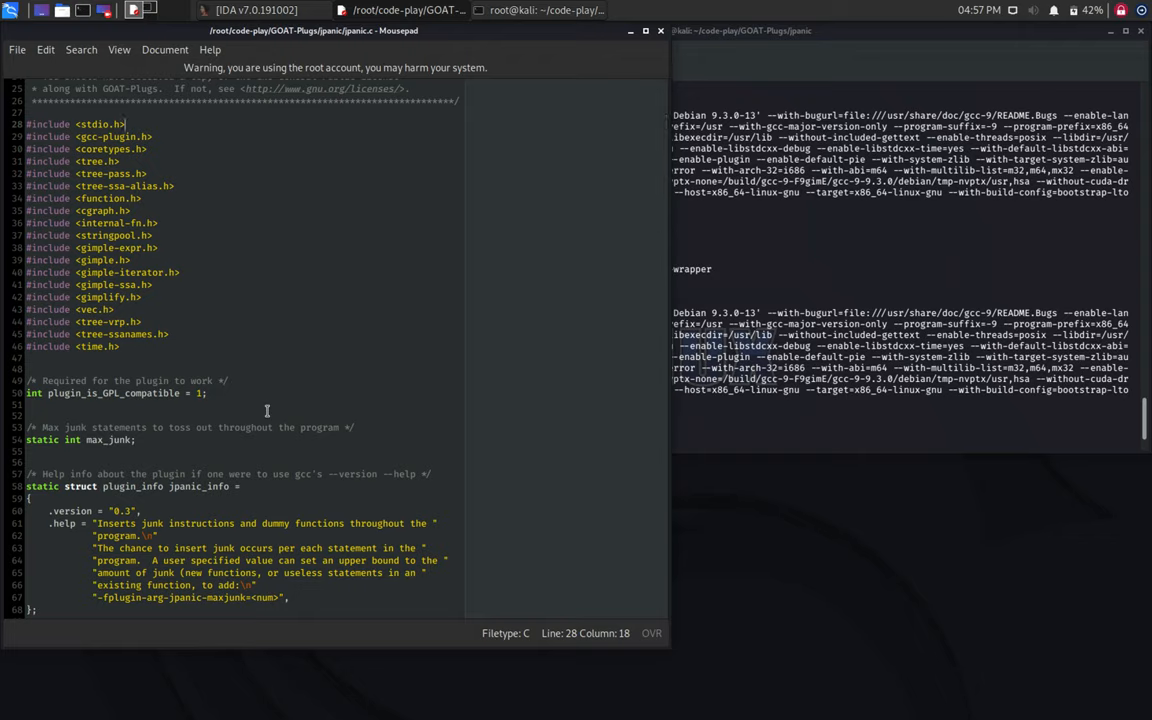
{"action": "mouse_move", "coordinate": [304, 404]}
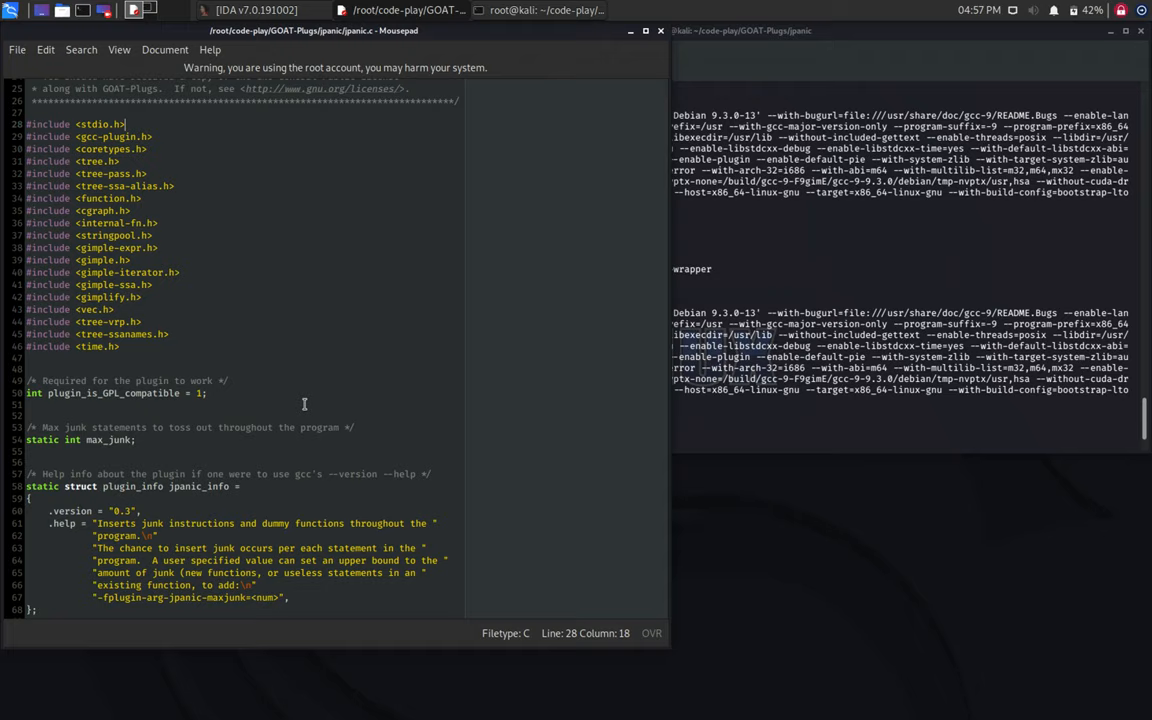
{"action": "mouse_move", "coordinate": [311, 404]}
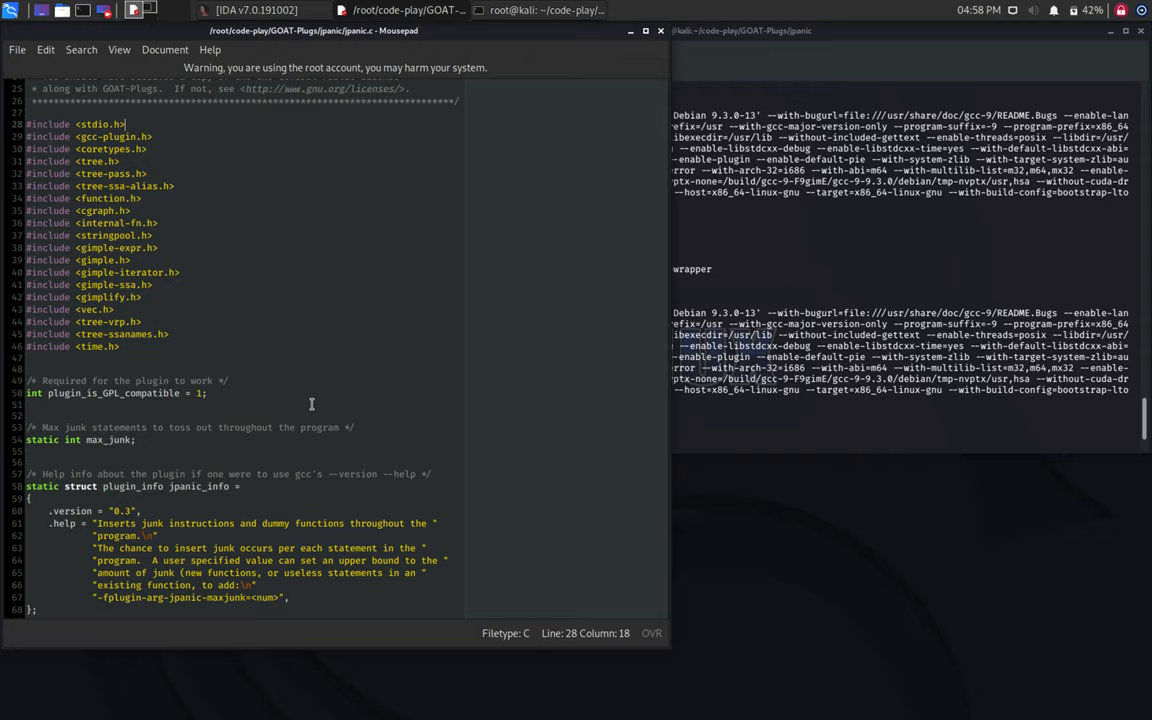
{"action": "mouse_move", "coordinate": [371, 411]}
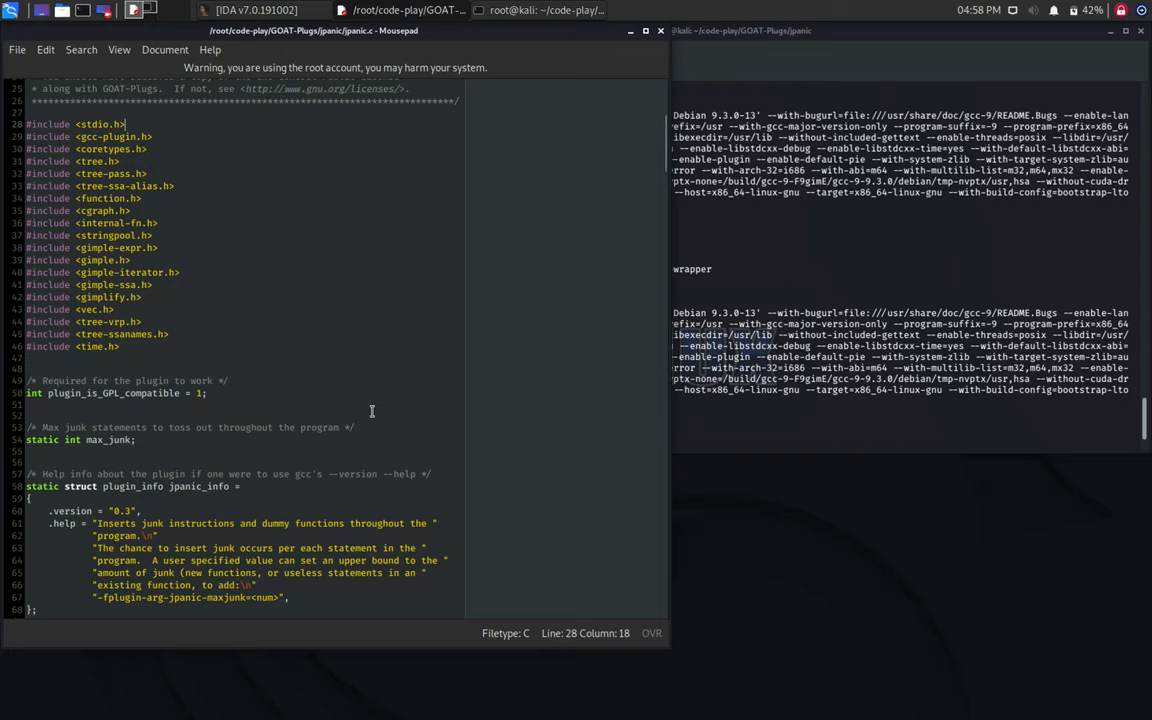
{"action": "scroll", "scroll_direction": "down", "scroll_amount": 3}
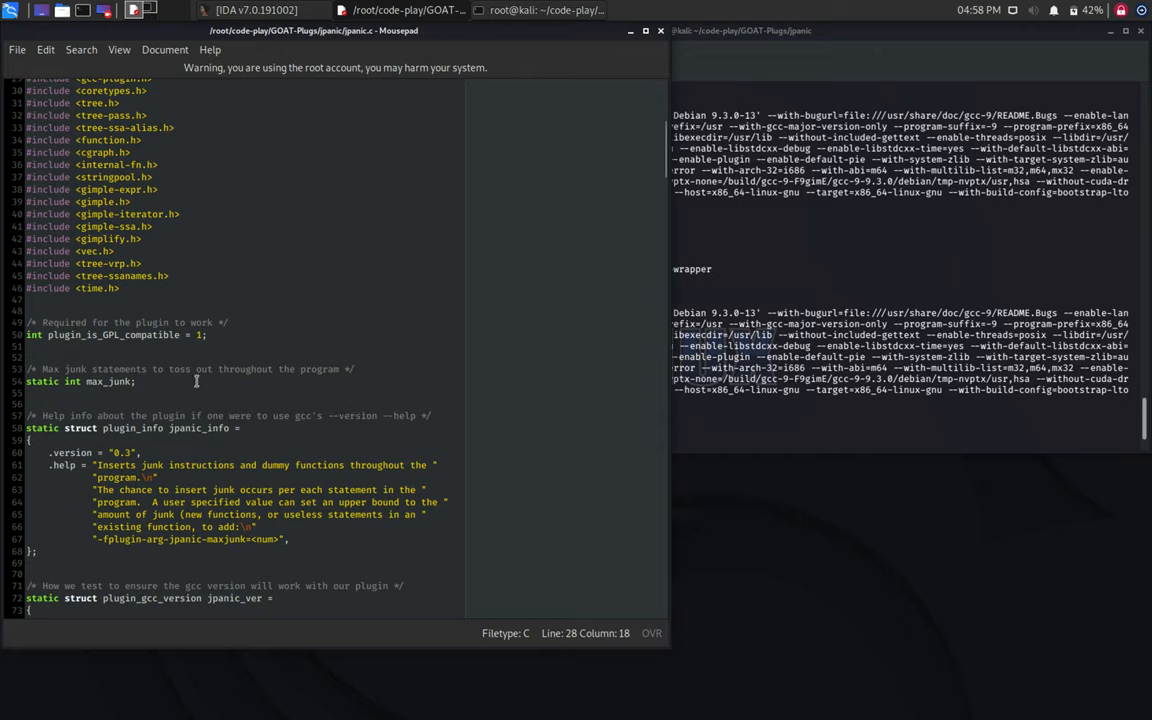
{"action": "mouse_move", "coordinate": [52, 155]}
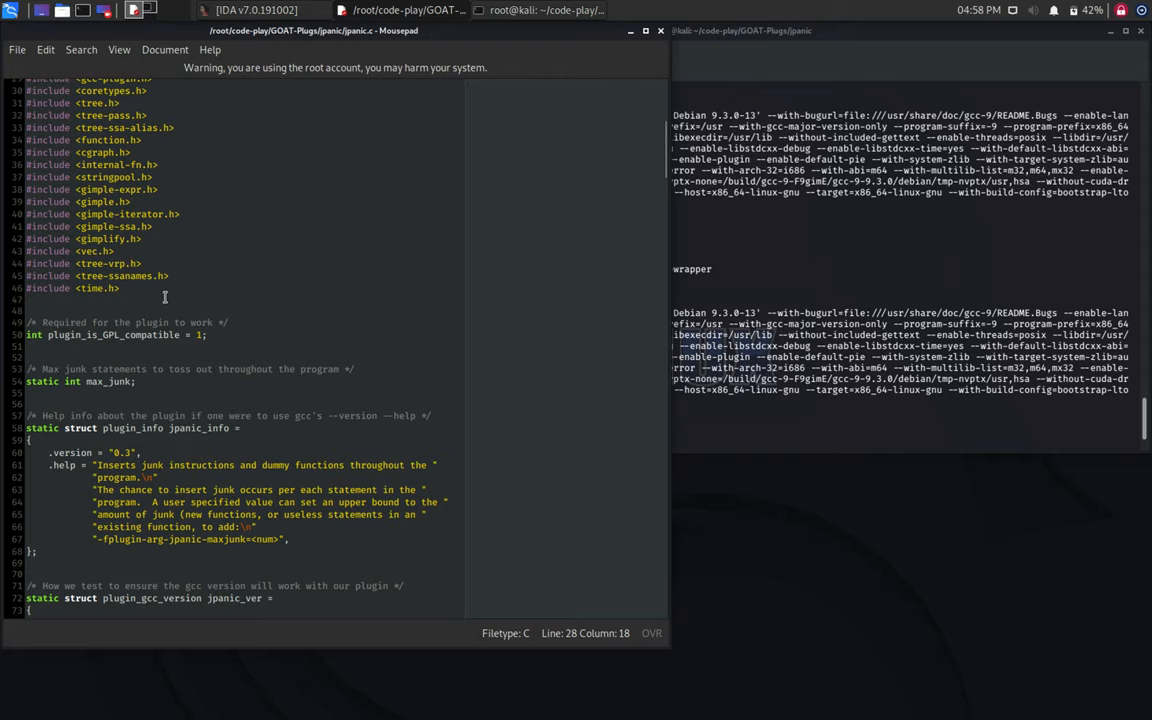
{"action": "scroll", "scroll_direction": "down", "scroll_amount": 3}
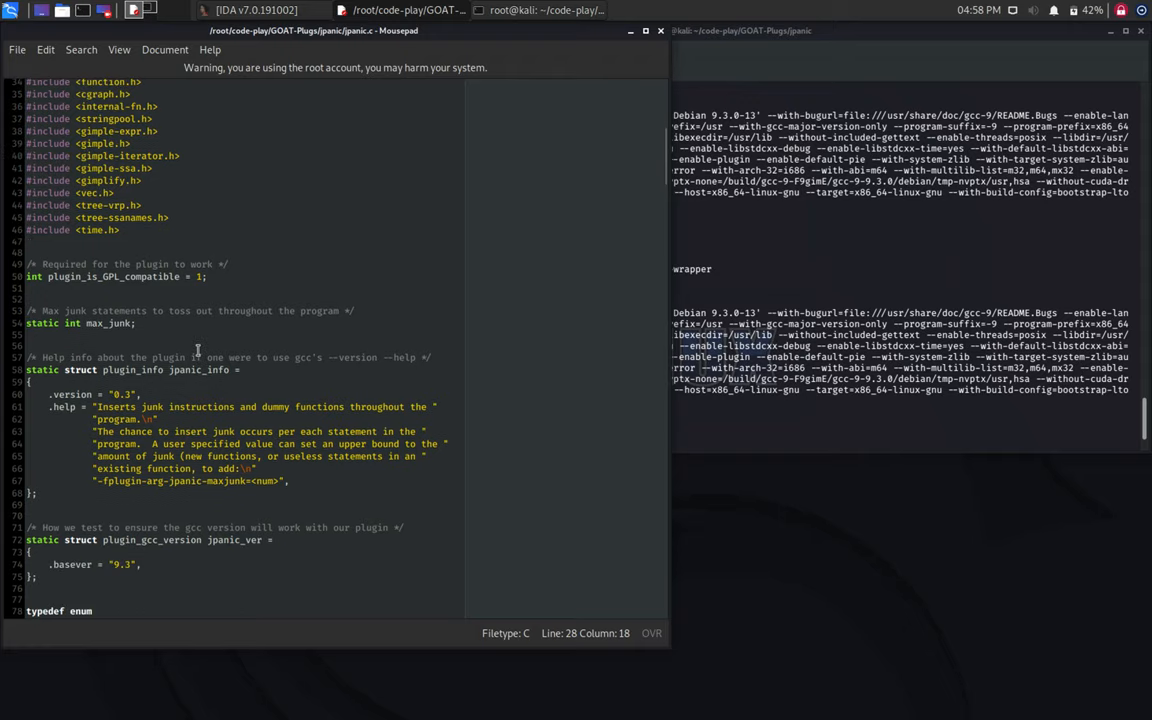
{"action": "scroll", "scroll_direction": "down", "scroll_amount": 3}
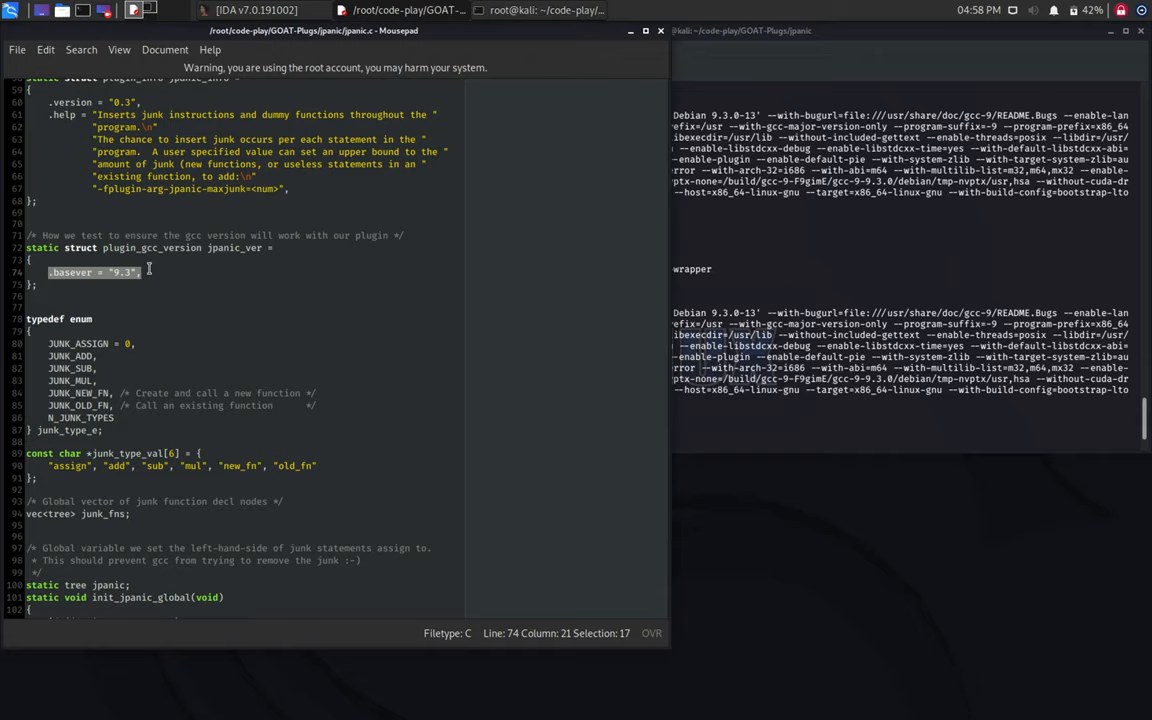
Step: Read the junk type enum, select the junk_type_val array, and scroll to build_junk_assign
{"action": "scroll", "scroll_direction": "down", "scroll_amount": 3}
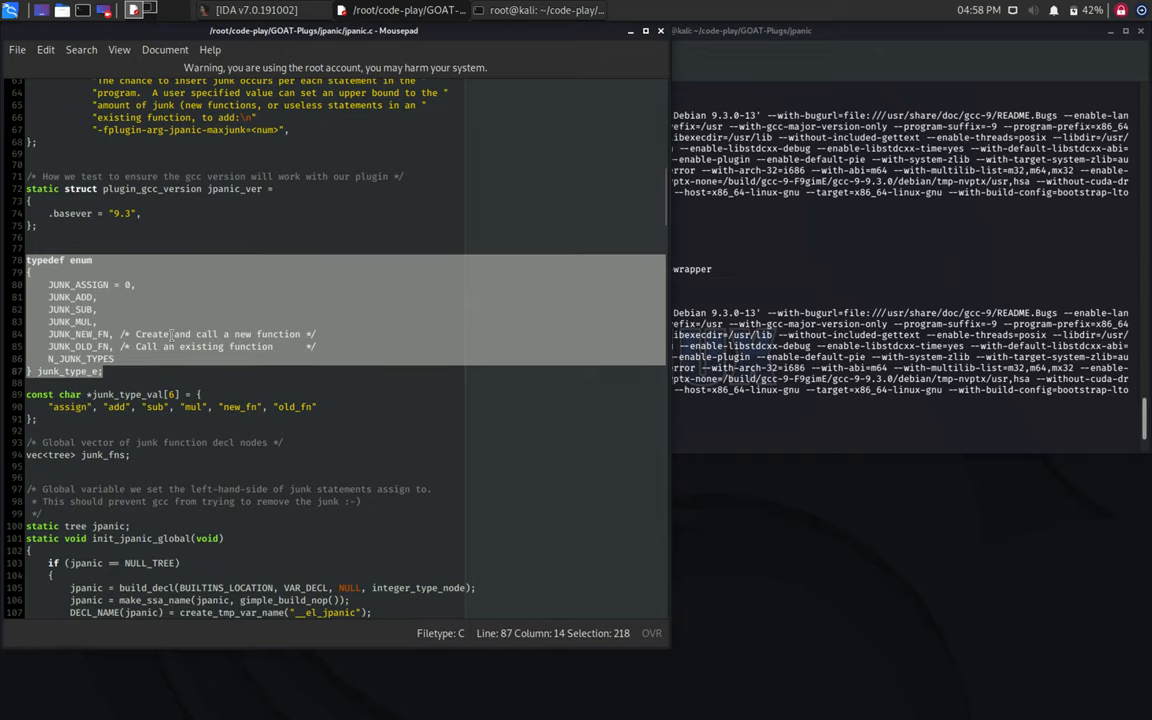
{"action": "scroll", "scroll_direction": "down", "scroll_amount": 3}
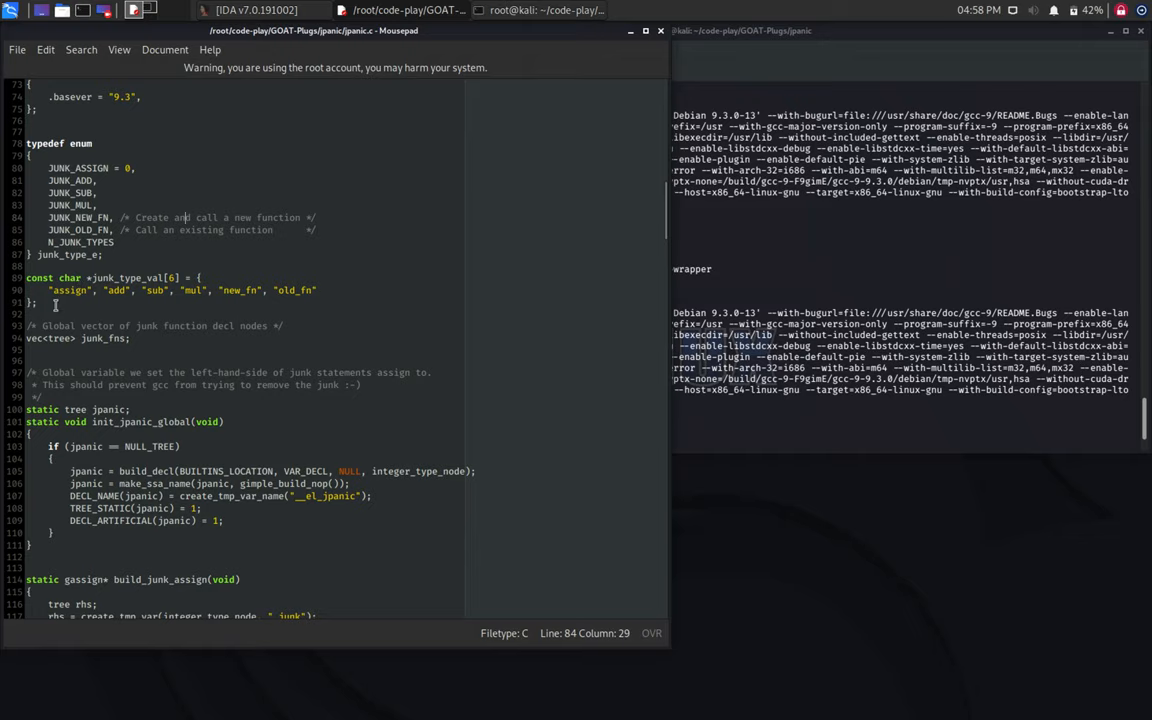
{"action": "left_click_drag", "start_coordinate": [30, 277], "coordinate": [35, 302]}
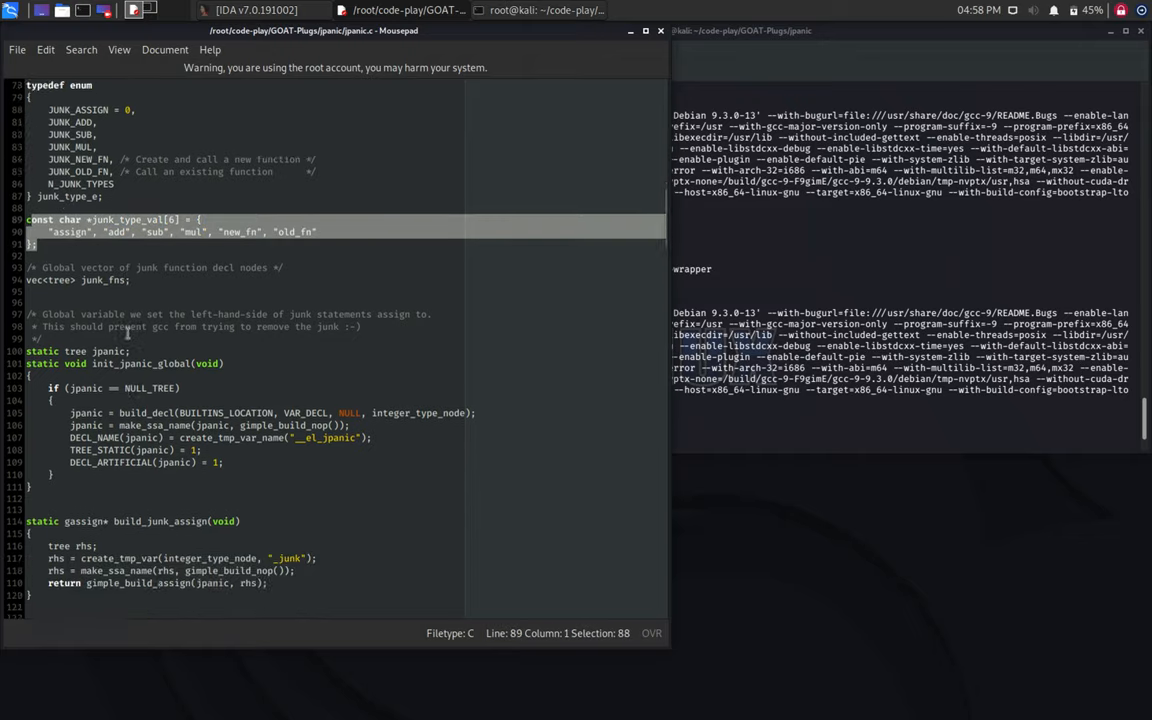
{"action": "scroll", "scroll_direction": "down", "scroll_amount": 3}
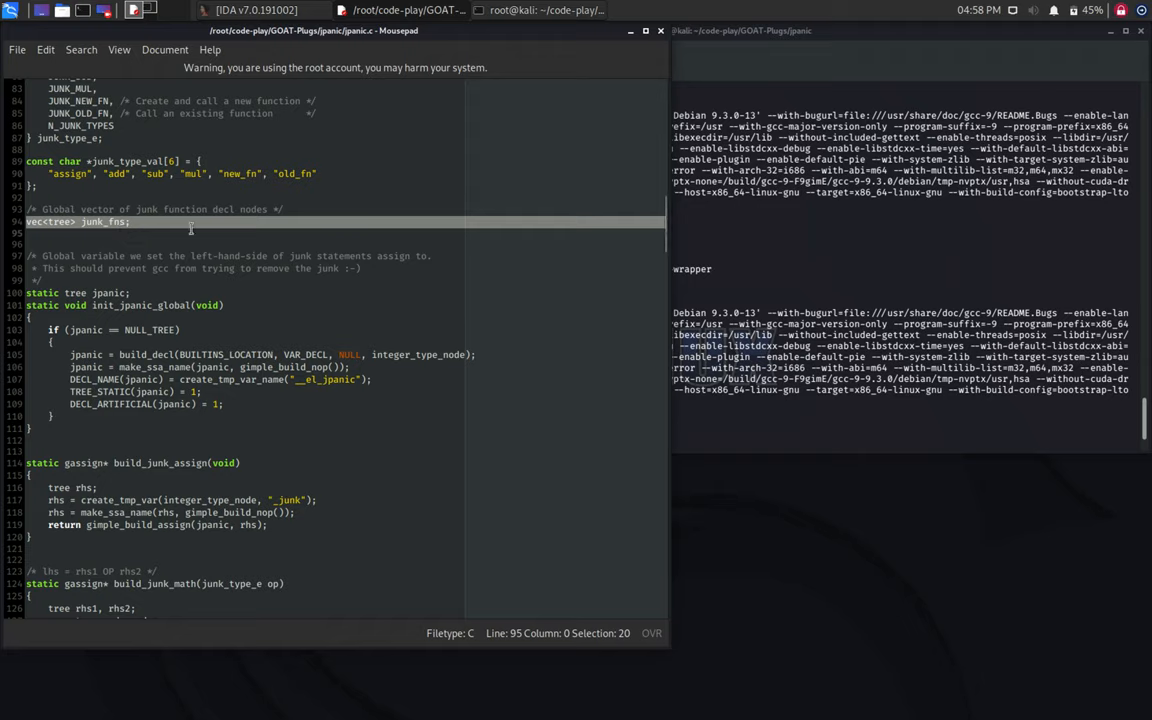
{"action": "scroll", "scroll_direction": "down", "scroll_amount": 3}
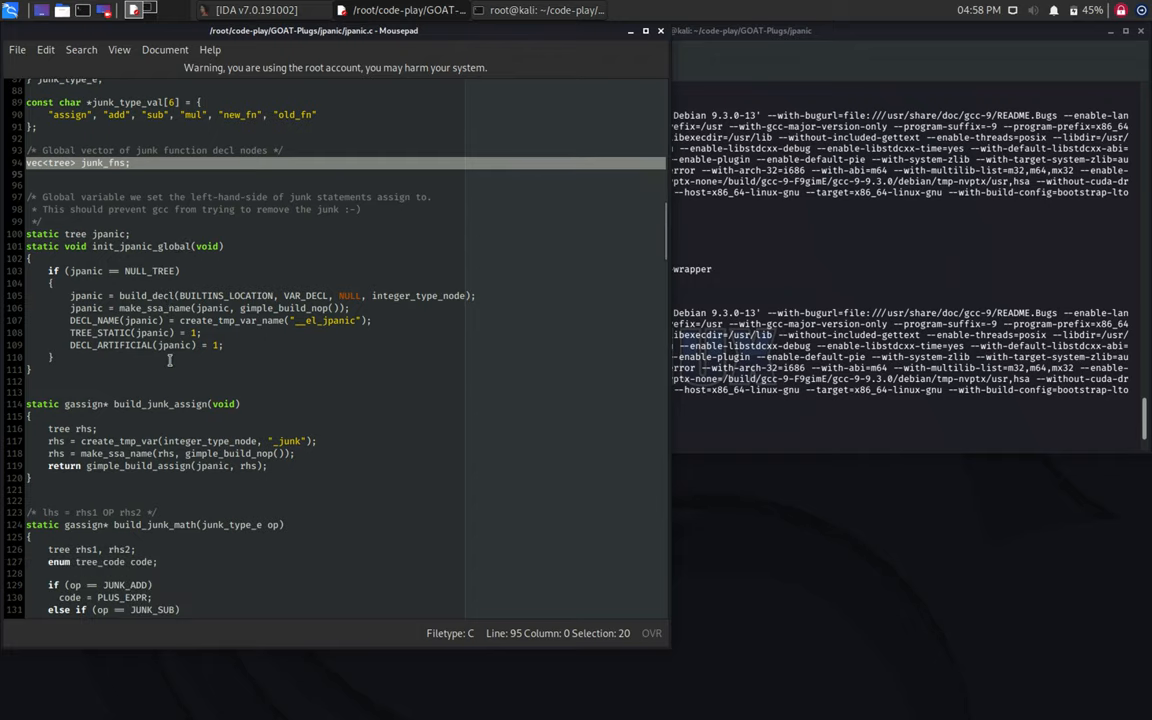
{"action": "scroll", "scroll_direction": "down", "scroll_amount": 3}
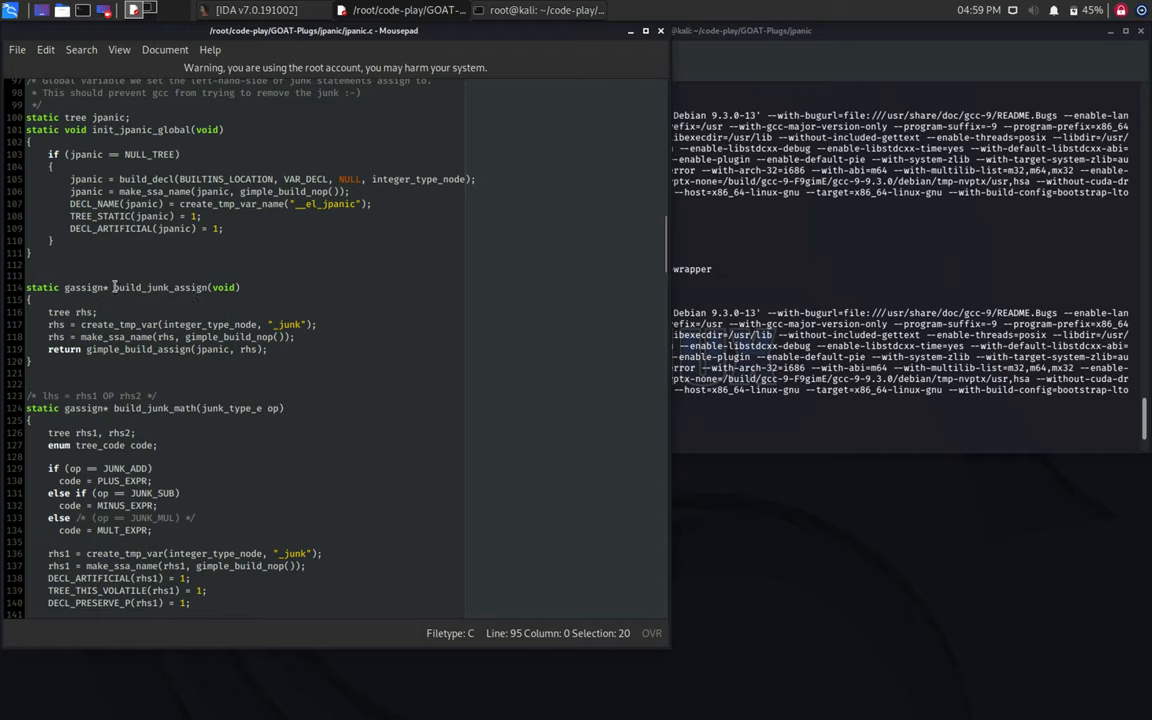
Step: Select build_junk_assign and scroll through create_junk_fn down to find_junk_fn and is_junk_fn
{"action": "double_click", "coordinate": [160, 287]}
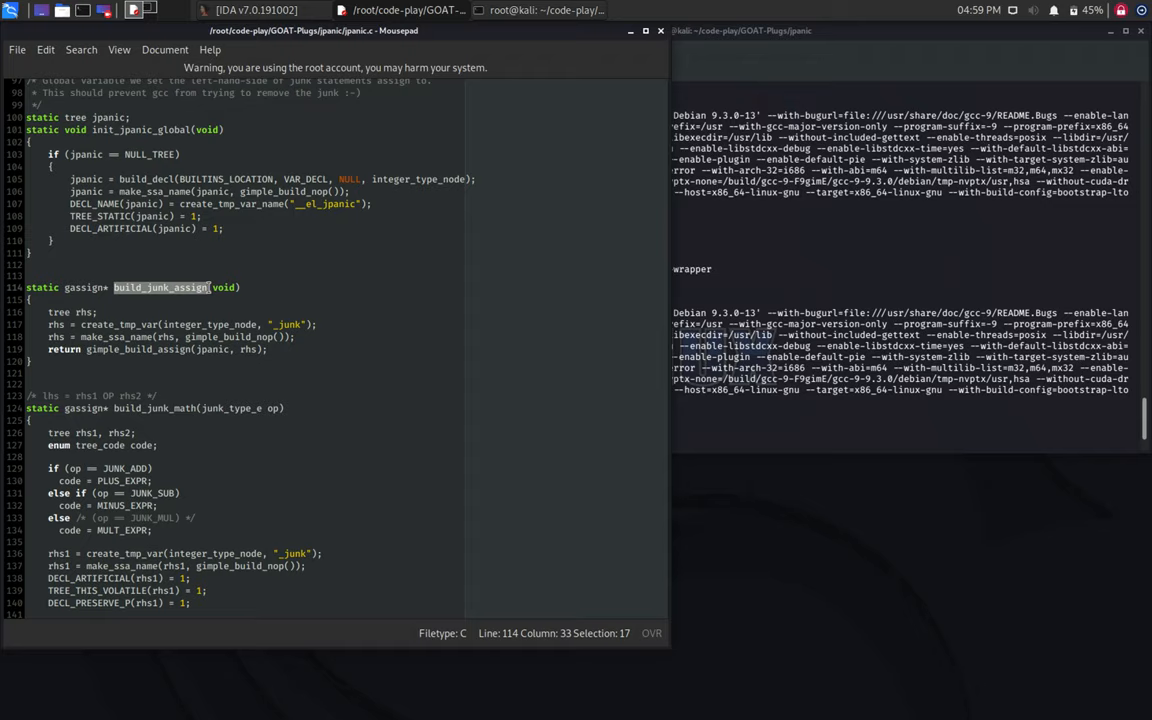
{"action": "scroll", "scroll_direction": "down", "scroll_amount": 3}
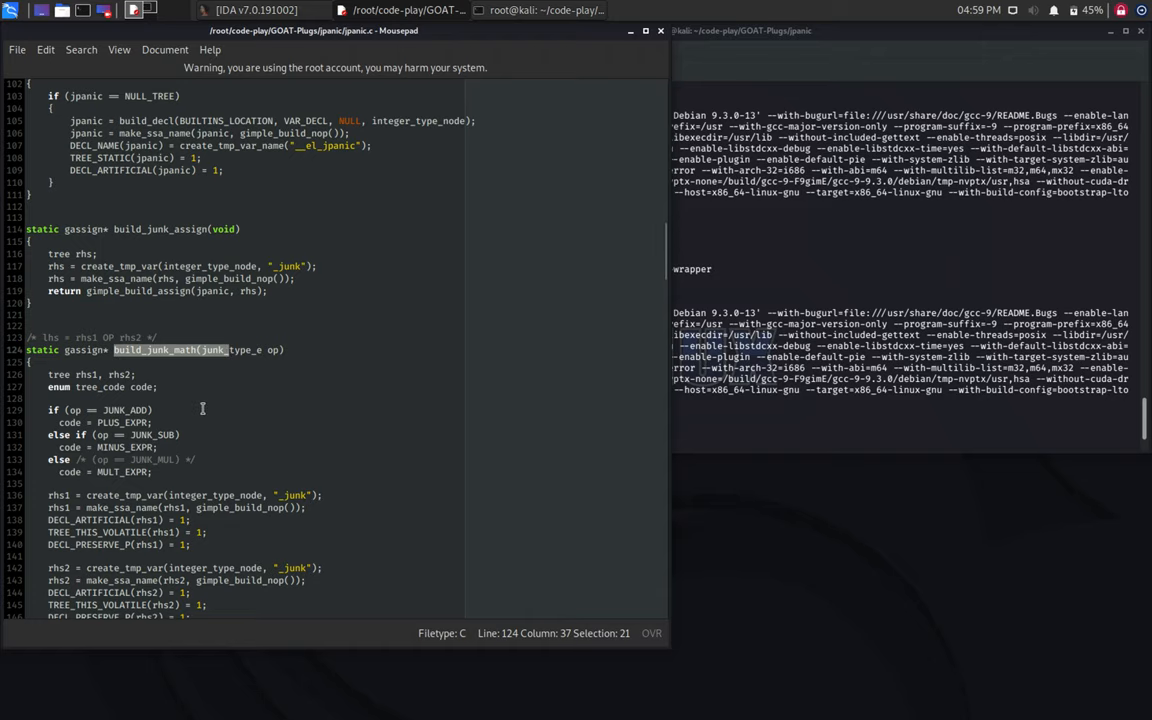
{"action": "scroll", "scroll_direction": "down", "scroll_amount": 3}
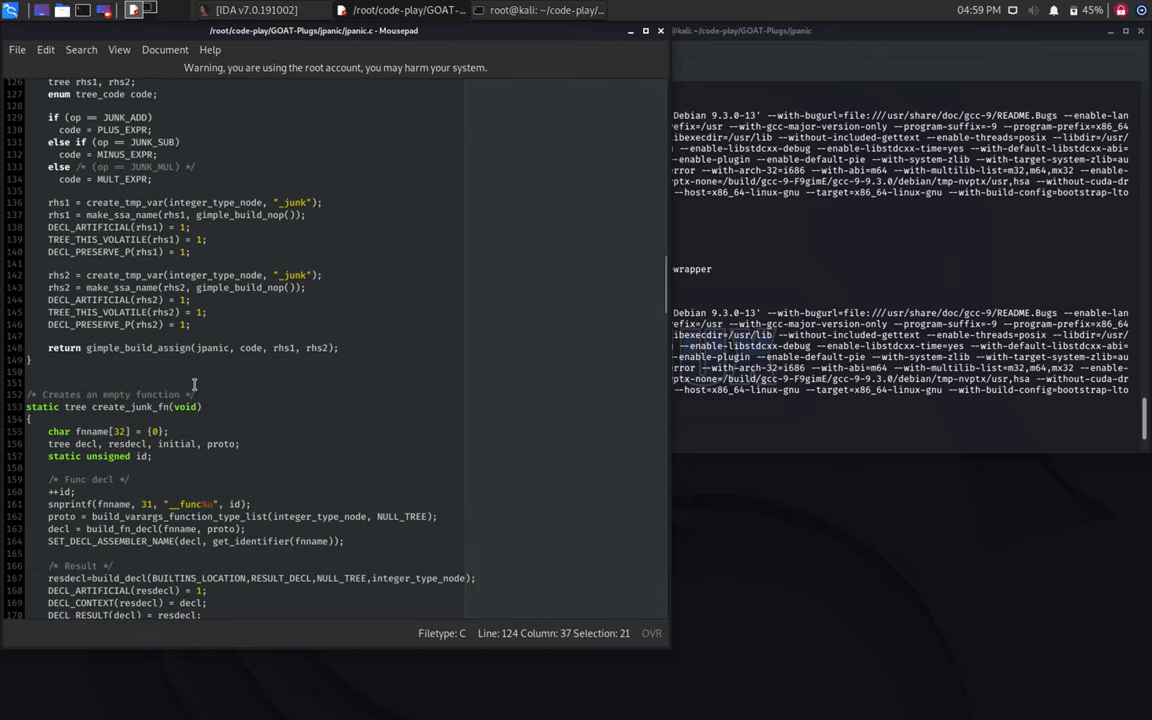
{"action": "scroll", "scroll_direction": "down", "scroll_amount": 3}
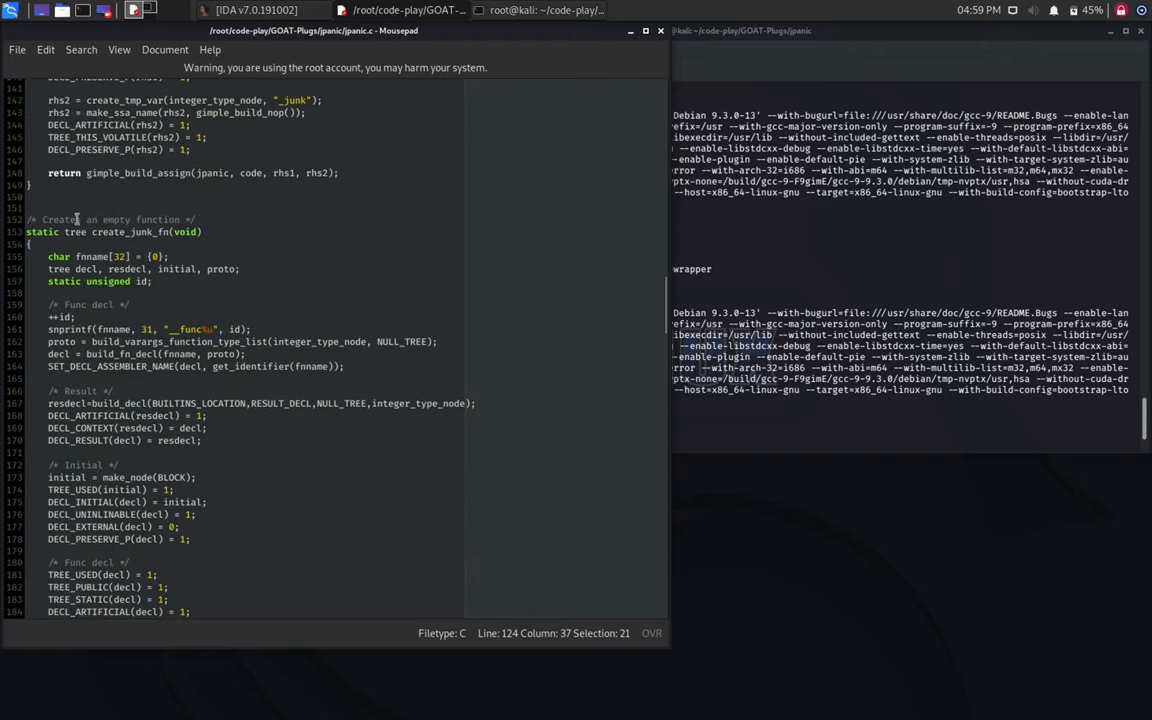
{"action": "double_click", "coordinate": [130, 231]}
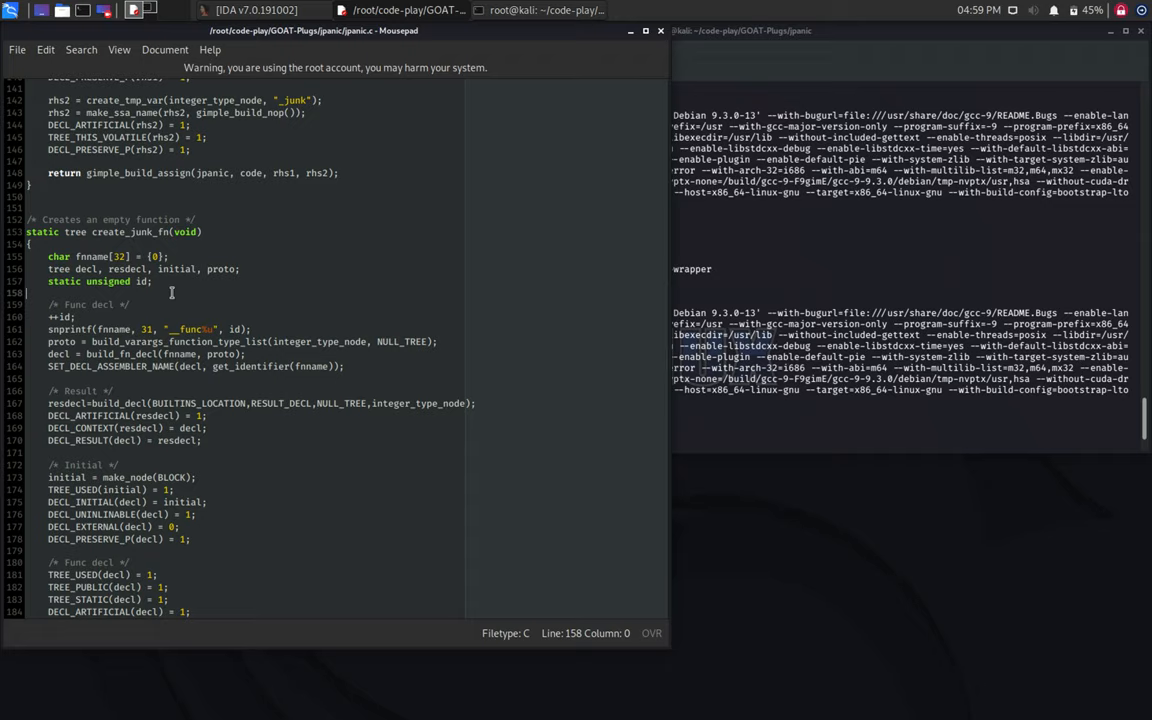
{"action": "mouse_move", "coordinate": [250, 383]}
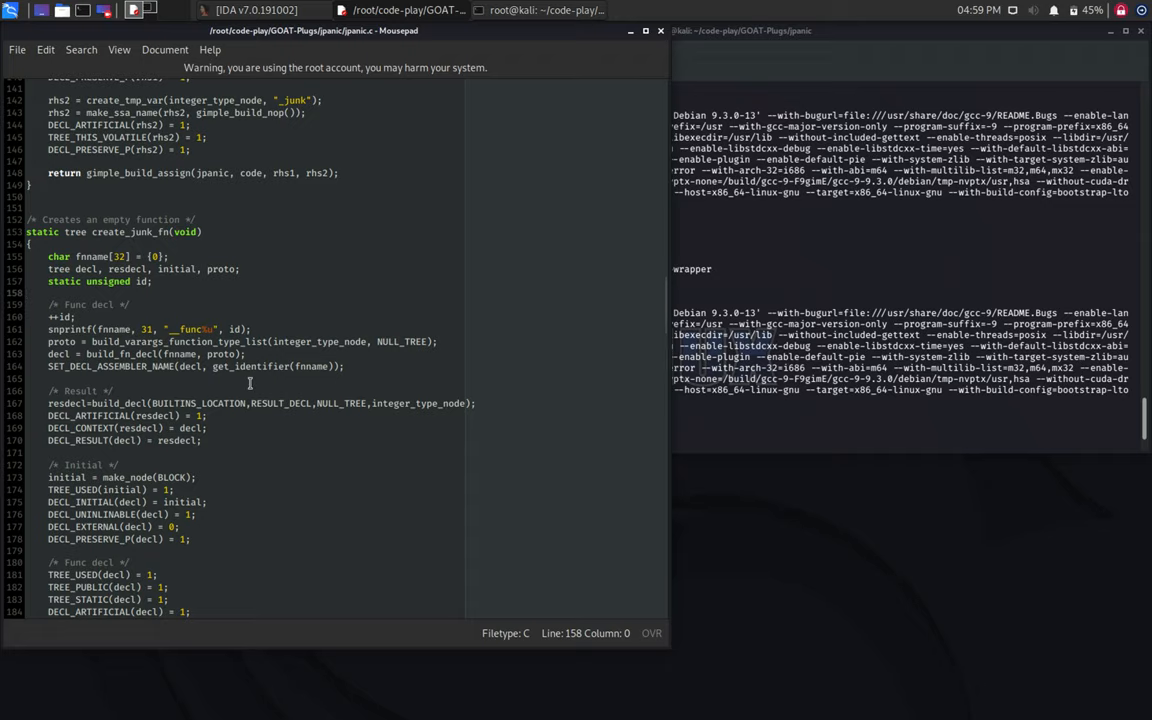
{"action": "scroll", "scroll_direction": "down", "scroll_amount": 3}
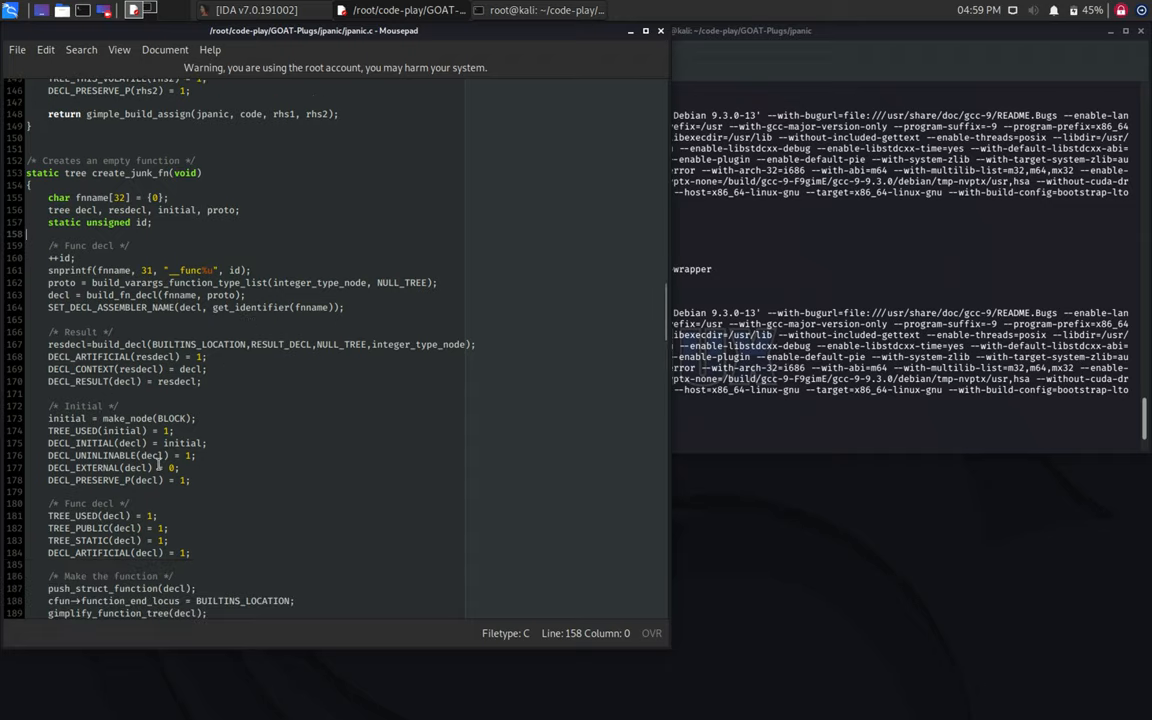
{"action": "scroll", "scroll_direction": "down", "scroll_amount": 3}
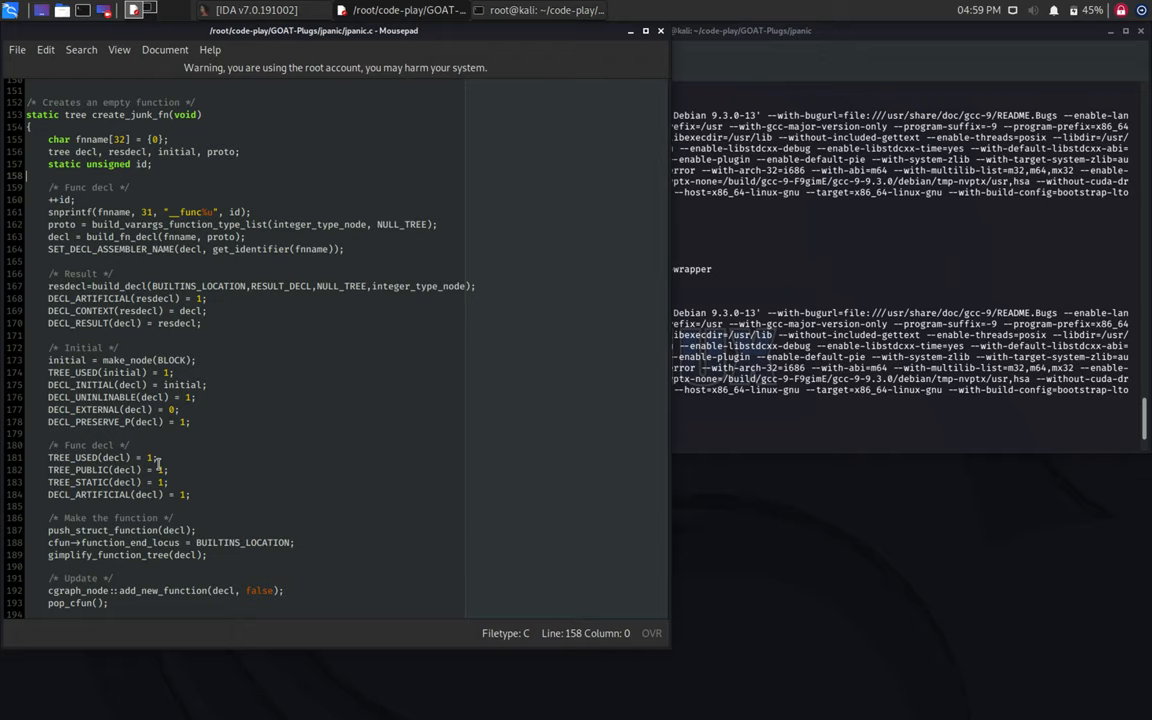
{"action": "scroll", "scroll_direction": "down", "scroll_amount": 3}
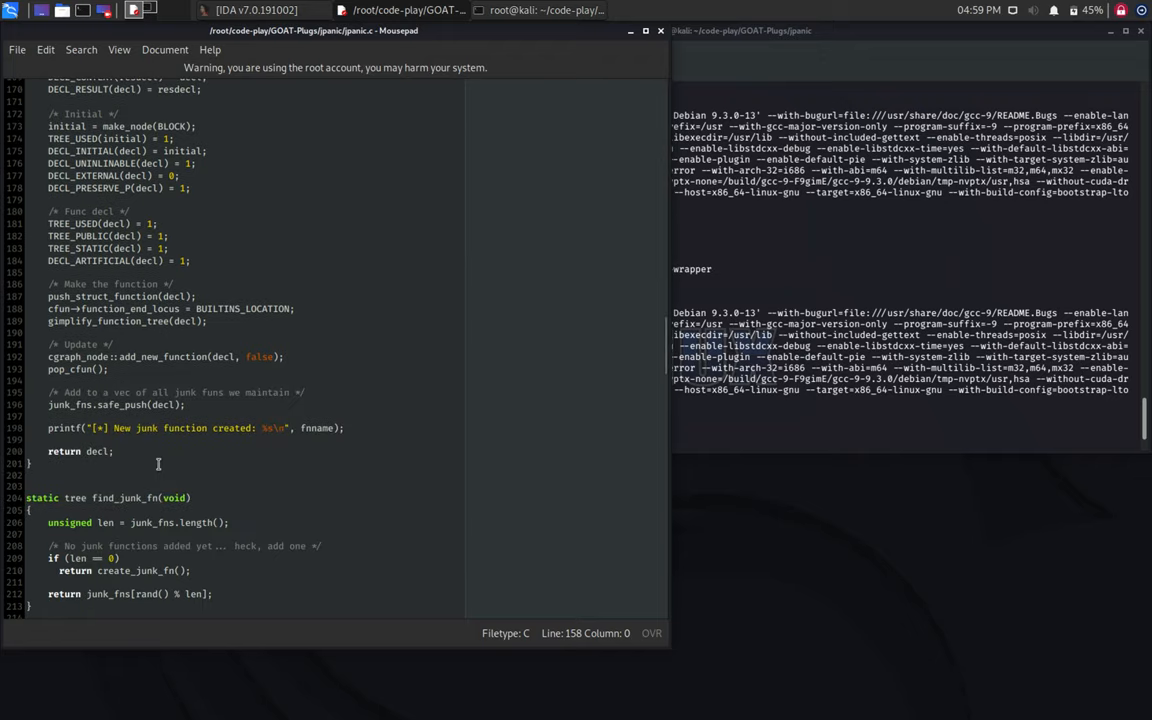
{"action": "scroll", "scroll_direction": "down", "scroll_amount": 3}
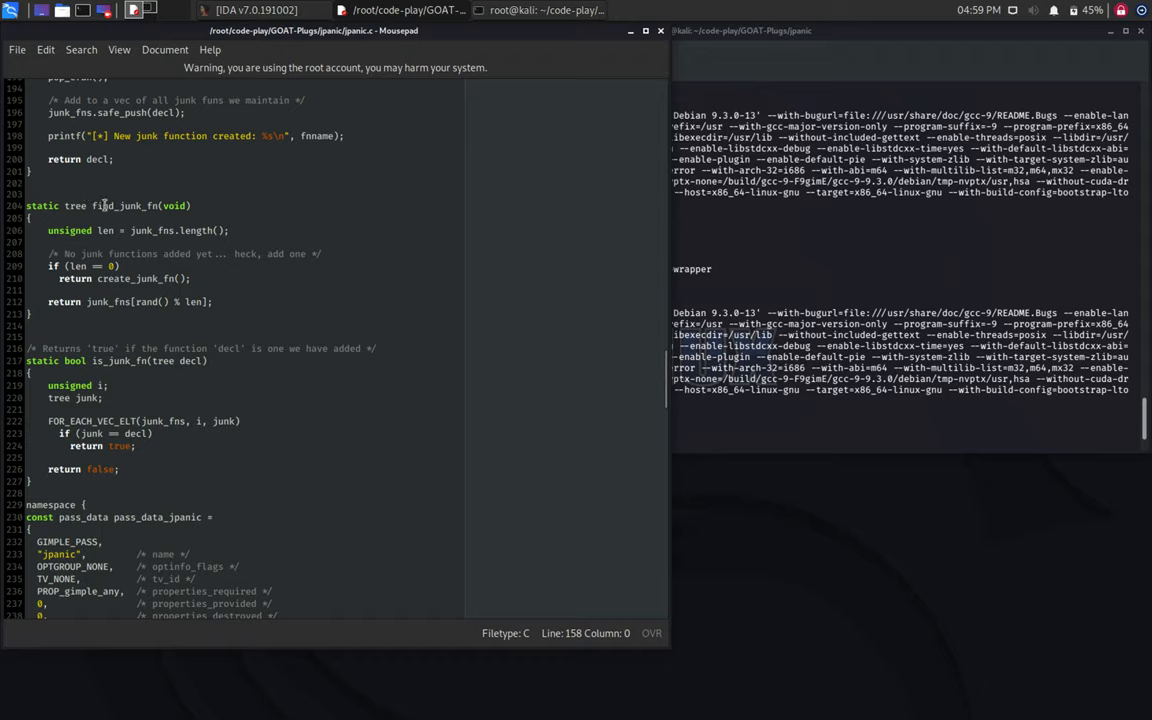
Step: Select the is_junk_fn name and the pass_data type name while scrolling down
{"action": "double_click", "coordinate": [119, 361]}
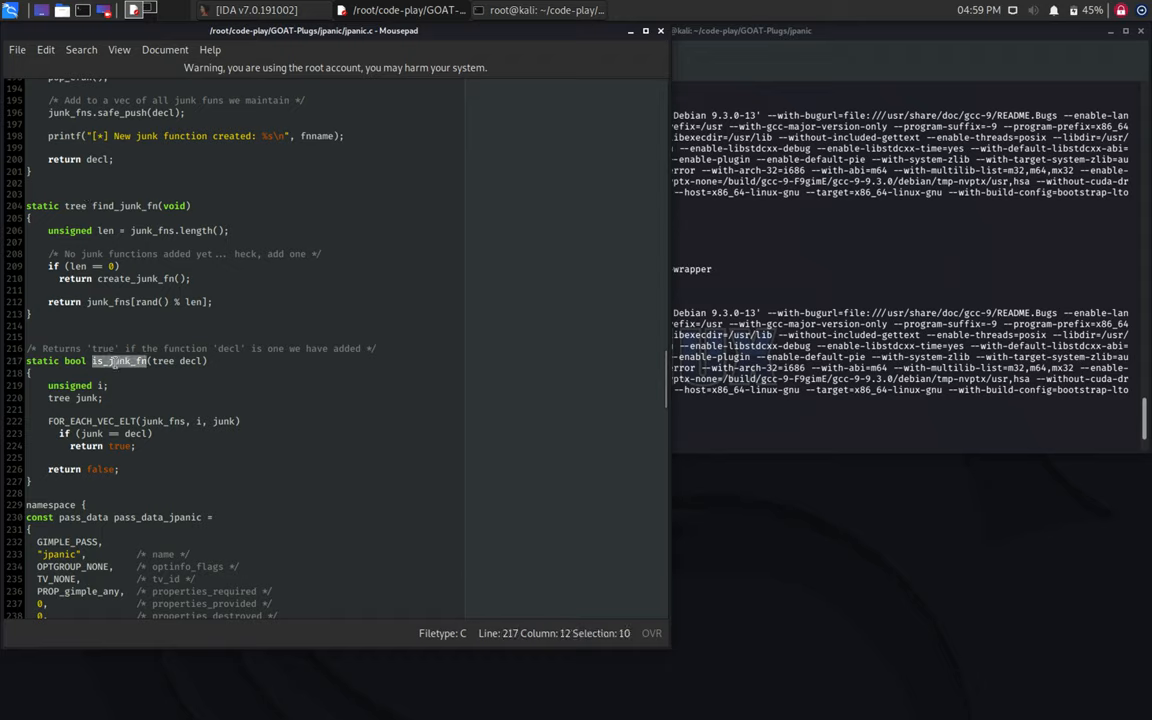
{"action": "scroll", "scroll_direction": "down", "scroll_amount": 3}
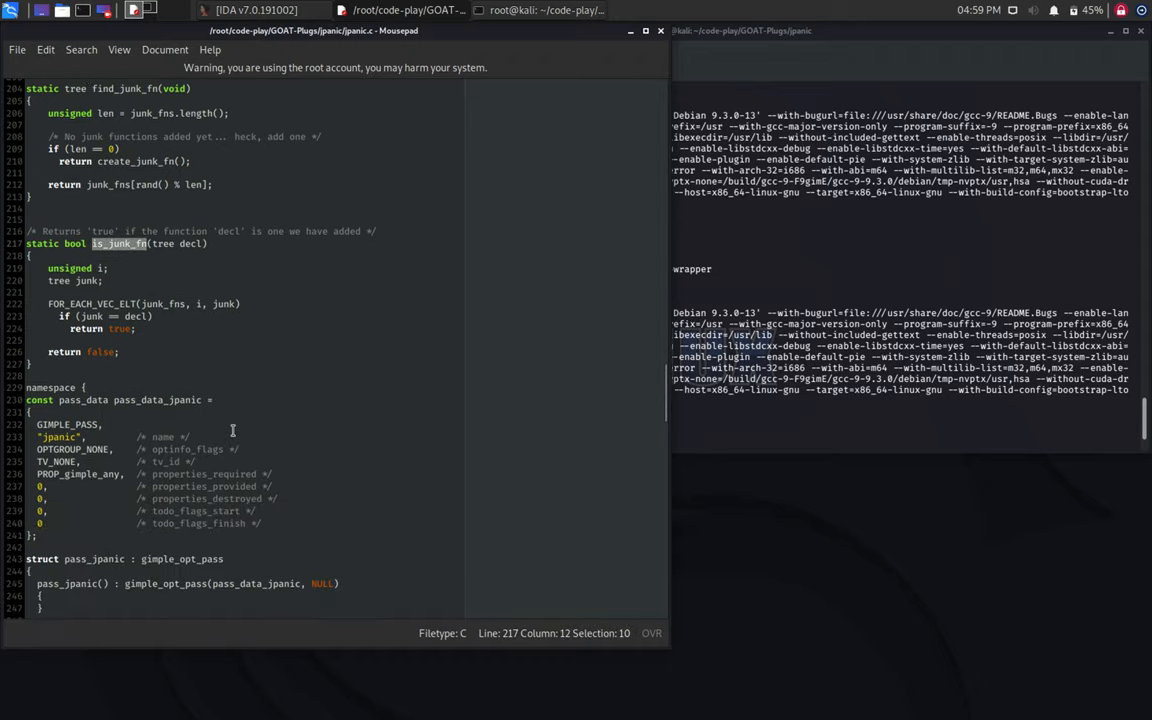
{"action": "scroll", "scroll_direction": "down", "scroll_amount": 3}
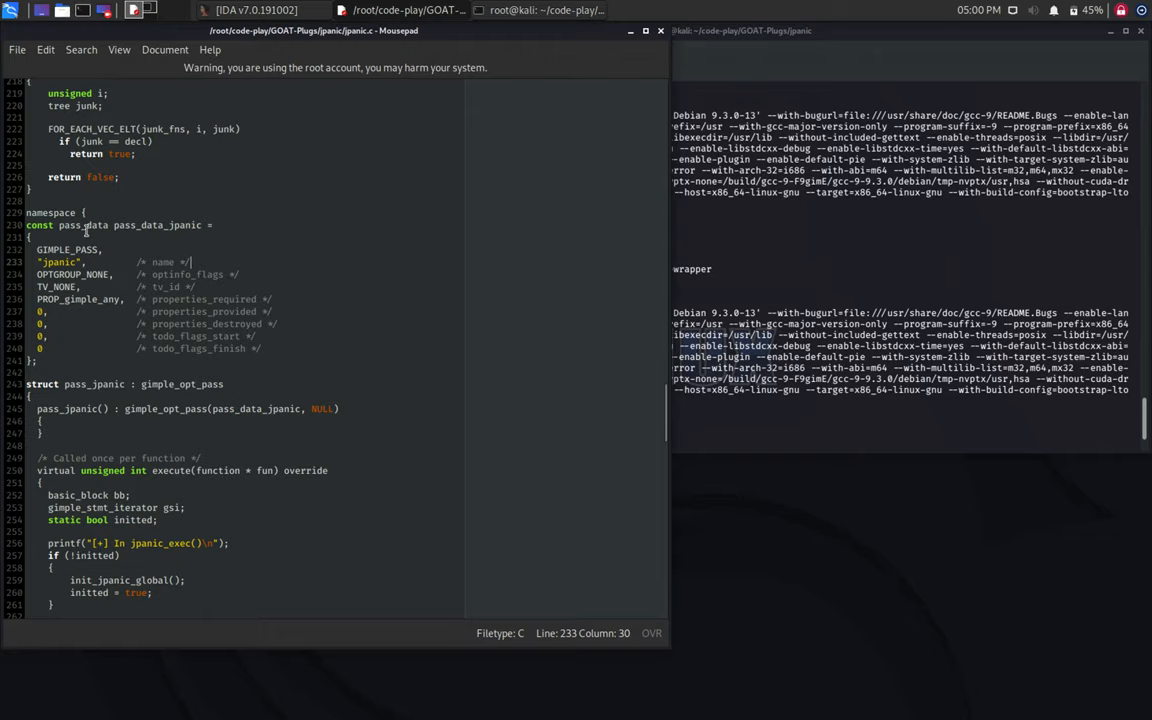
{"action": "double_click", "coordinate": [83, 225]}
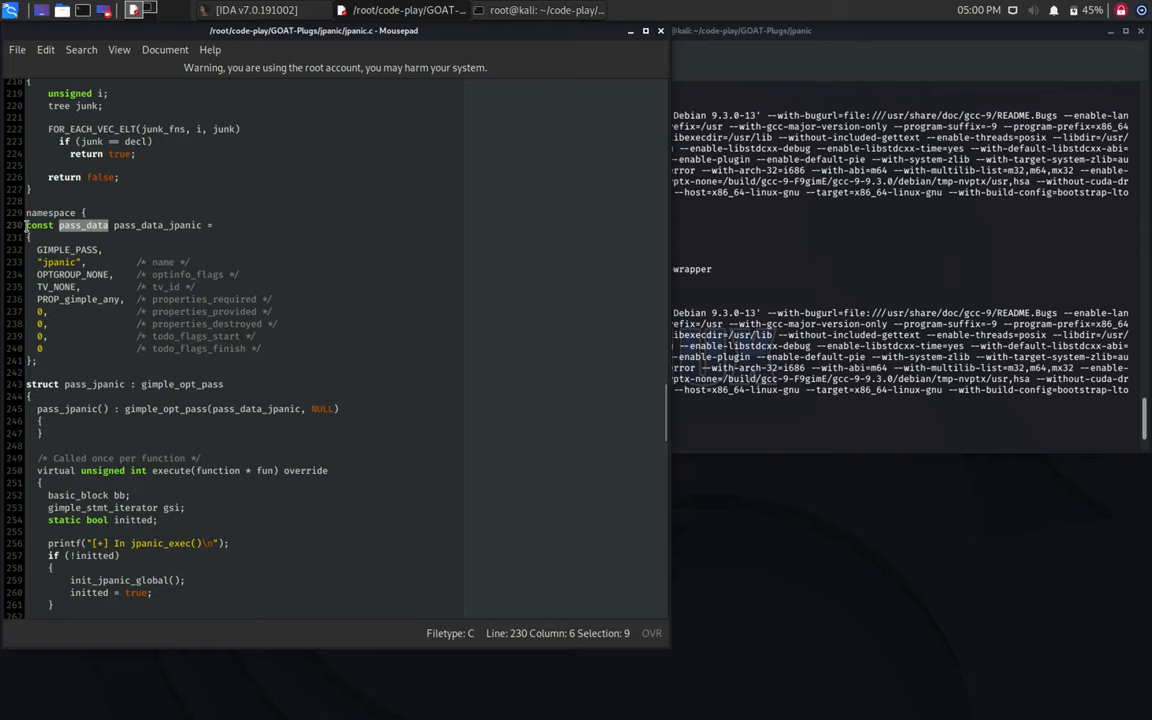
{"action": "scroll", "scroll_direction": "down", "scroll_amount": 3}
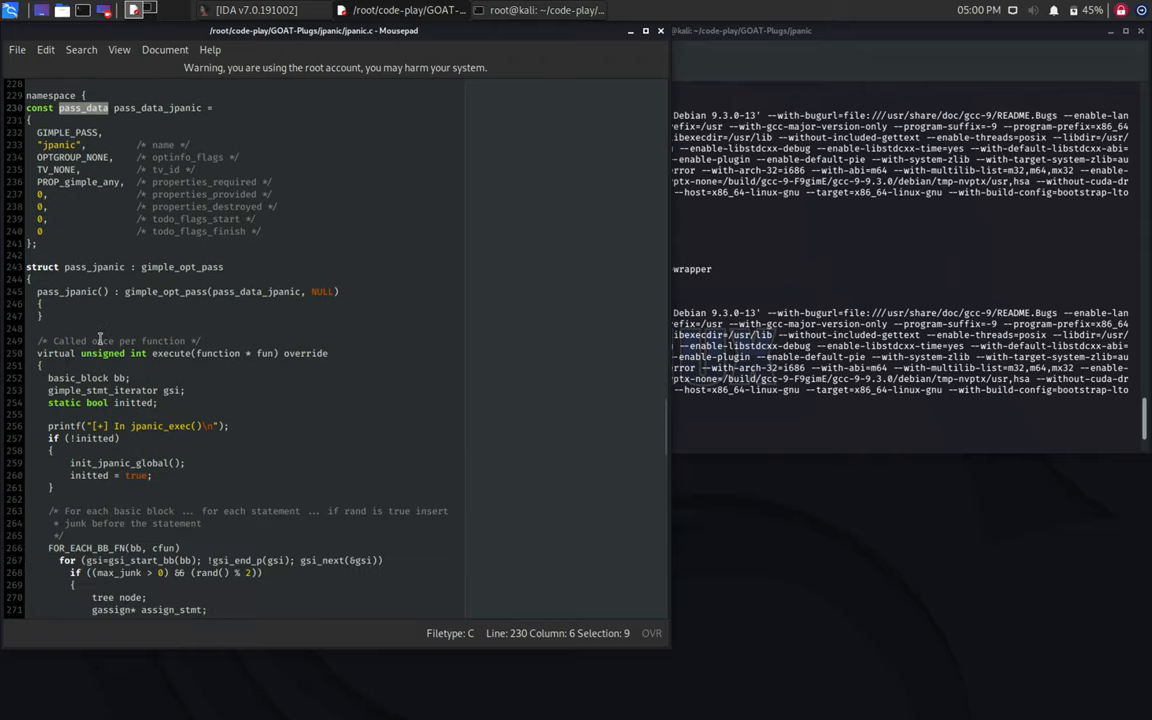
{"action": "scroll", "scroll_direction": "down", "scroll_amount": 3}
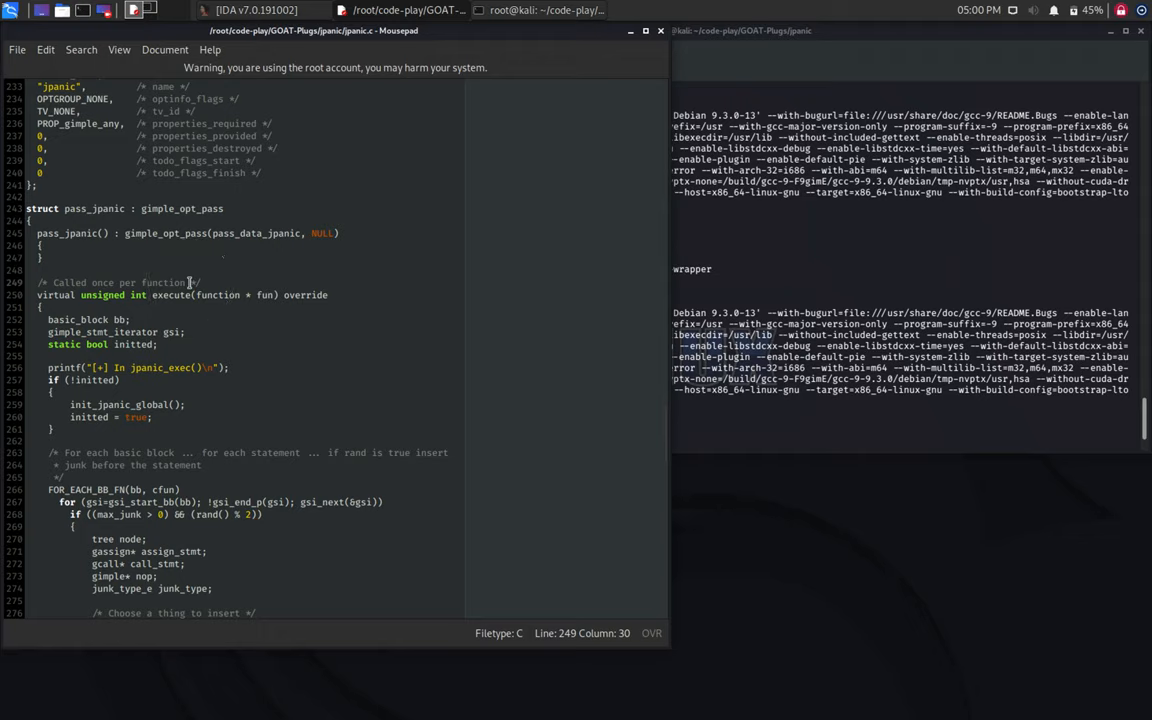
{"action": "mouse_move", "coordinate": [237, 347]}
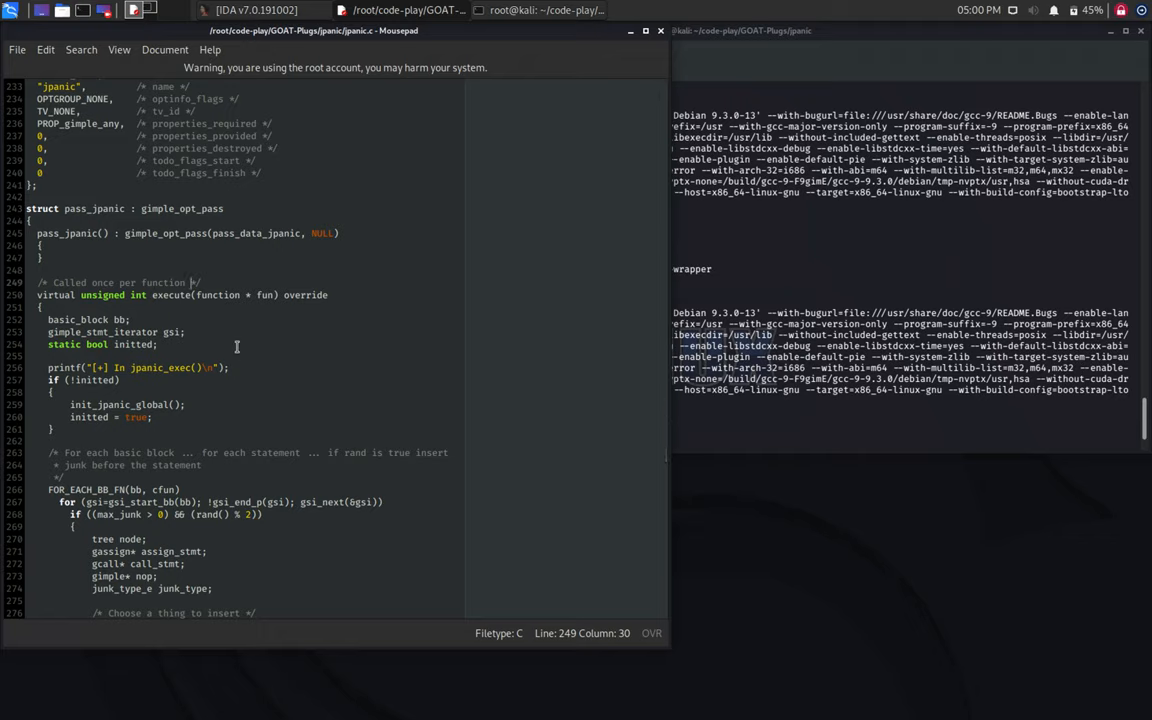
Step: Reach execute()'s FOR_EACH_BB_FN loop and select the rand() % 2 condition
{"action": "scroll", "scroll_direction": "down", "scroll_amount": 3}
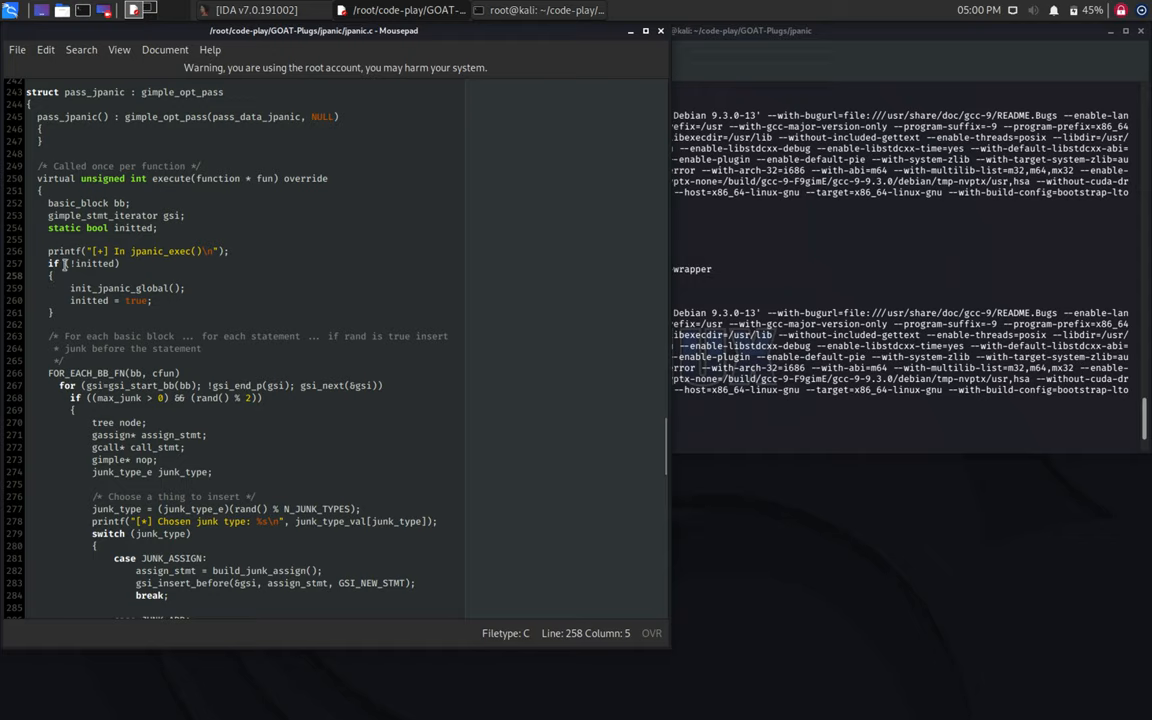
{"action": "scroll", "scroll_direction": "down", "scroll_amount": 3}
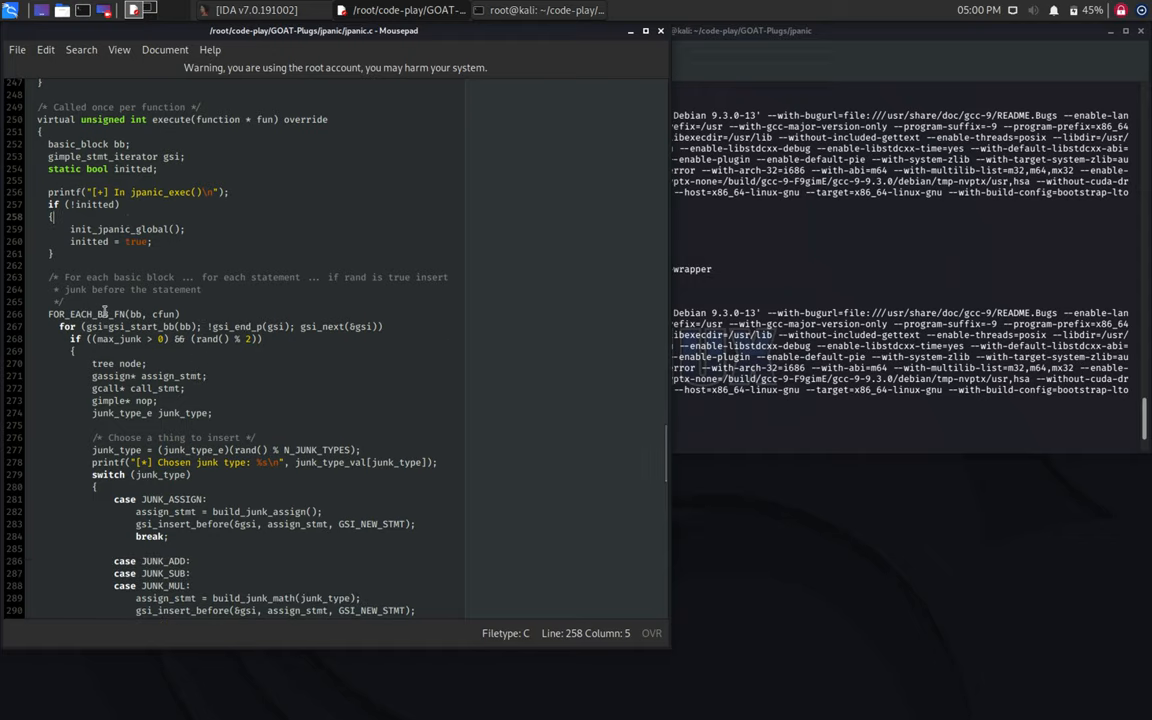
{"action": "mouse_move", "coordinate": [375, 348]}
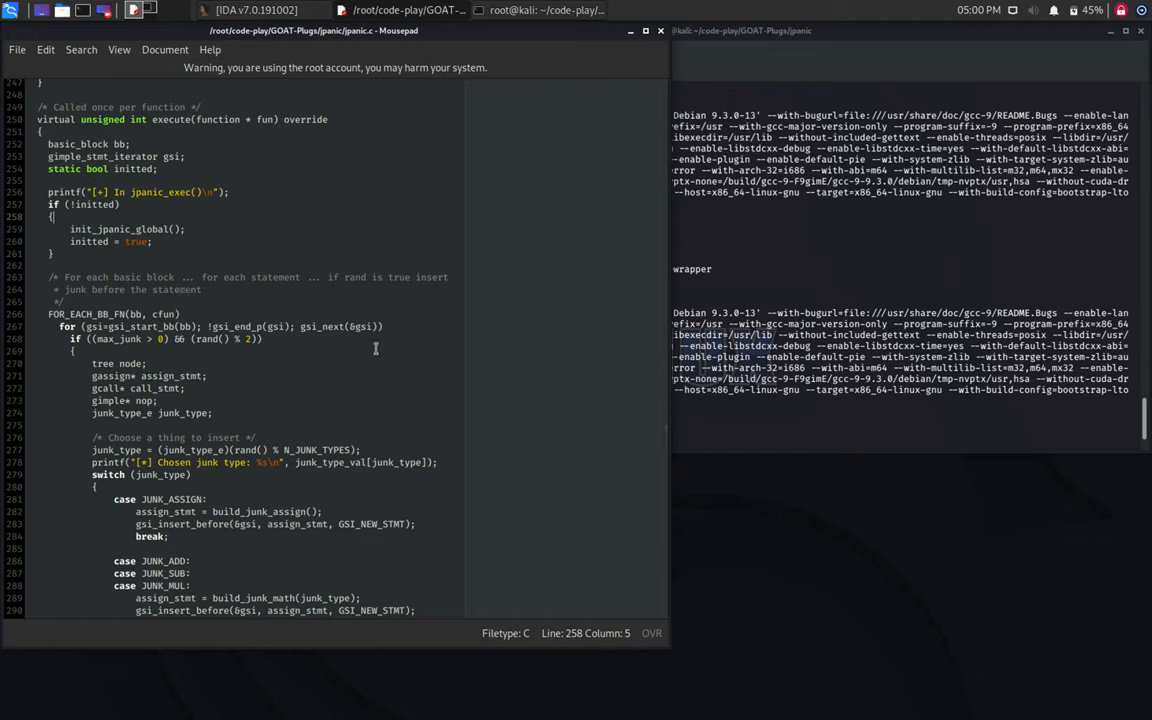
{"action": "double_click", "coordinate": [217, 338]}
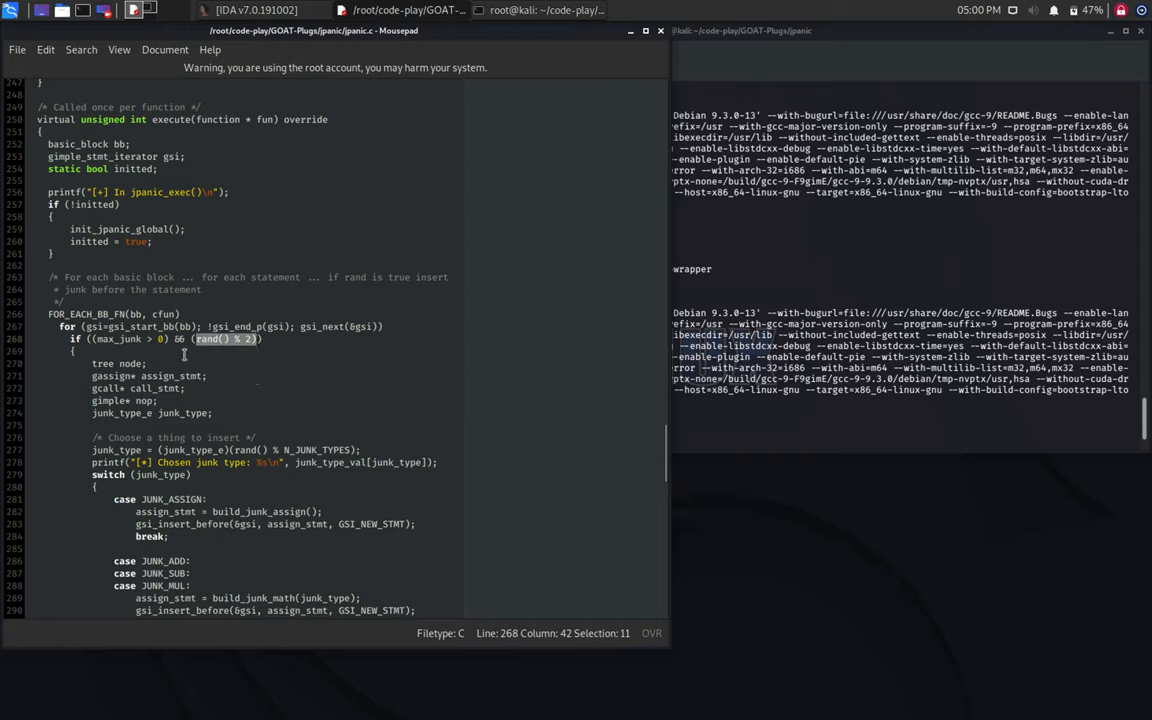
{"action": "scroll", "scroll_direction": "down", "scroll_amount": 3}
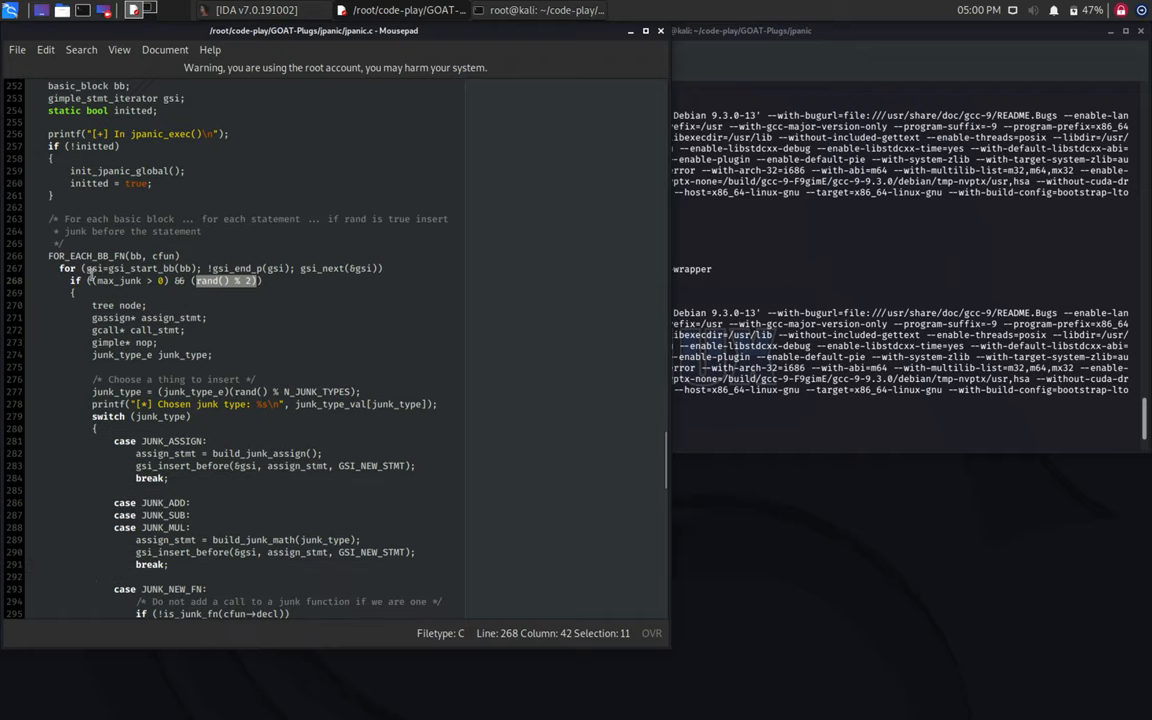
{"action": "double_click", "coordinate": [120, 280]}
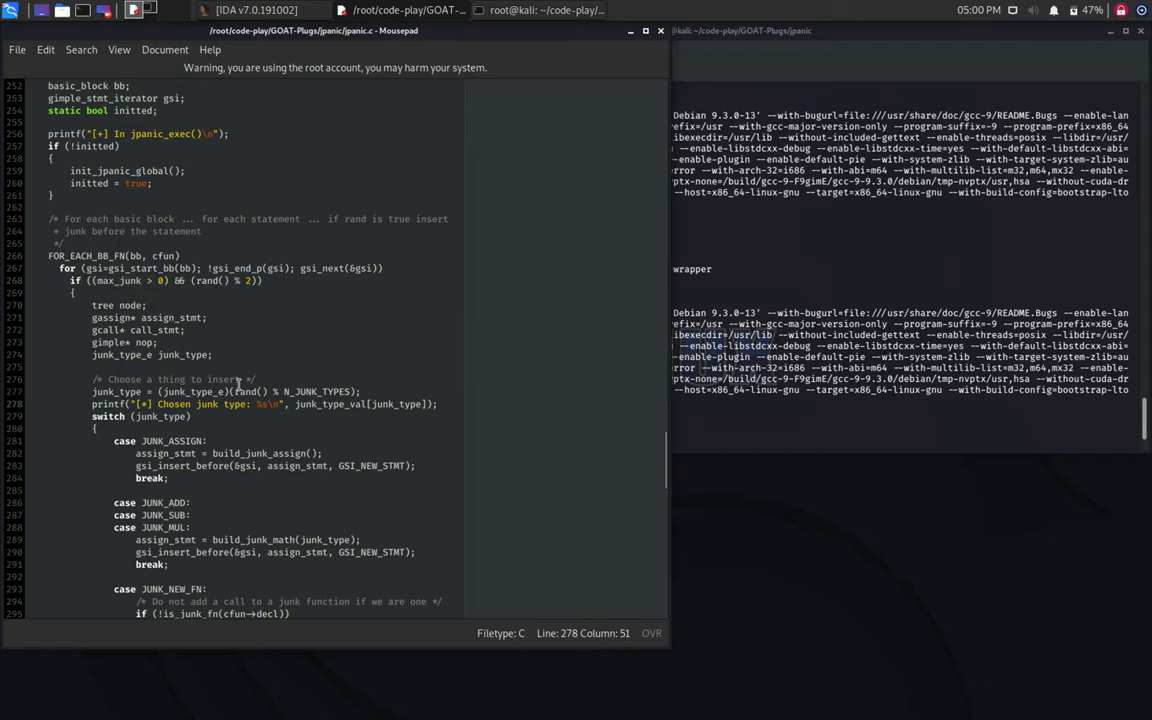
{"action": "scroll", "scroll_direction": "down", "scroll_amount": 3}
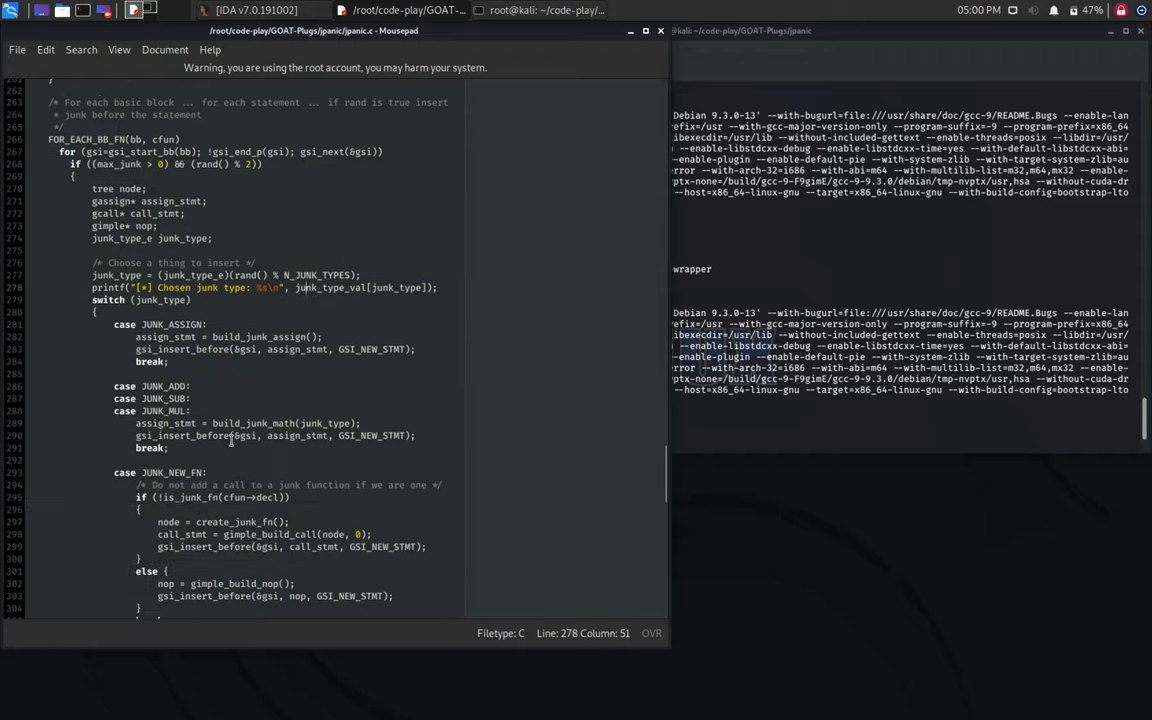
{"action": "scroll", "scroll_direction": "down", "scroll_amount": 3}
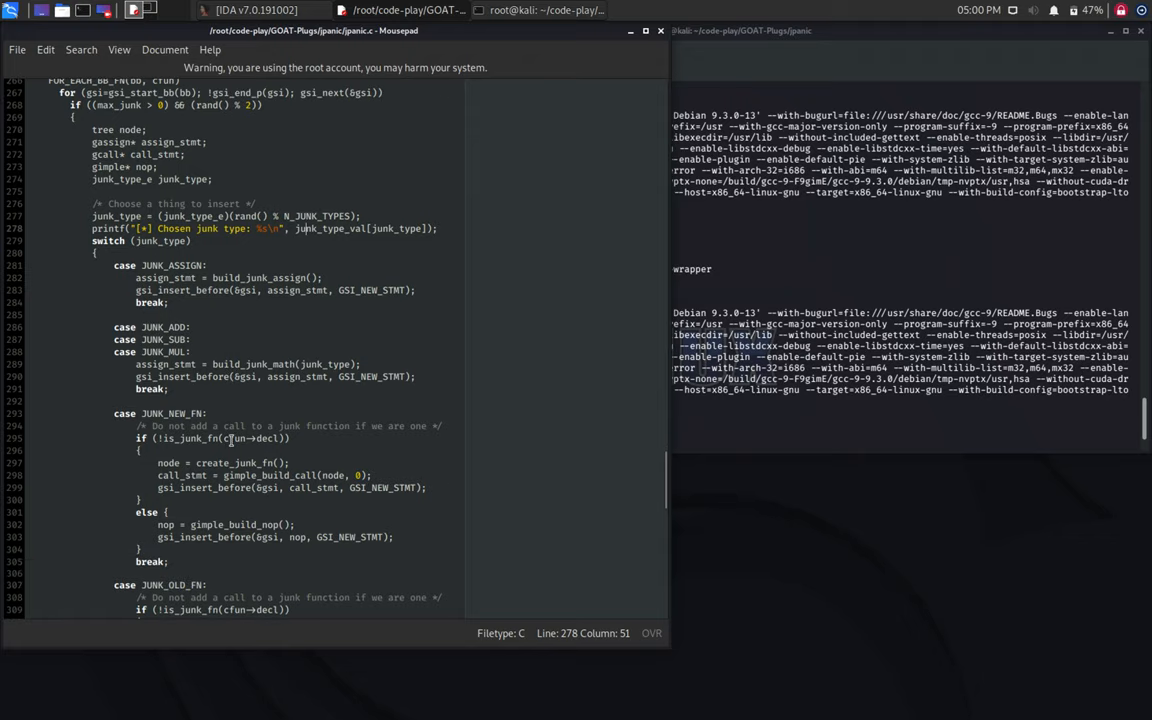
{"action": "mouse_move", "coordinate": [210, 370]}
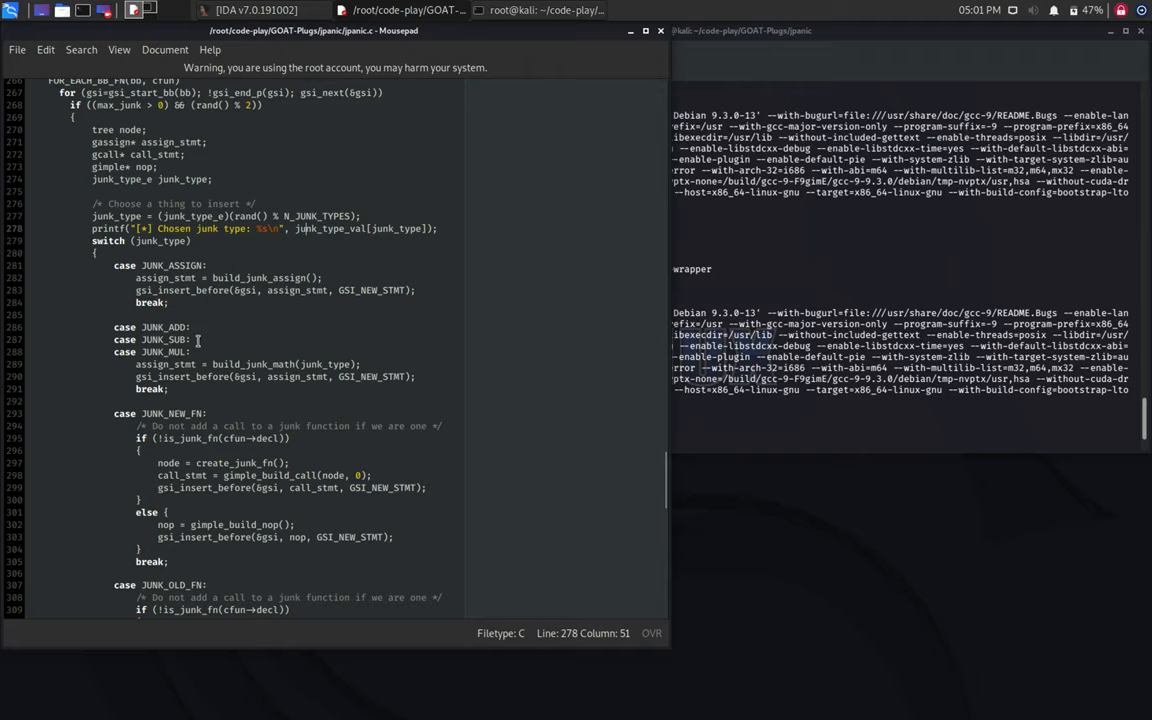
{"action": "scroll", "scroll_direction": "down", "scroll_amount": 3}
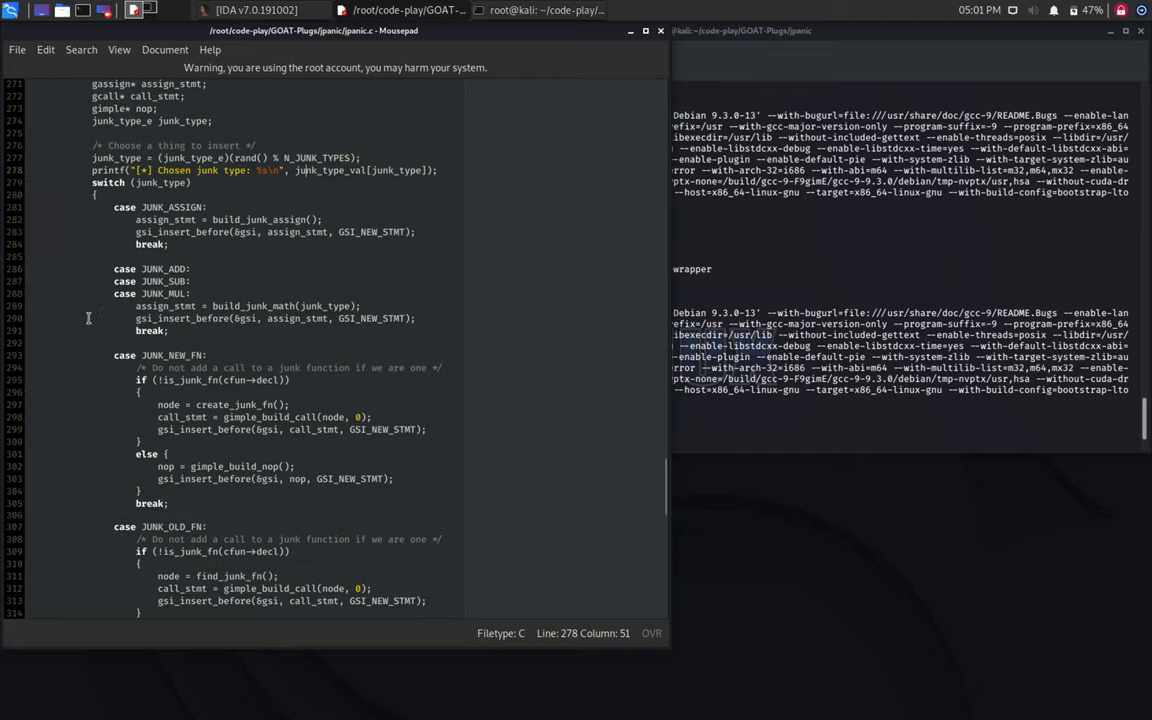
{"action": "scroll", "scroll_direction": "down", "scroll_amount": 3}
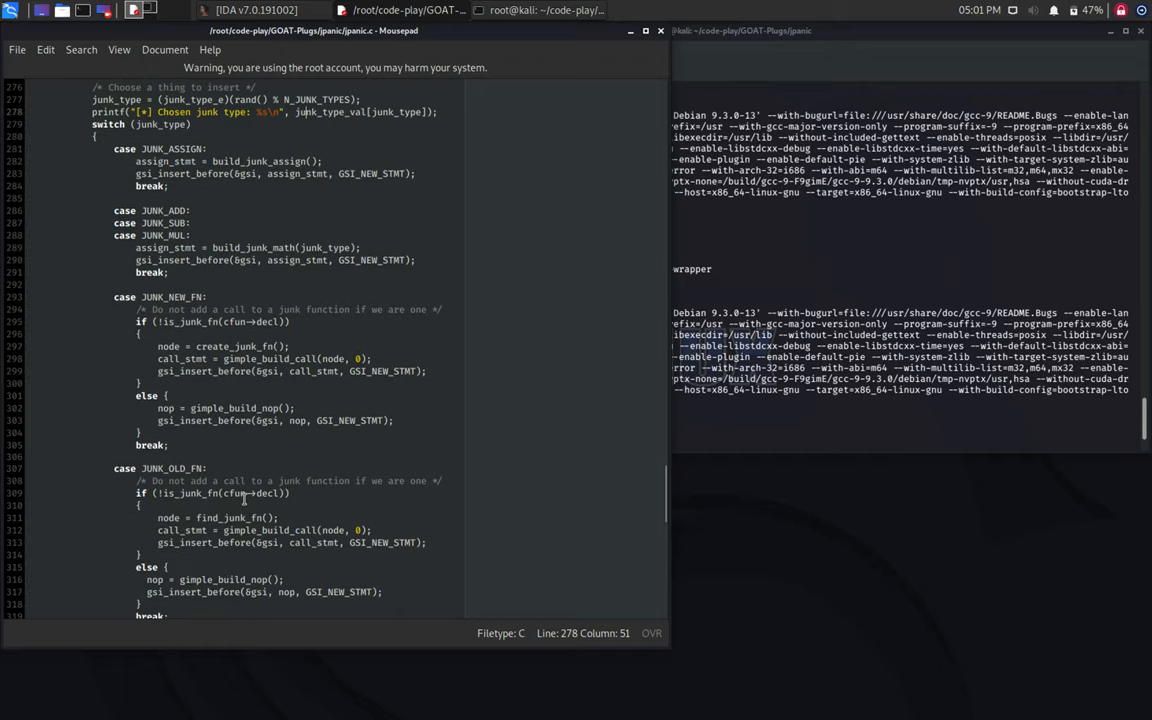
{"action": "scroll", "scroll_direction": "down", "scroll_amount": 3}
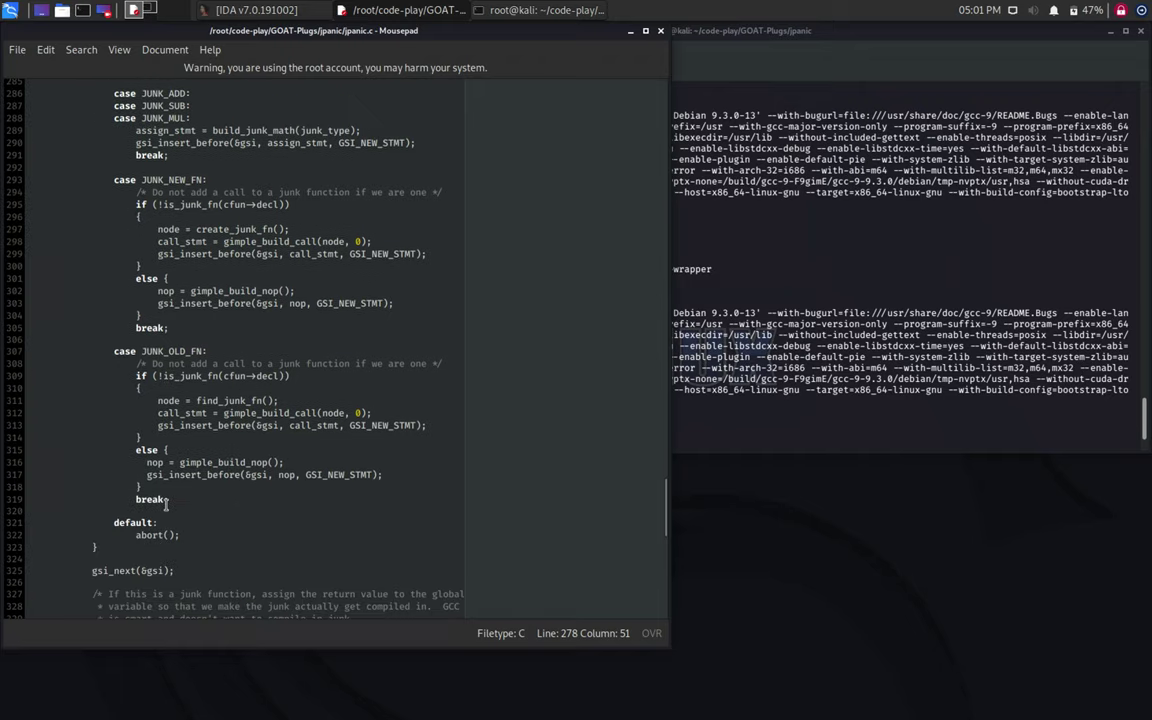
{"action": "scroll", "scroll_direction": "down", "scroll_amount": 3}
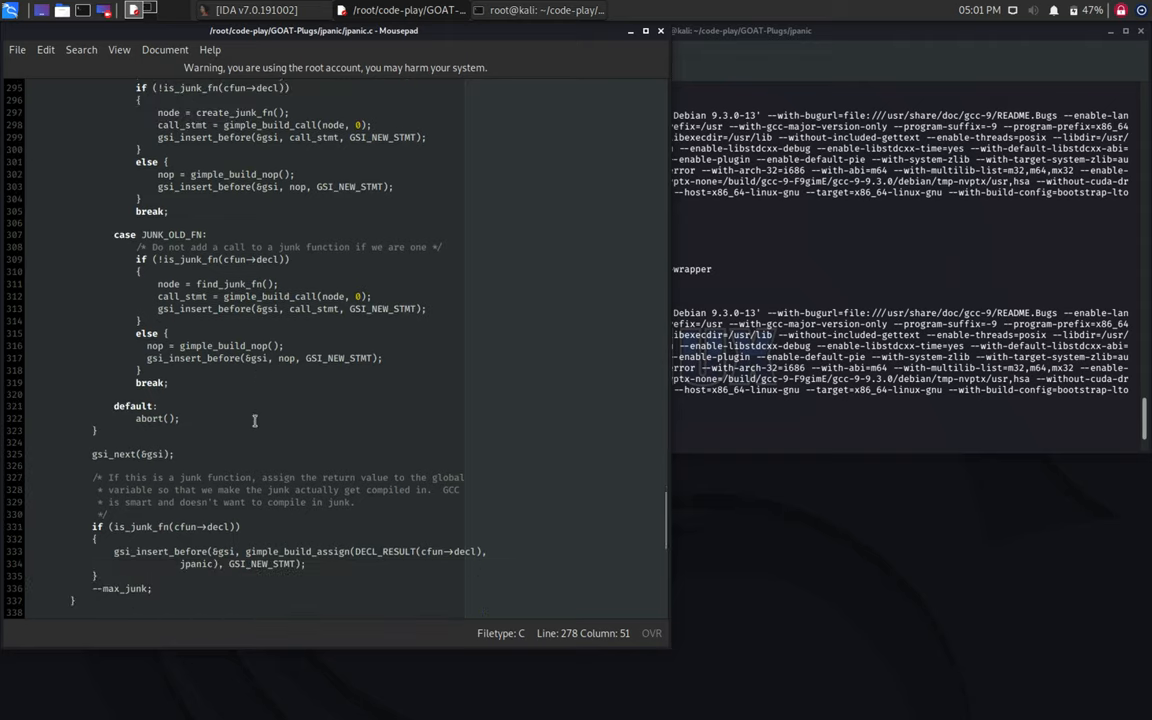
{"action": "scroll", "scroll_direction": "down", "scroll_amount": 3}
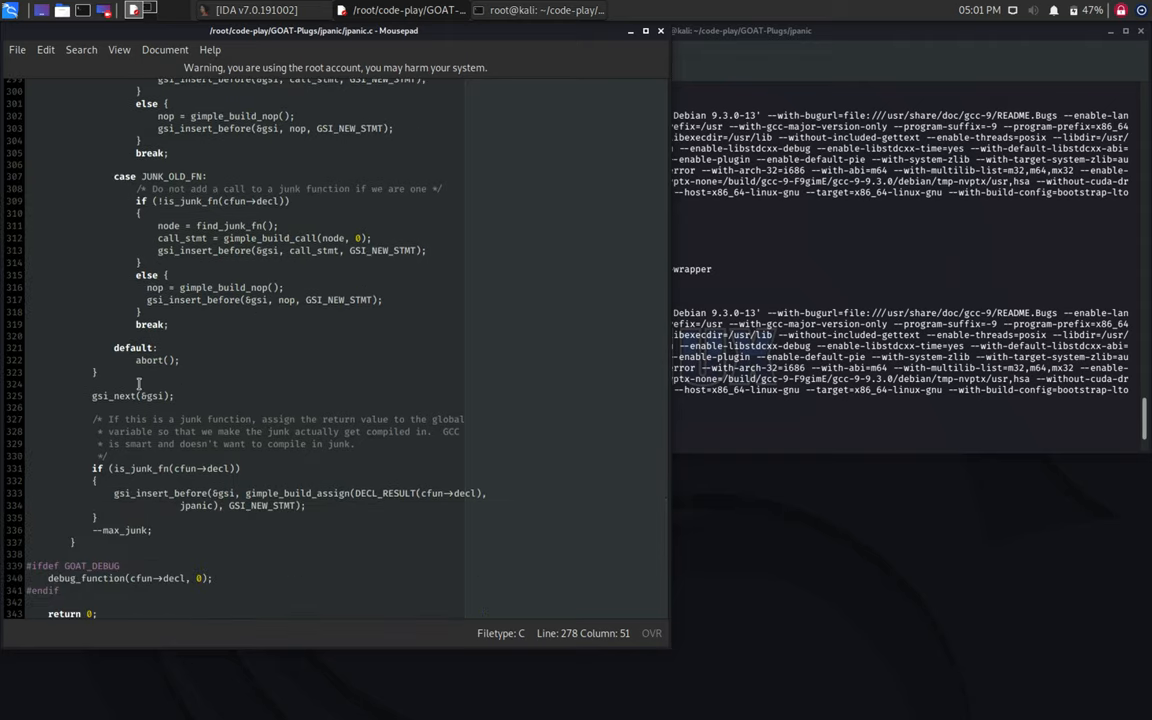
{"action": "scroll", "scroll_direction": "down", "scroll_amount": 3}
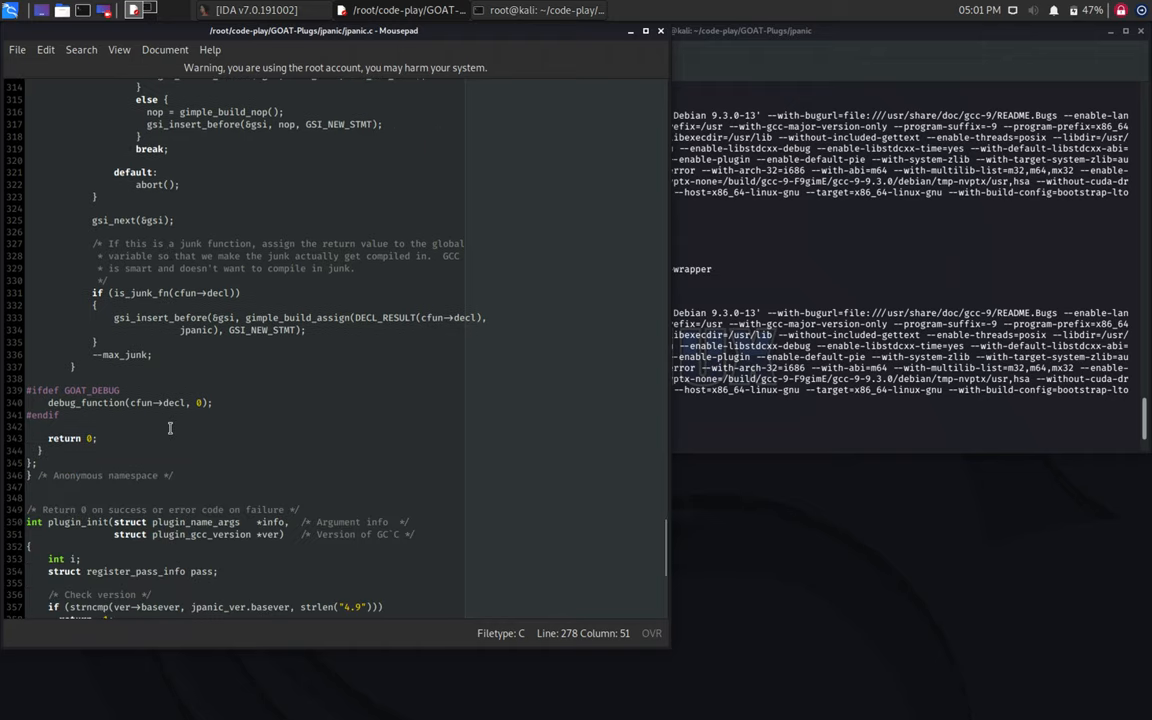
{"action": "scroll", "scroll_direction": "down", "scroll_amount": 3}
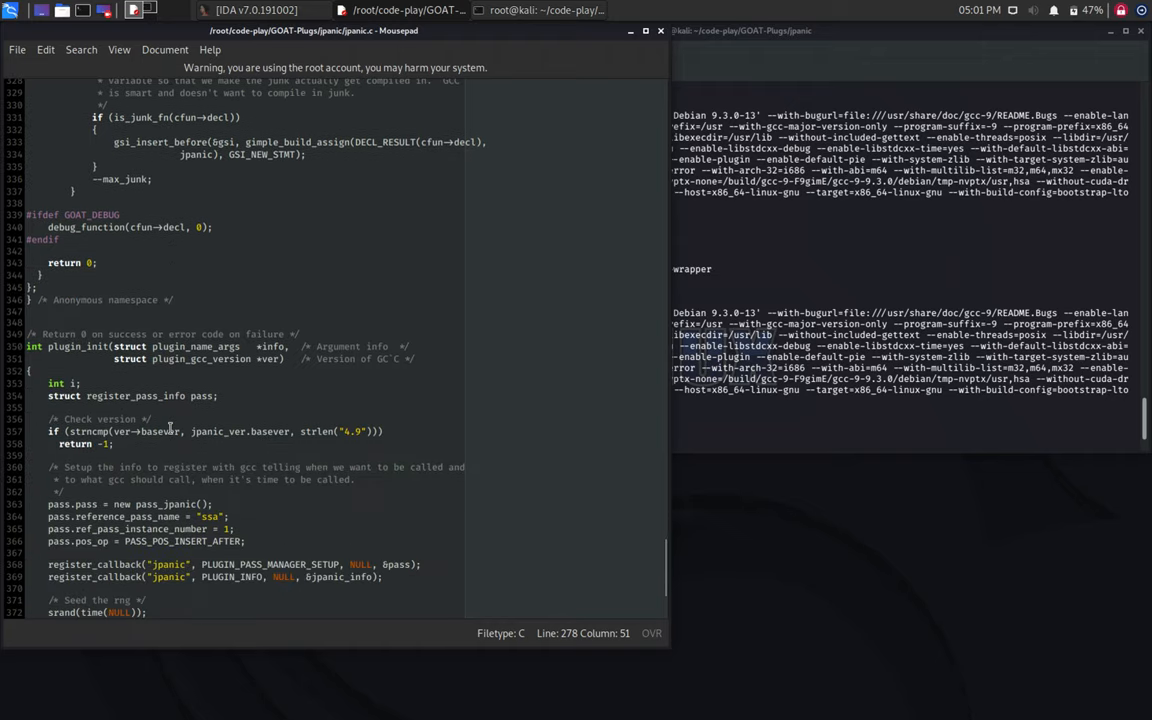
{"action": "mouse_move", "coordinate": [130, 391]}
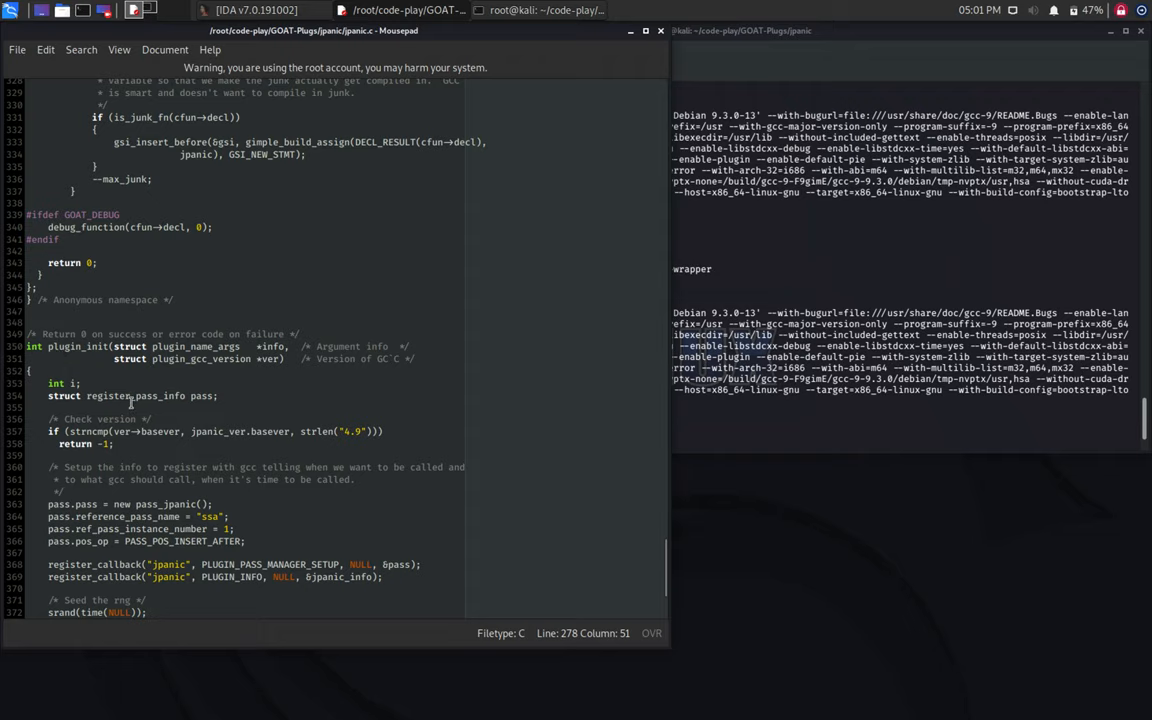
{"action": "scroll", "scroll_direction": "down", "scroll_amount": 3}
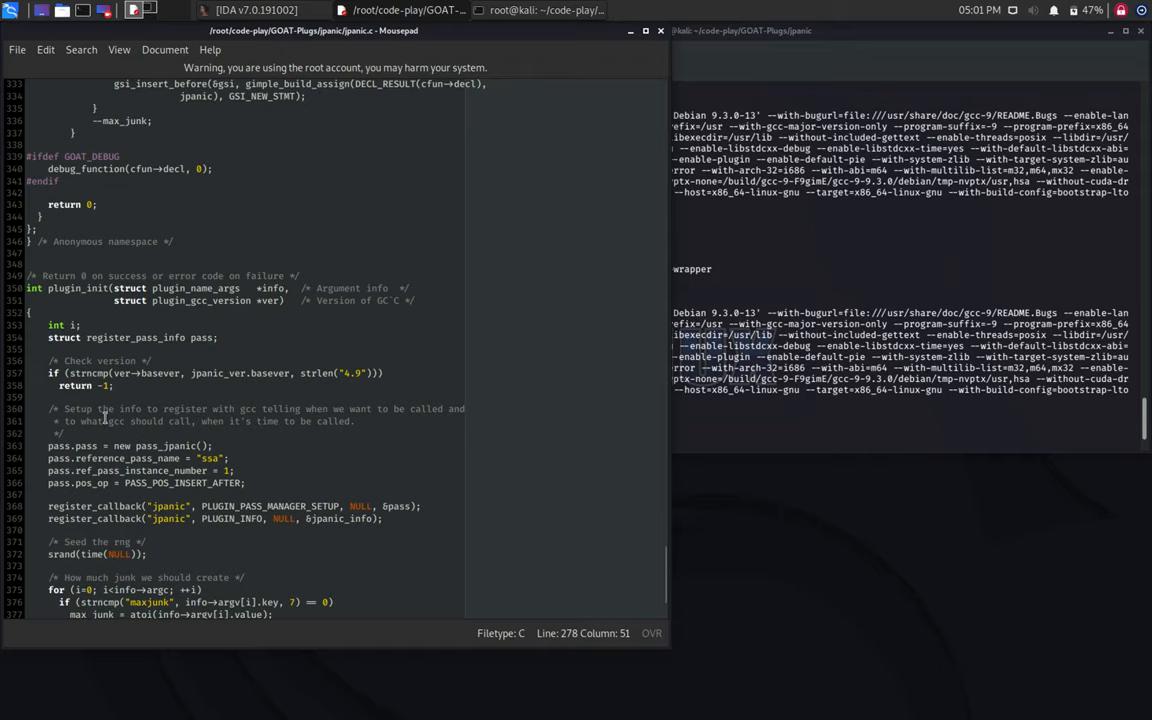
{"action": "scroll", "scroll_direction": "down", "scroll_amount": 3}
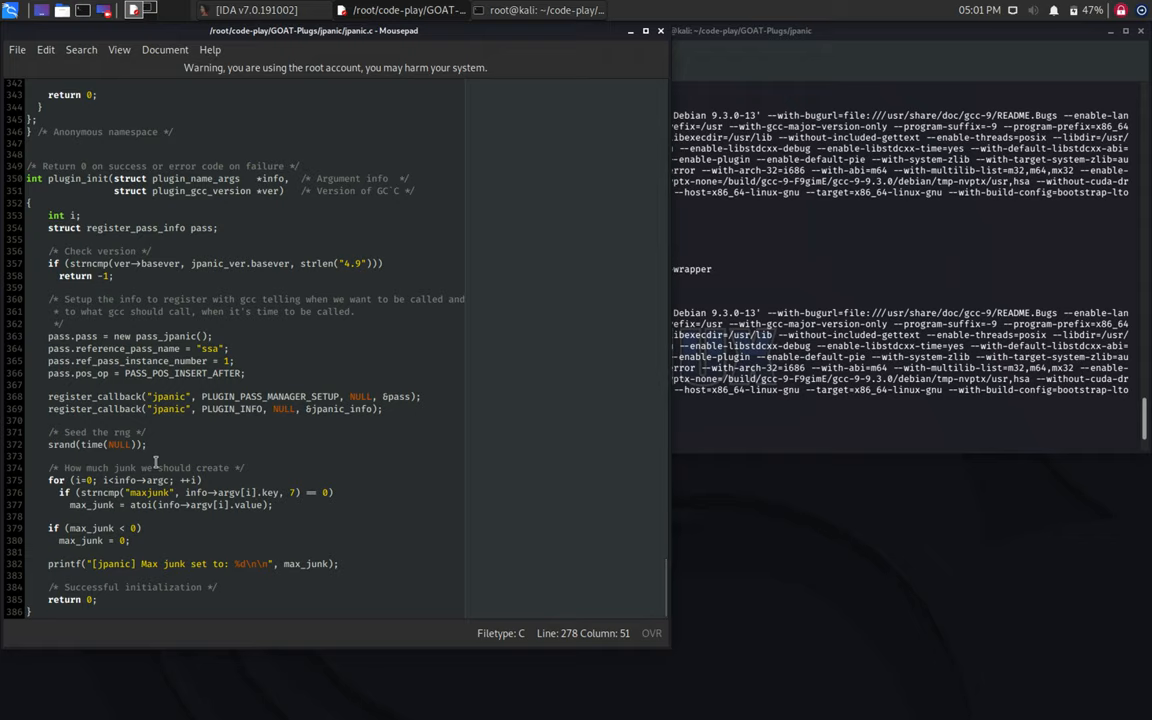
{"action": "mouse_move", "coordinate": [259, 479]}
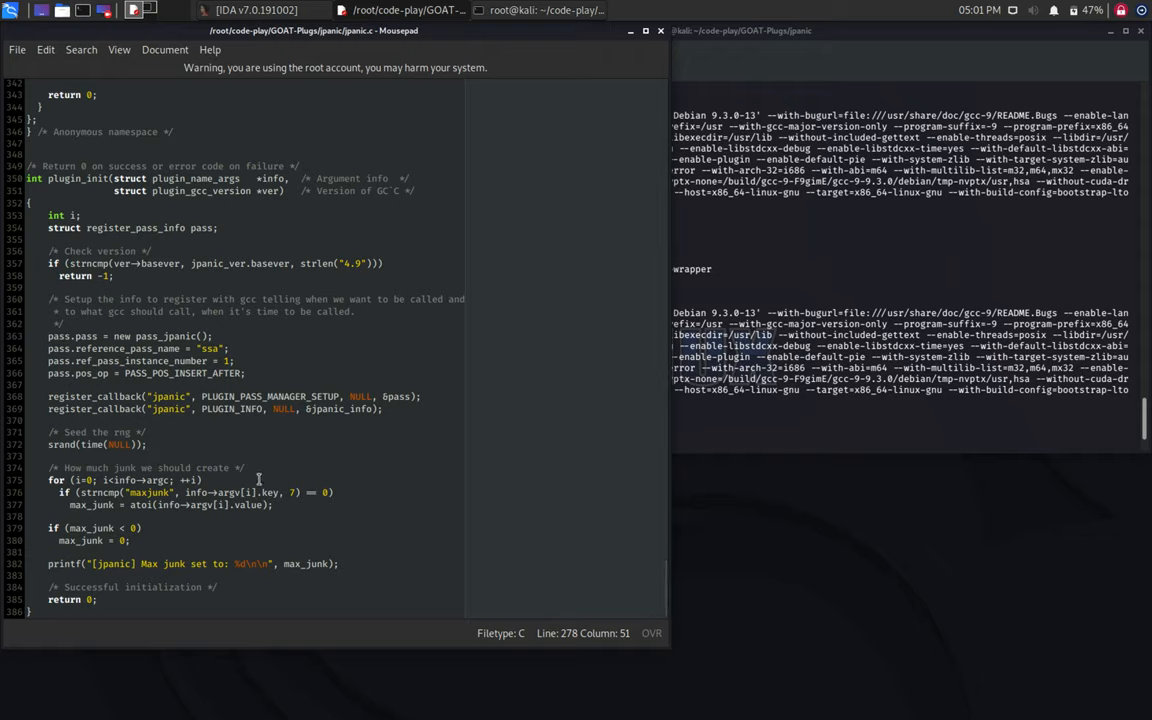
{"action": "double_click", "coordinate": [148, 492]}
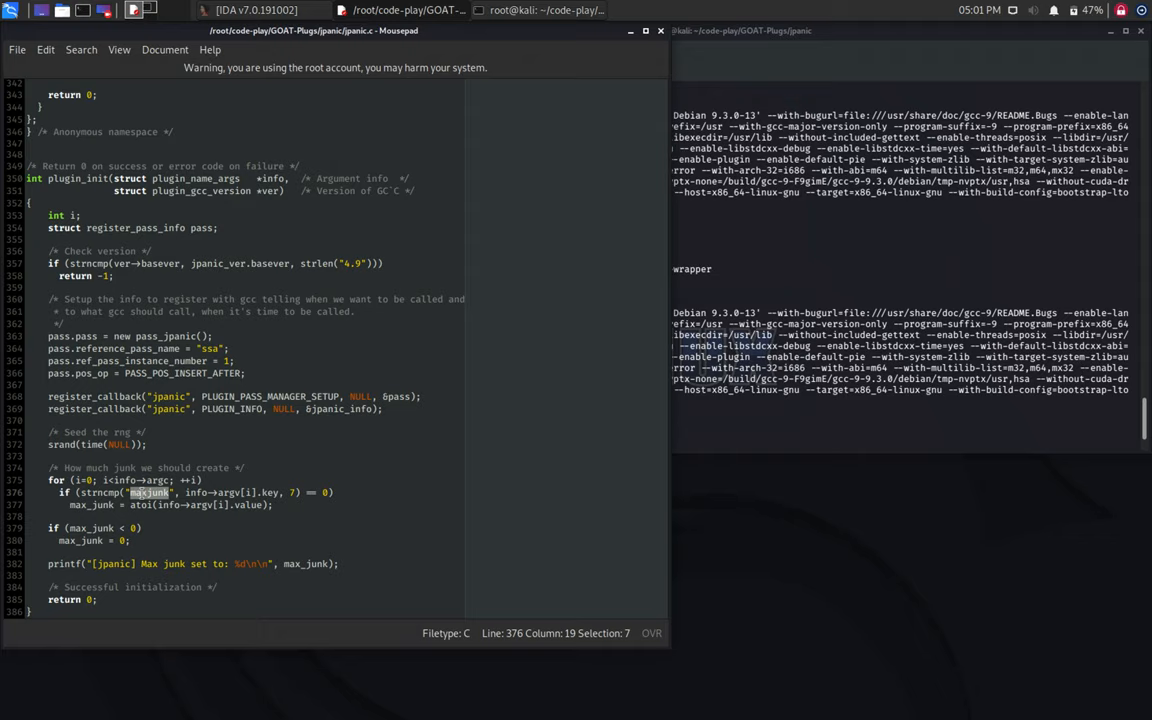
{"action": "double_click", "coordinate": [217, 263]}
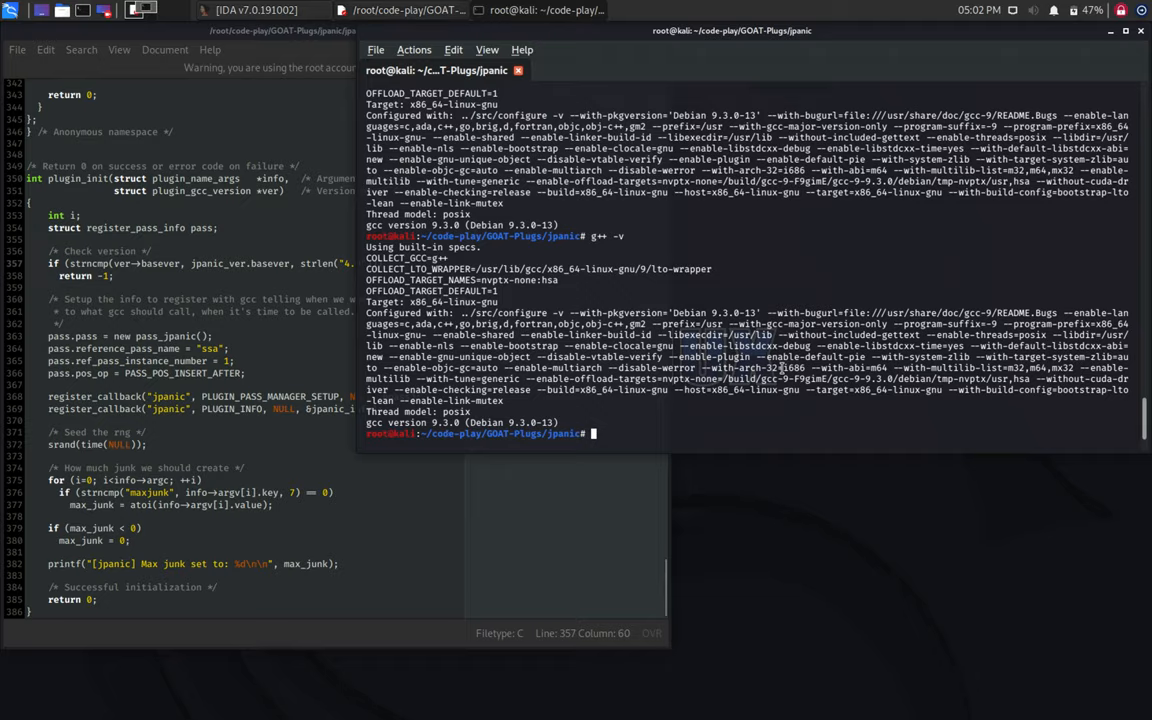
Step: Run make clean and list the jpanic folder's files
{"action": "type", "text": "mak"}
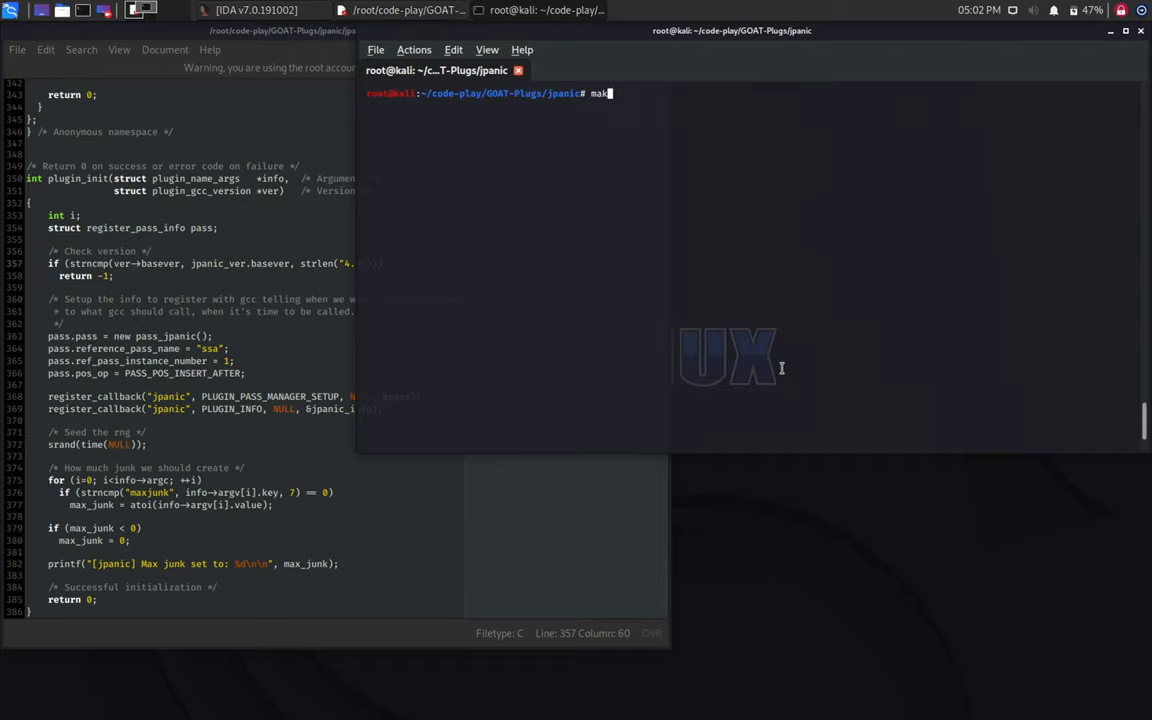
{"action": "type", "text": "e"}
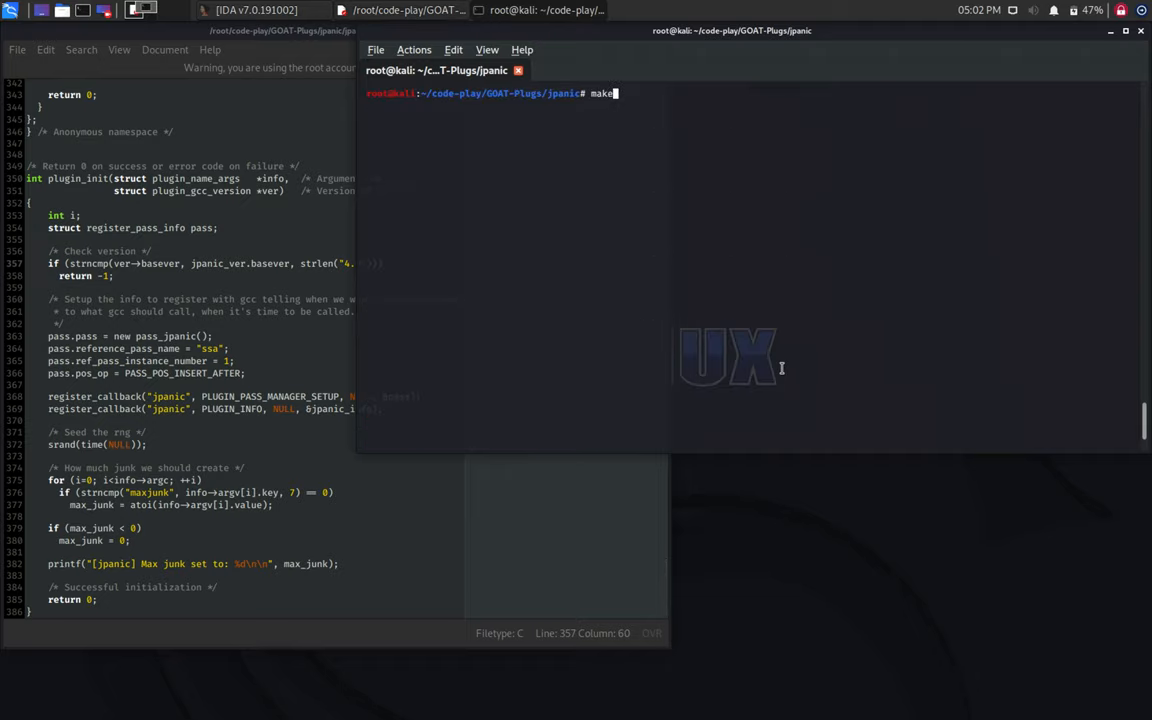
{"action": "type", "text": "cl"}
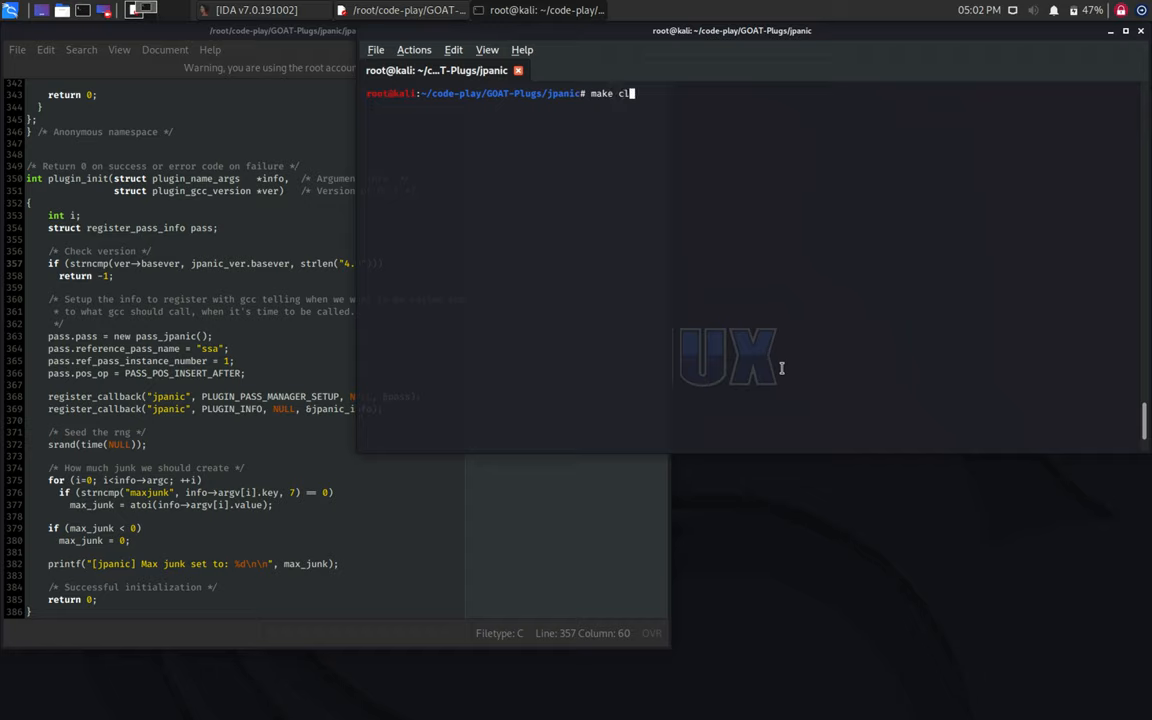
{"action": "key", "text": "Return"}
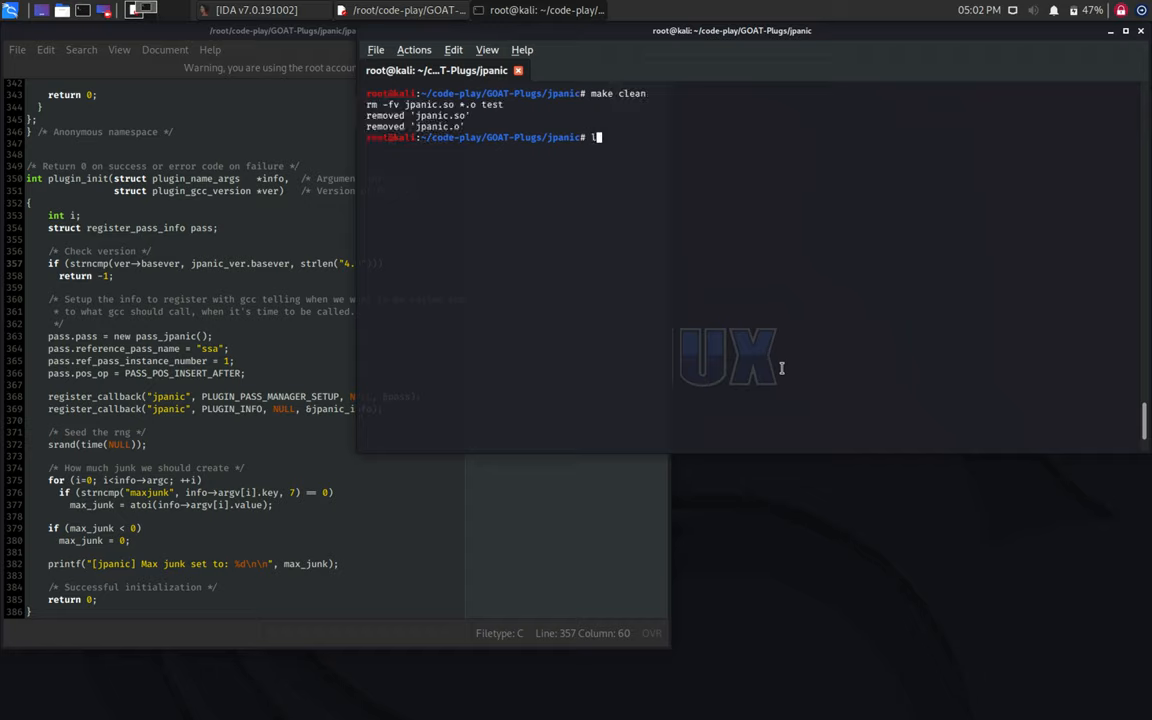
{"action": "key", "text": "Return"}
{"action": "type", "text": "rm junk1 junk"}
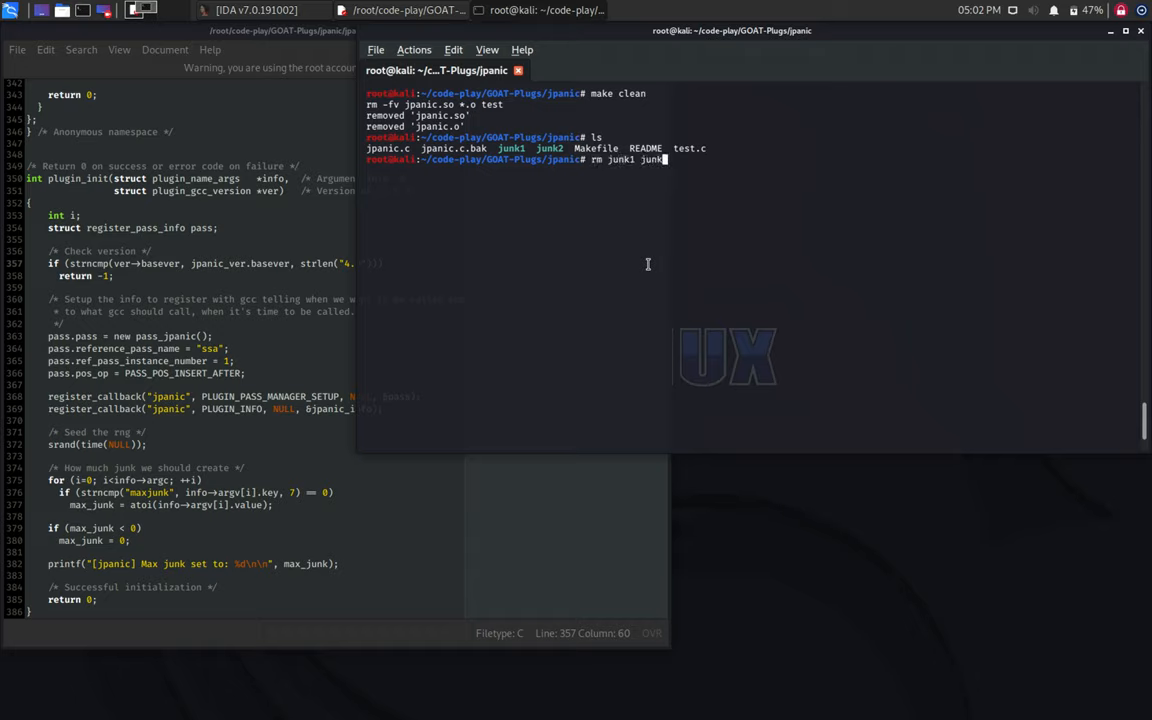
Step: Delete junk1 and junk2, rebuild with make, and confirm jpanic.so exists
{"action": "key", "text": "Return"}
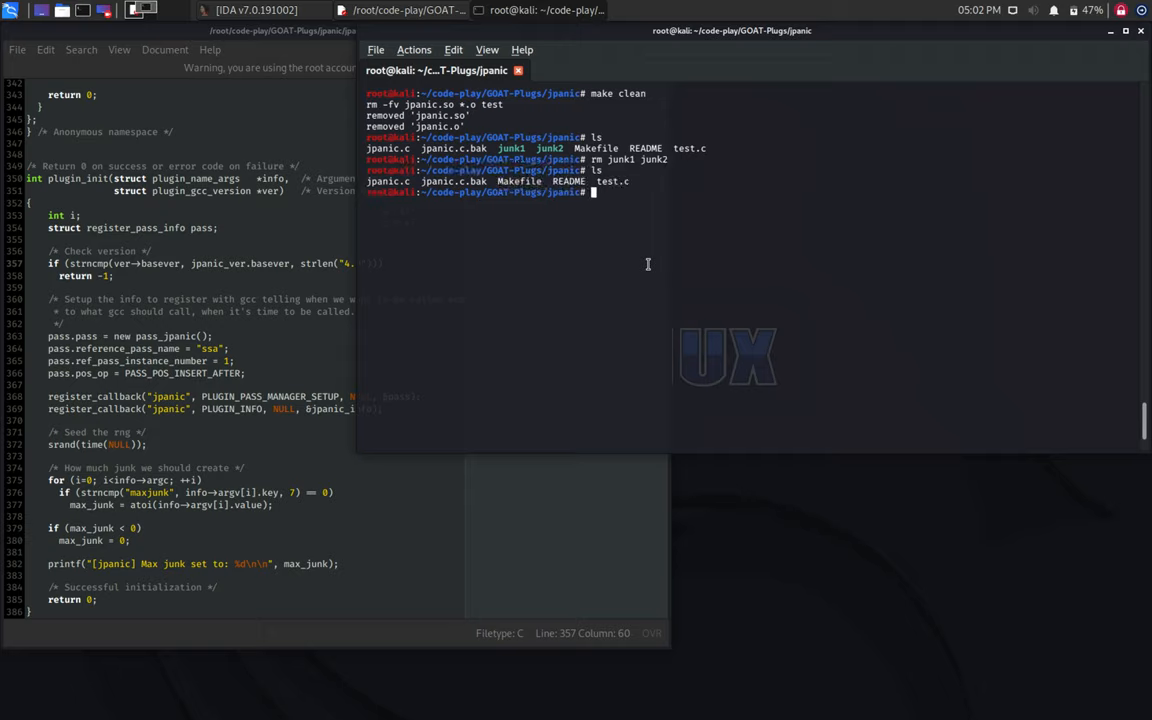
{"action": "key", "text": "Return"}
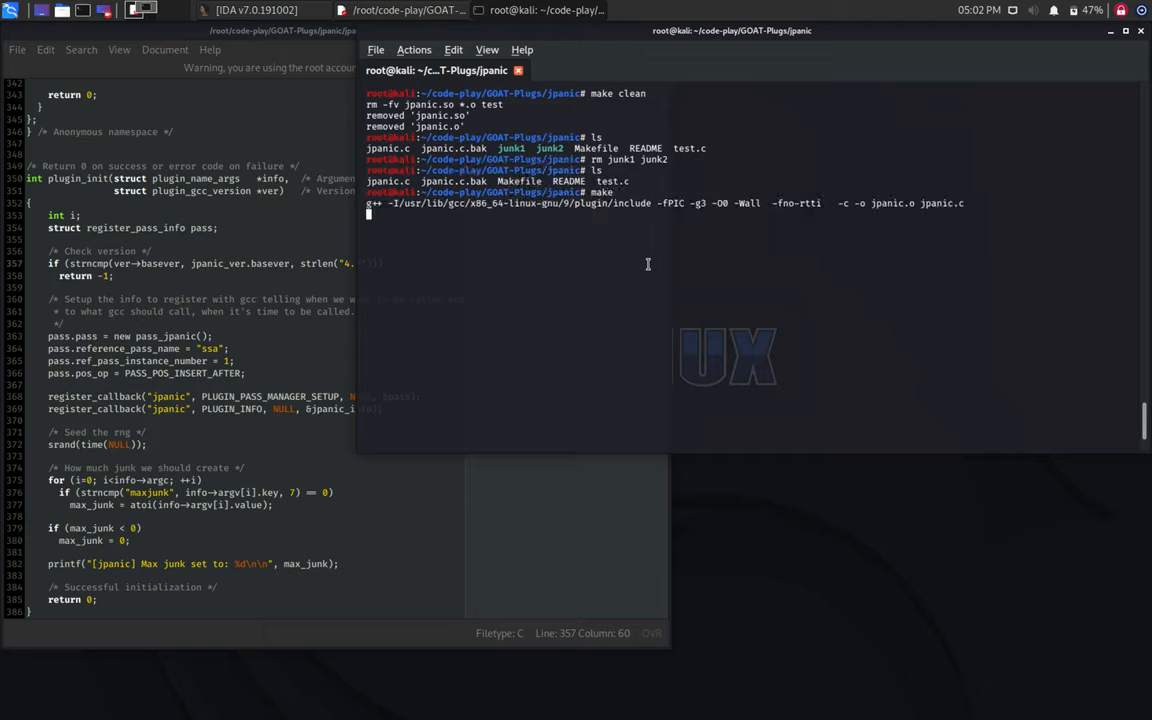
{"action": "key", "text": "Return"}
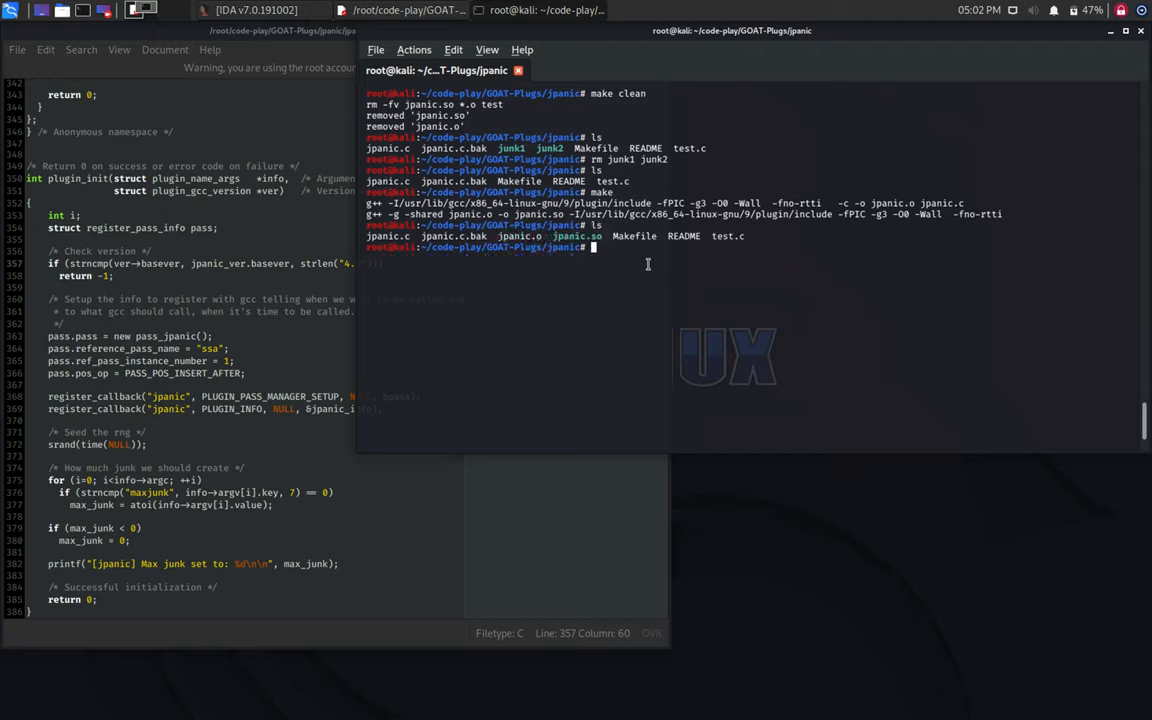
{"action": "double_click", "coordinate": [575, 236]}
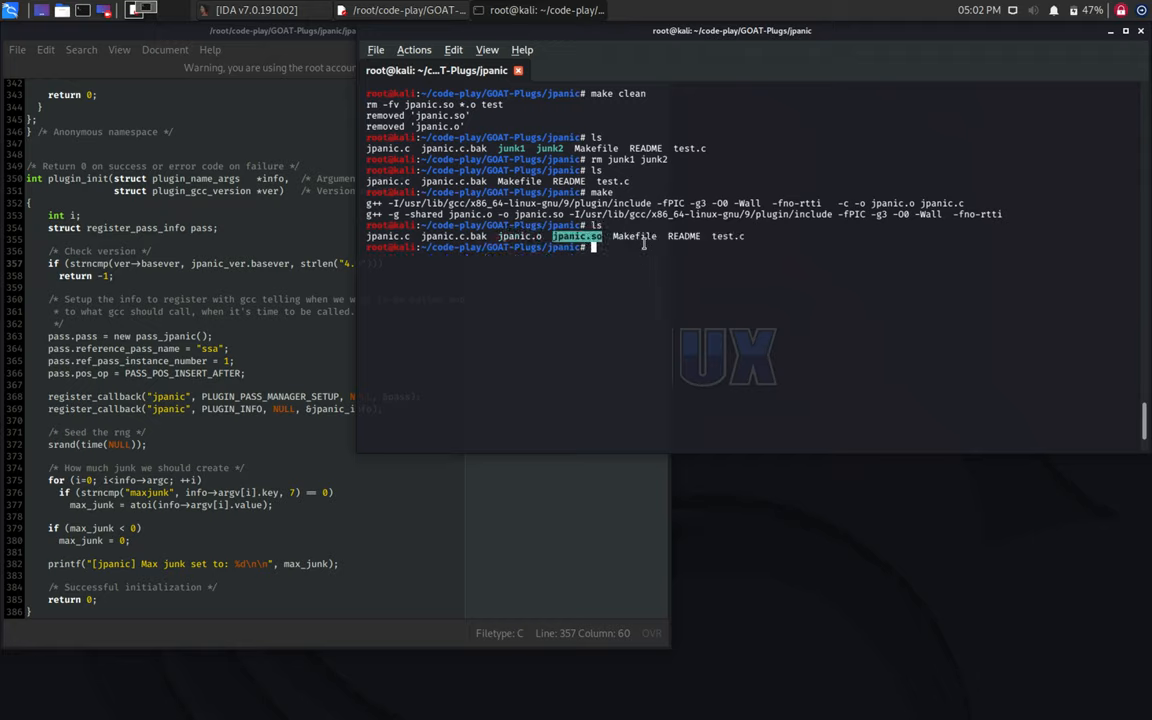
Step: Open README in vim and scroll to the usage section's example gcc command
{"action": "type", "text": "vim"}
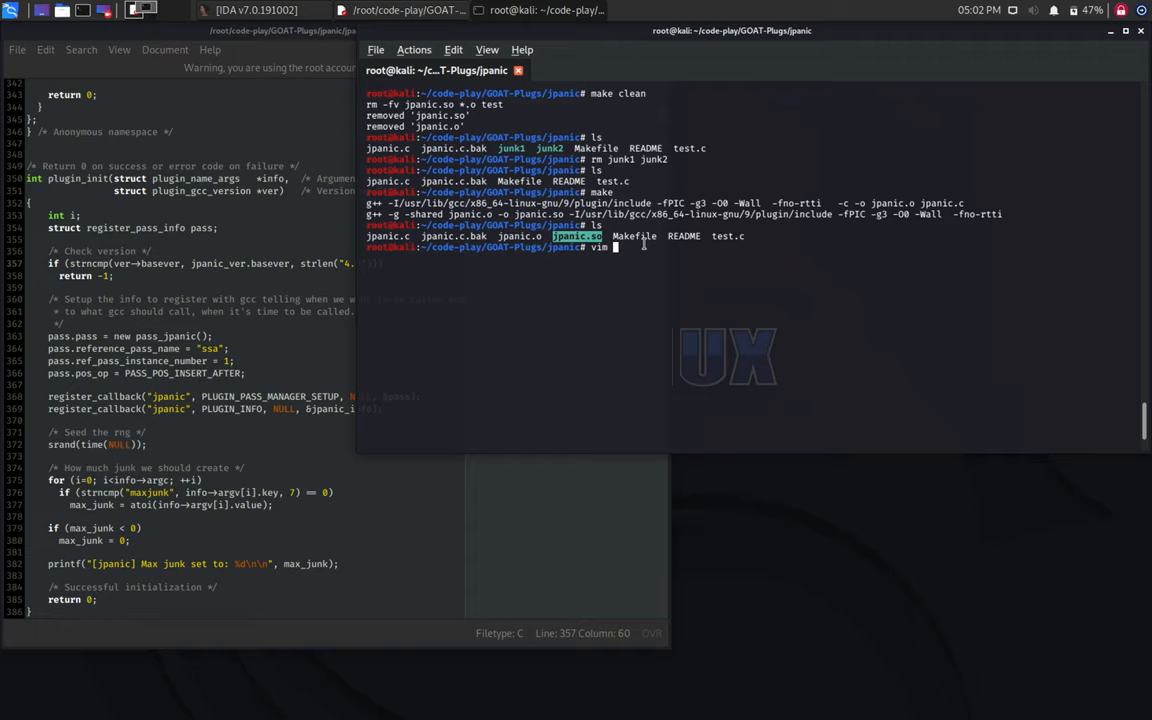
{"action": "type", "text": "README"}
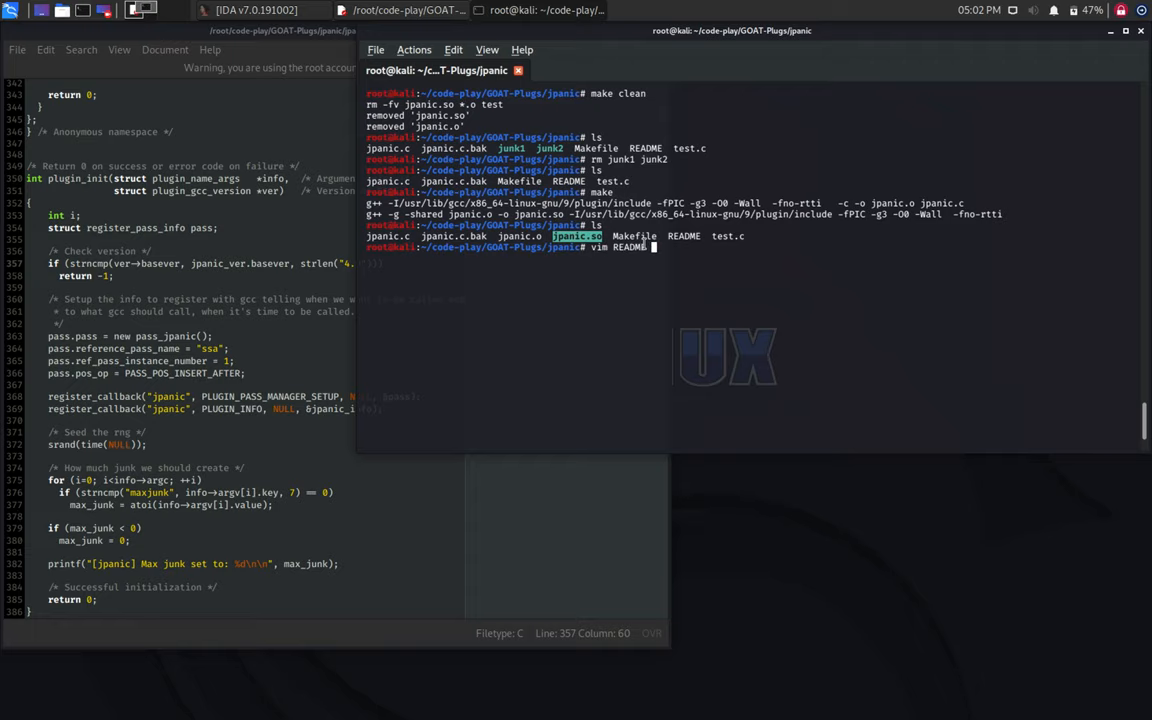
{"action": "key", "text": "Return"}
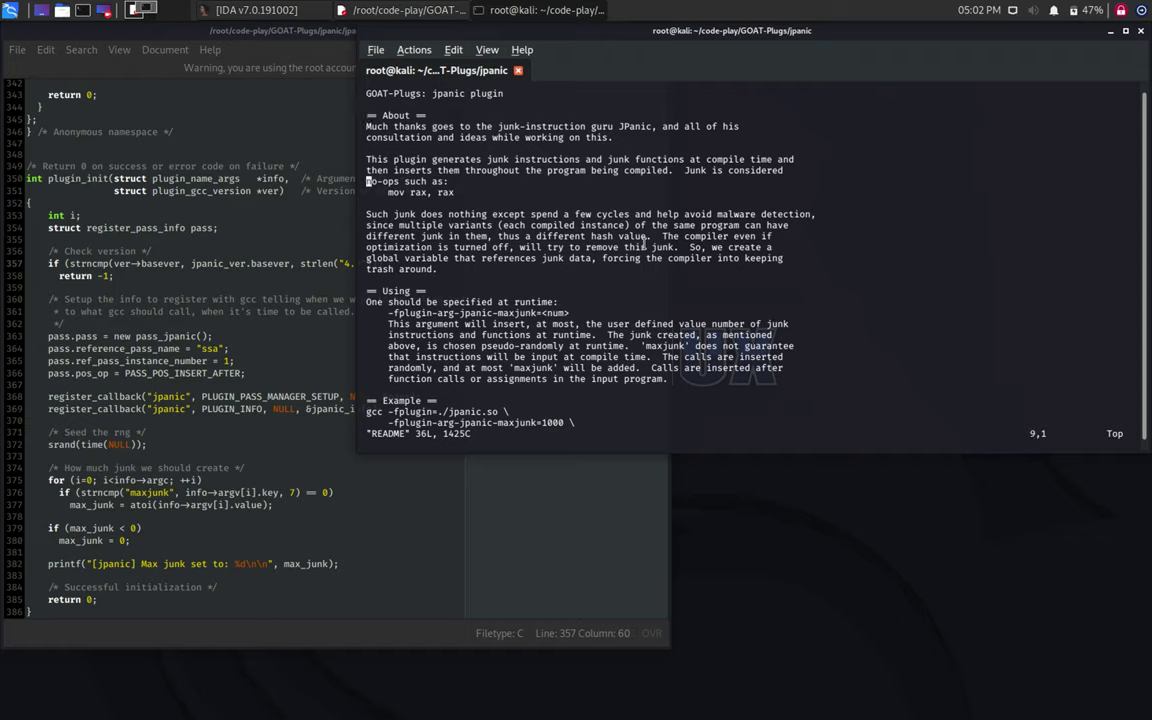
{"action": "scroll", "scroll_direction": "down", "scroll_amount": 3}
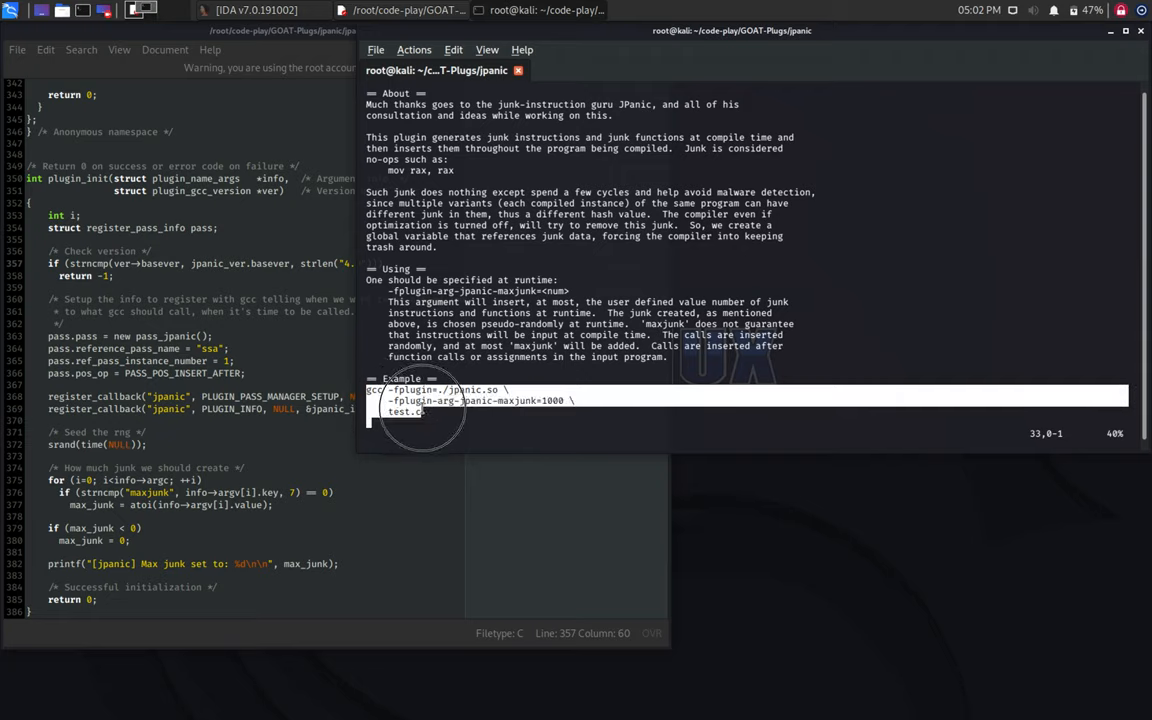
{"action": "mouse_move", "coordinate": [533, 407]}
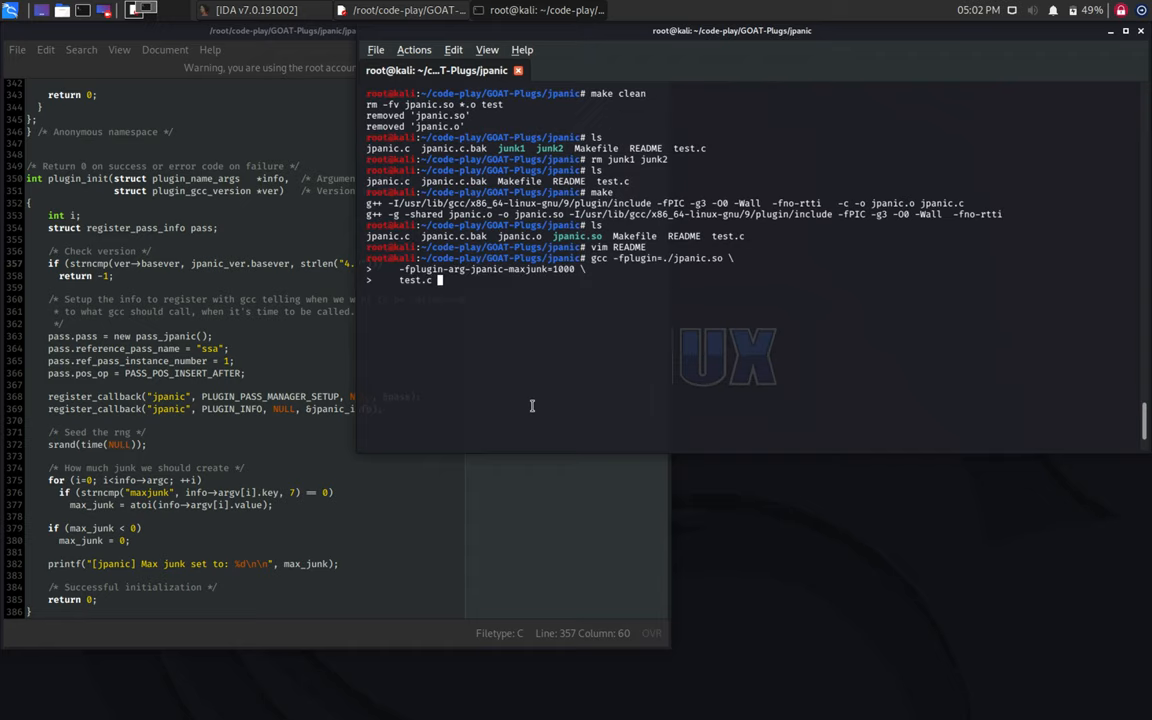
Step: Compile test.c with the example plugin command into junk1, then junk2 and junk3
{"action": "type", "text": "-o junk1"}
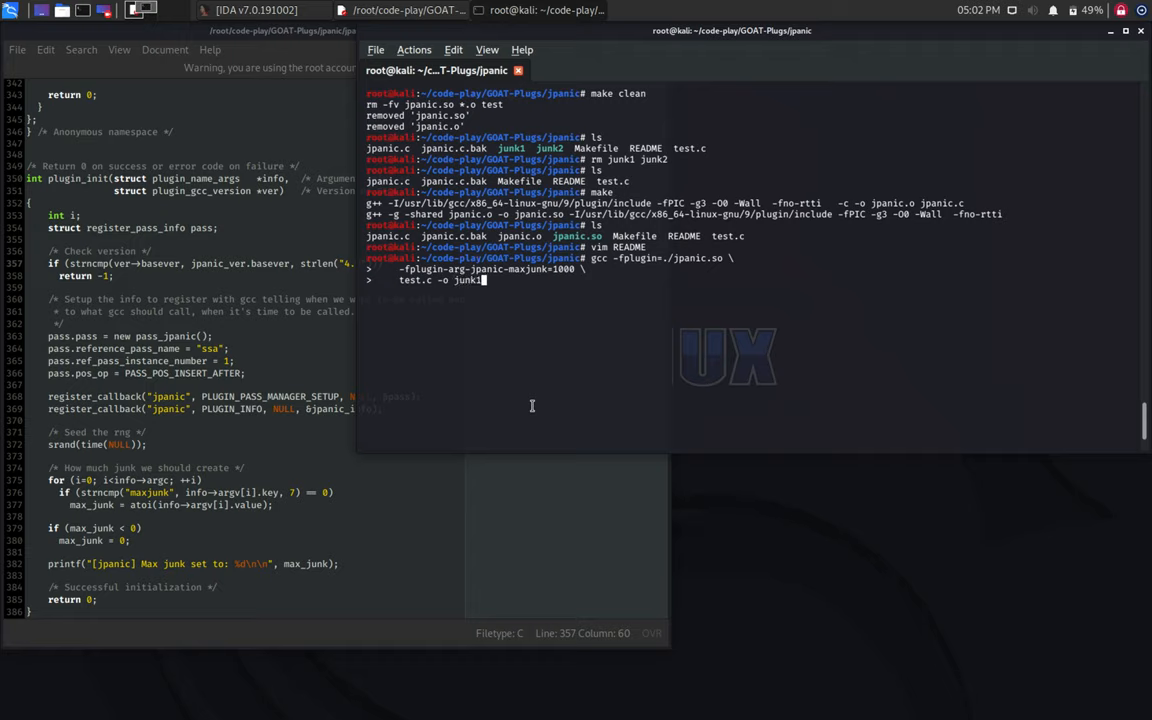
{"action": "key", "text": "Return"}
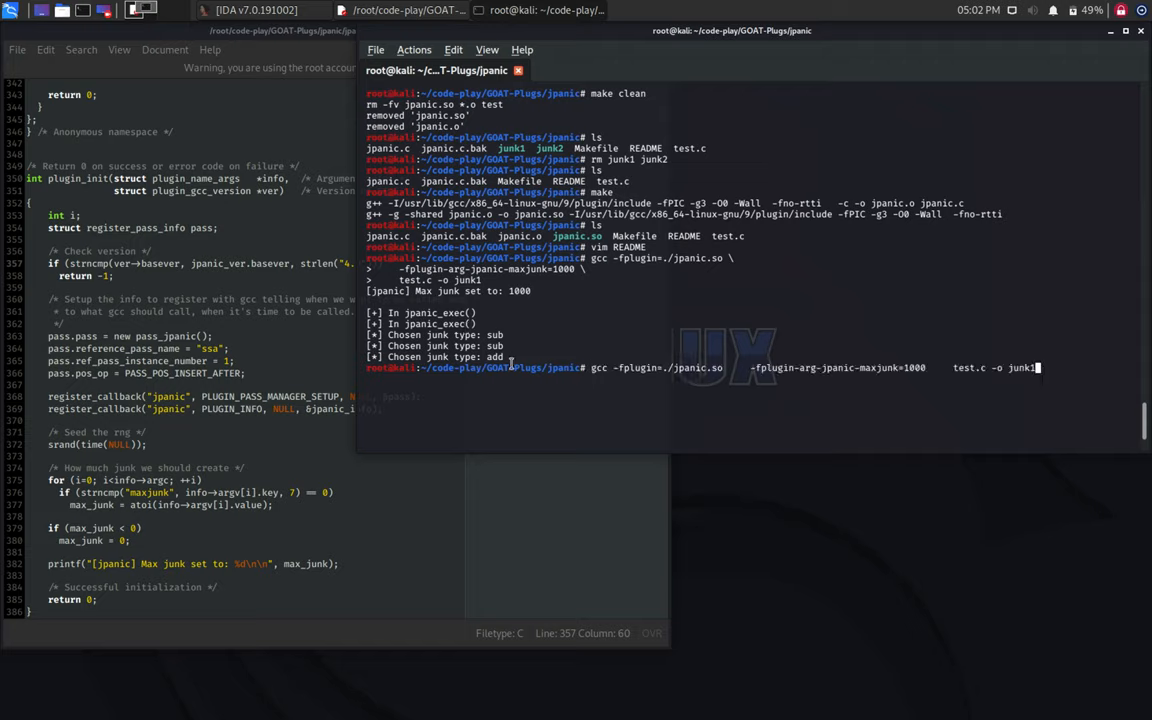
{"action": "type", "text": "2"}
{"action": "key", "text": "Return"}
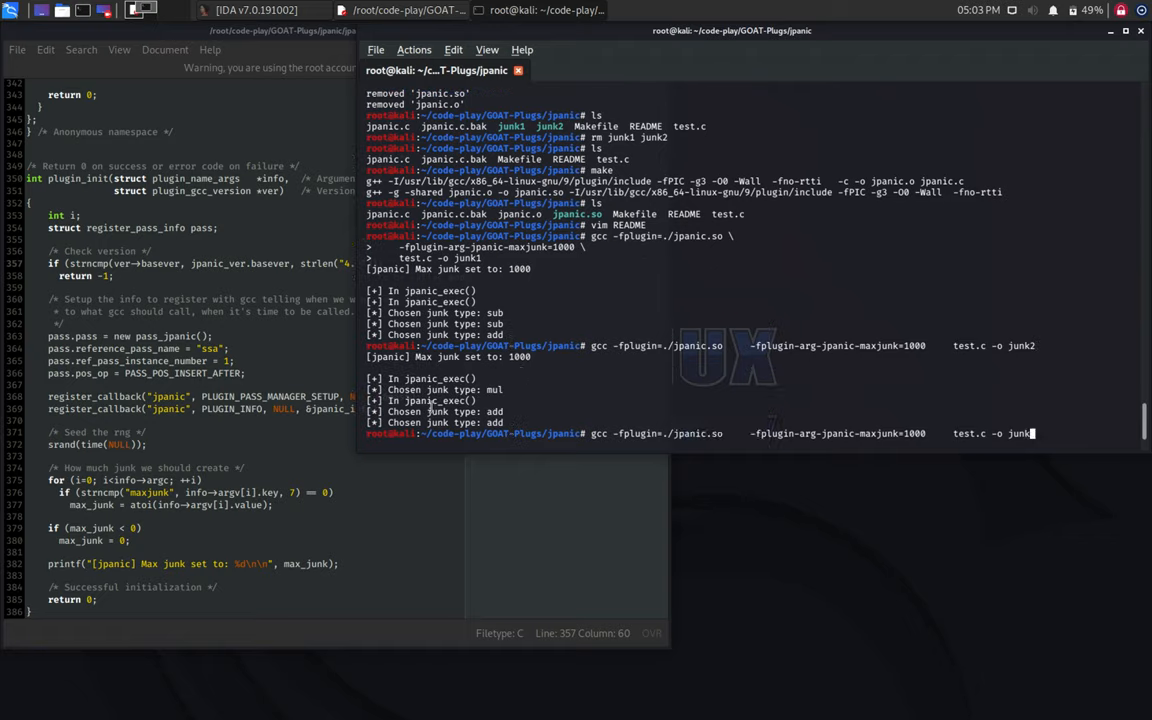
{"action": "type", "text": "3"}
{"action": "key", "text": "Return"}
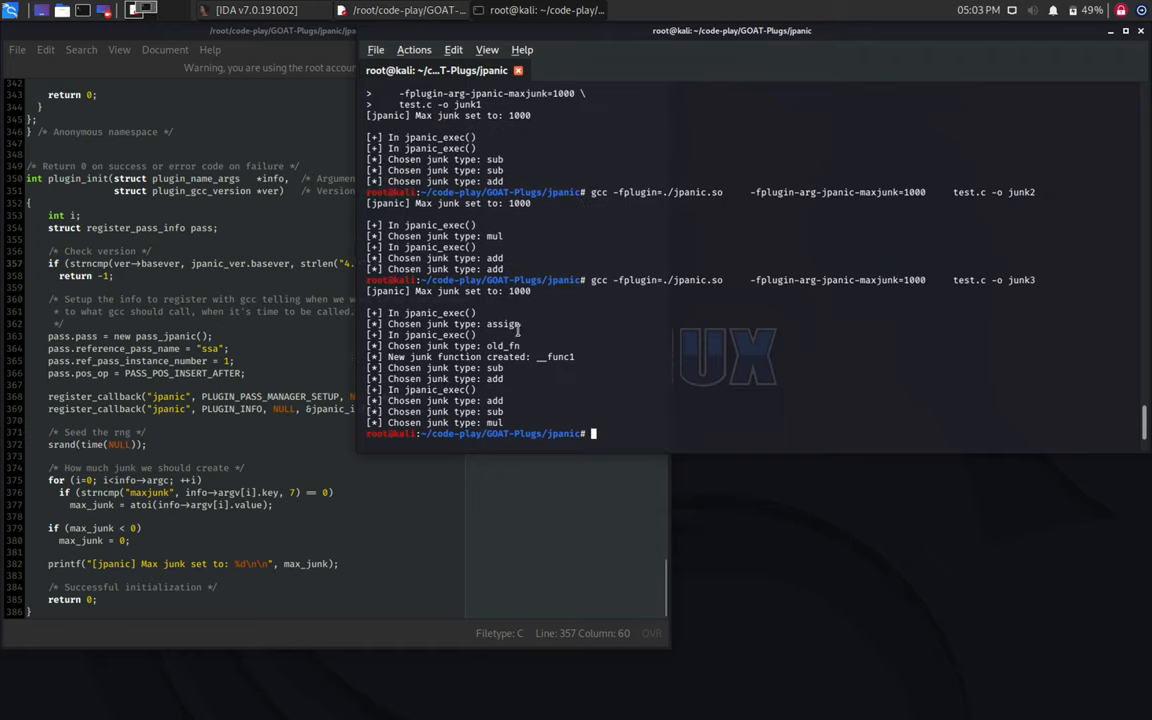
{"action": "mouse_move", "coordinate": [543, 350]}
{"action": "type", "text": "gcc -fplugin=./jpanic.so     -fplugin-arg-jpanic-maxjunk=1000     test.c -o junk4"}
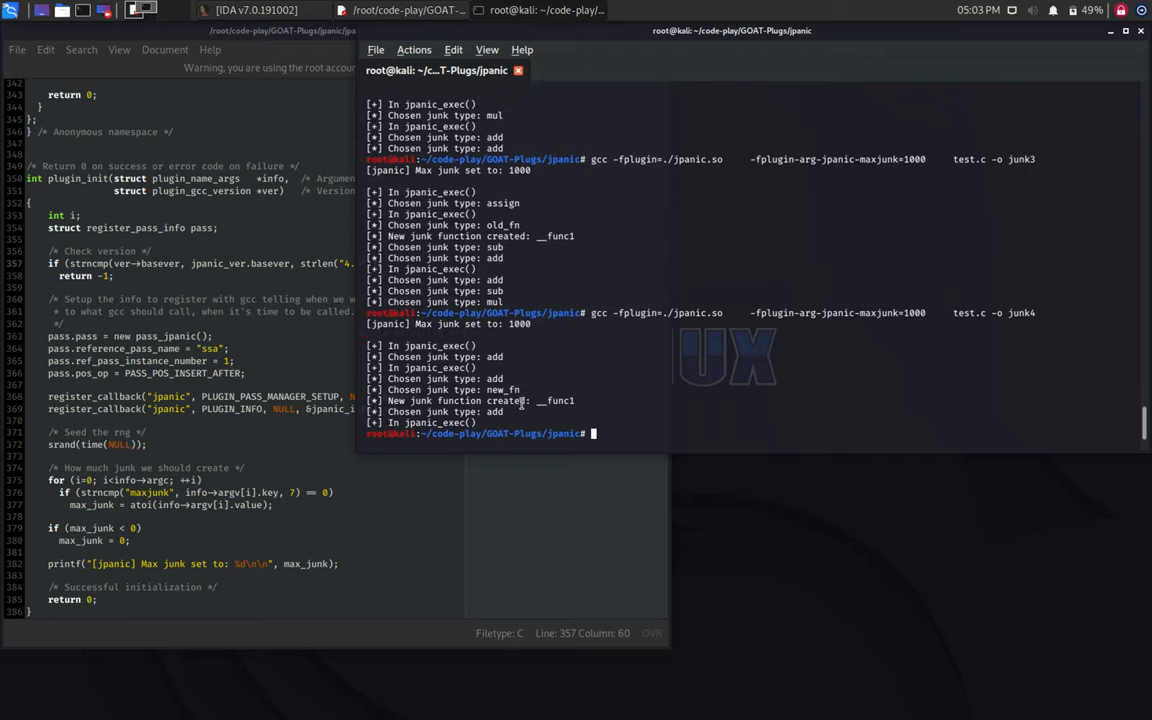
Step: Run md5sum junk* to checksum all the junk binaries
{"action": "type", "text": "md"}
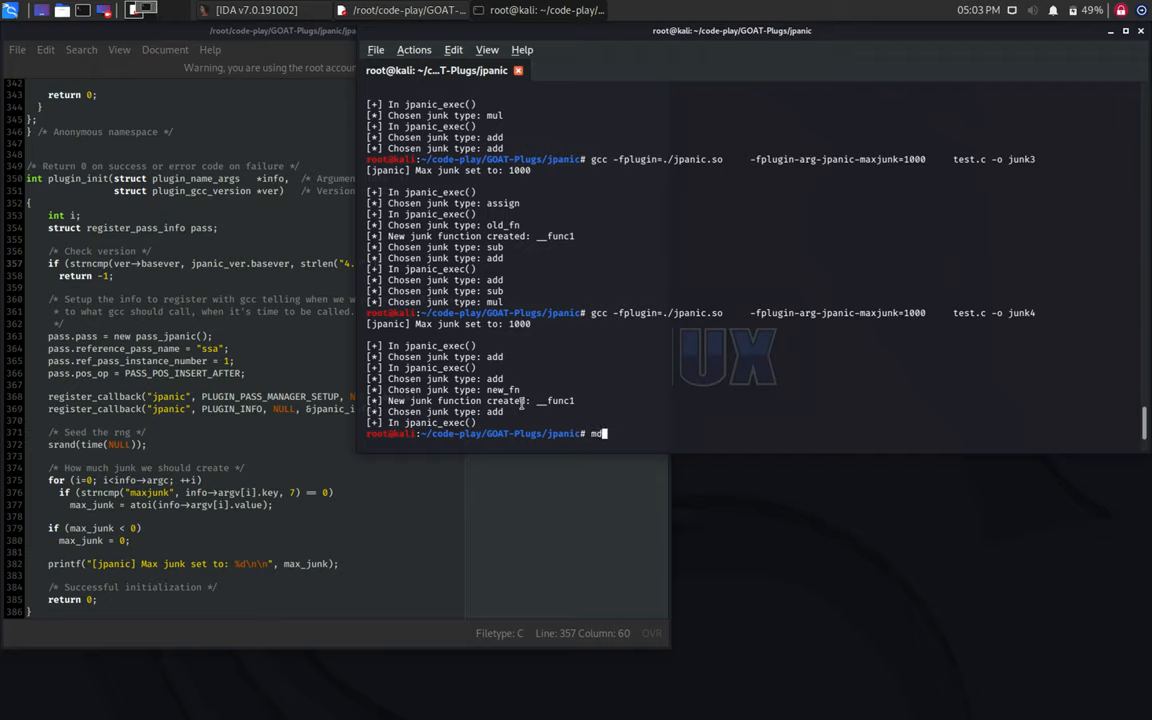
{"action": "type", "text": "5sum"}
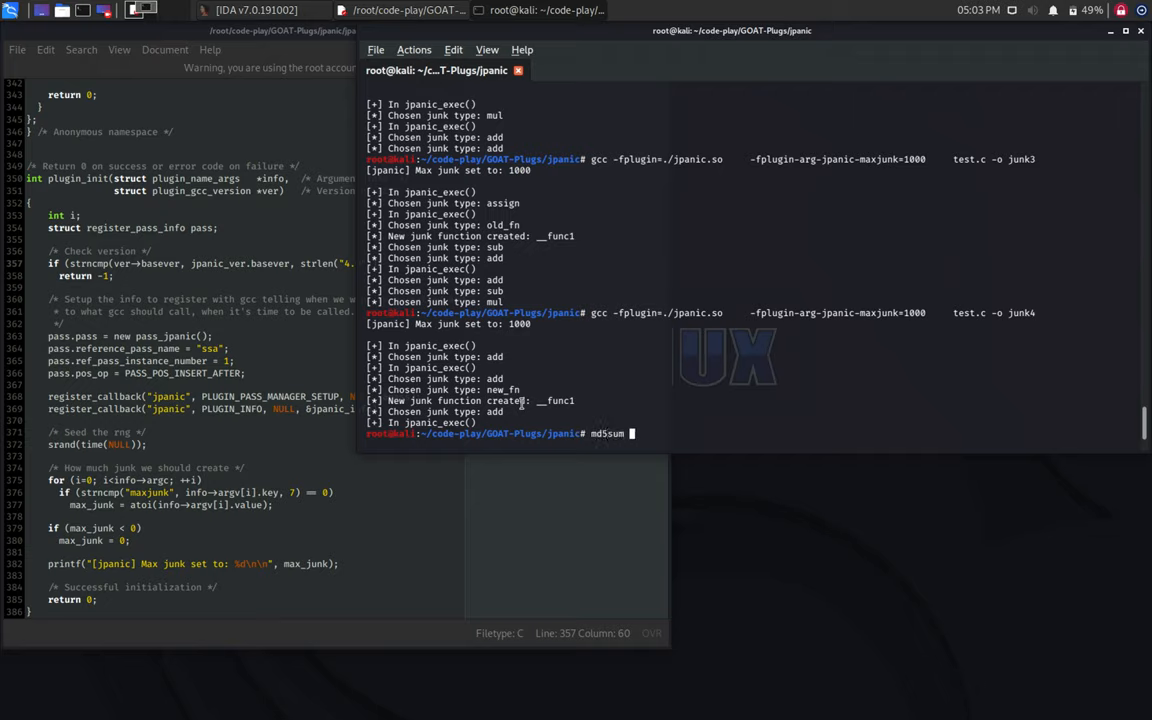
{"action": "type", "text": "junk*"}
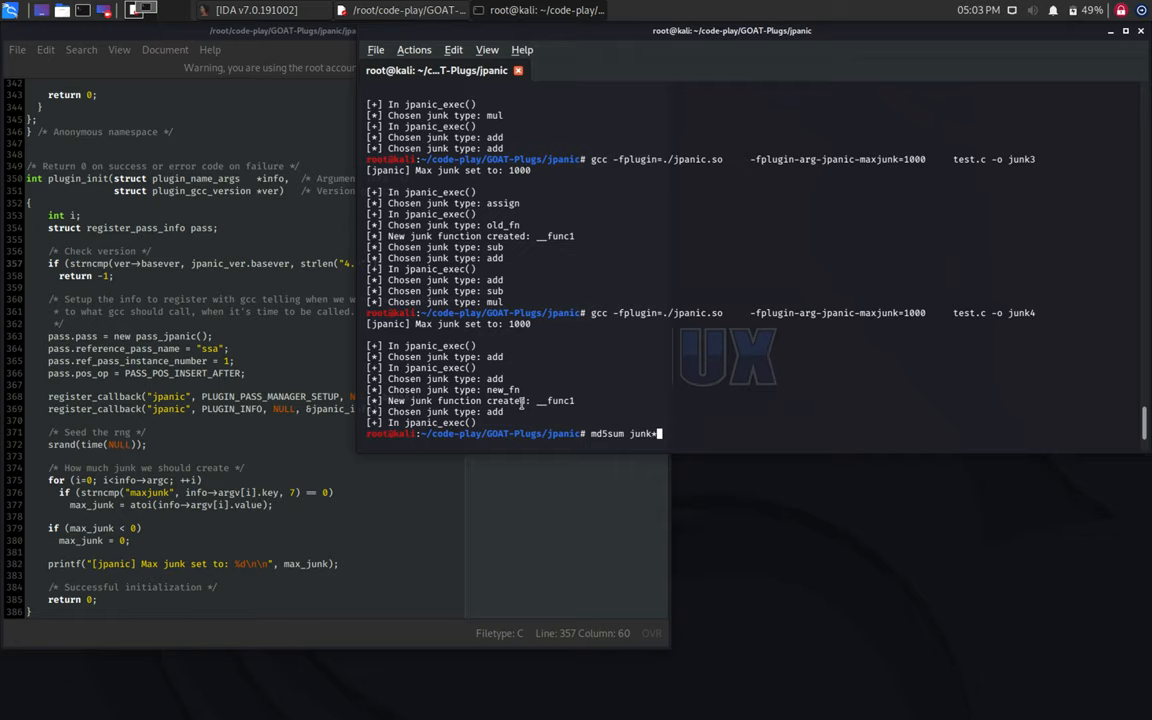
{"action": "key", "text": "Return"}
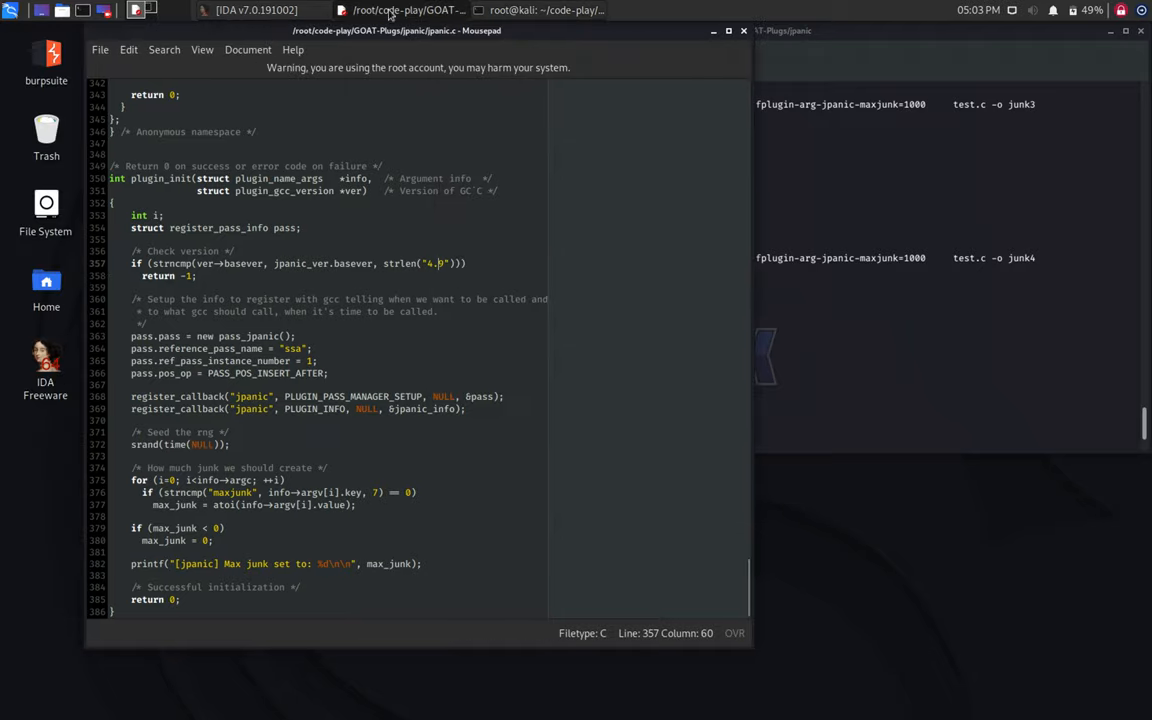
Step: Load junk4 in IDA, inspect main's call into dosomething, then return to main
{"action": "left_click", "coordinate": [253, 10]}
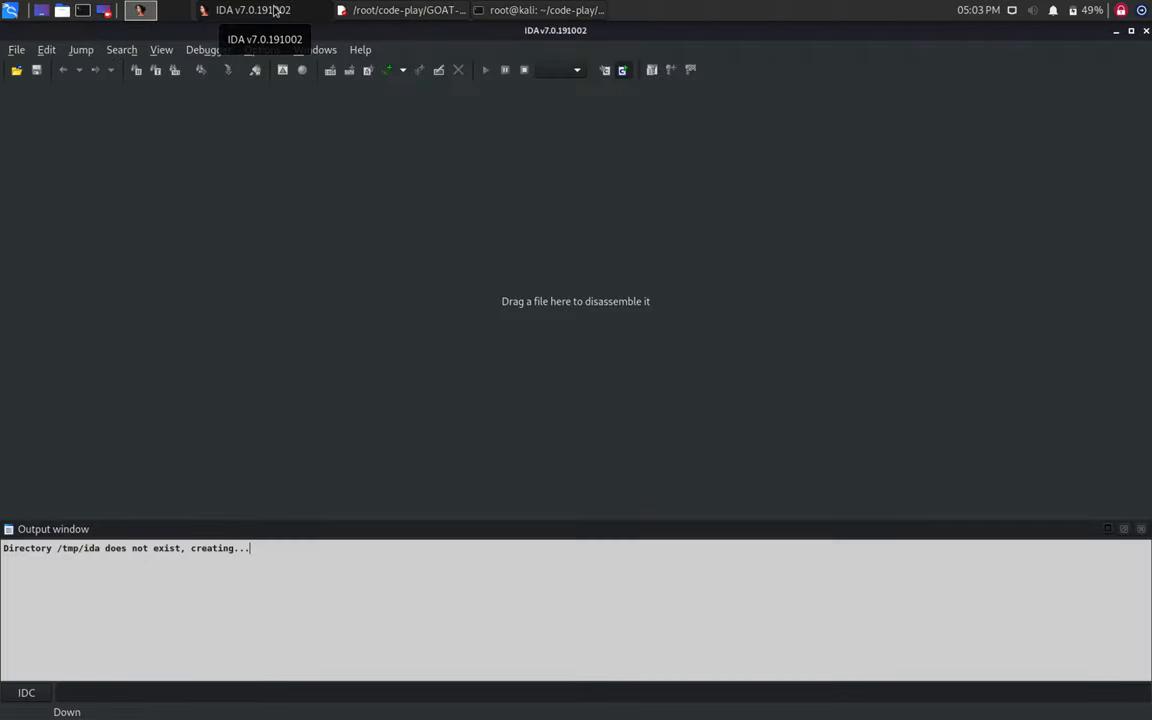
{"action": "mouse_move", "coordinate": [15, 70]}
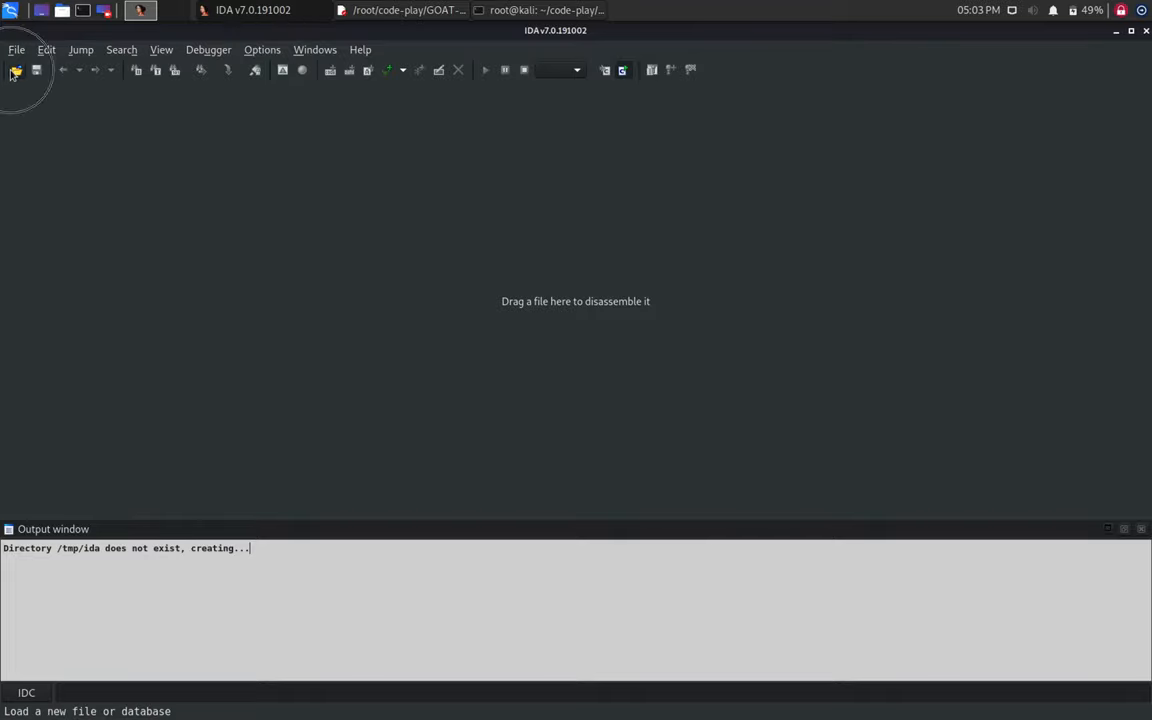
{"action": "left_click", "coordinate": [15, 69]}
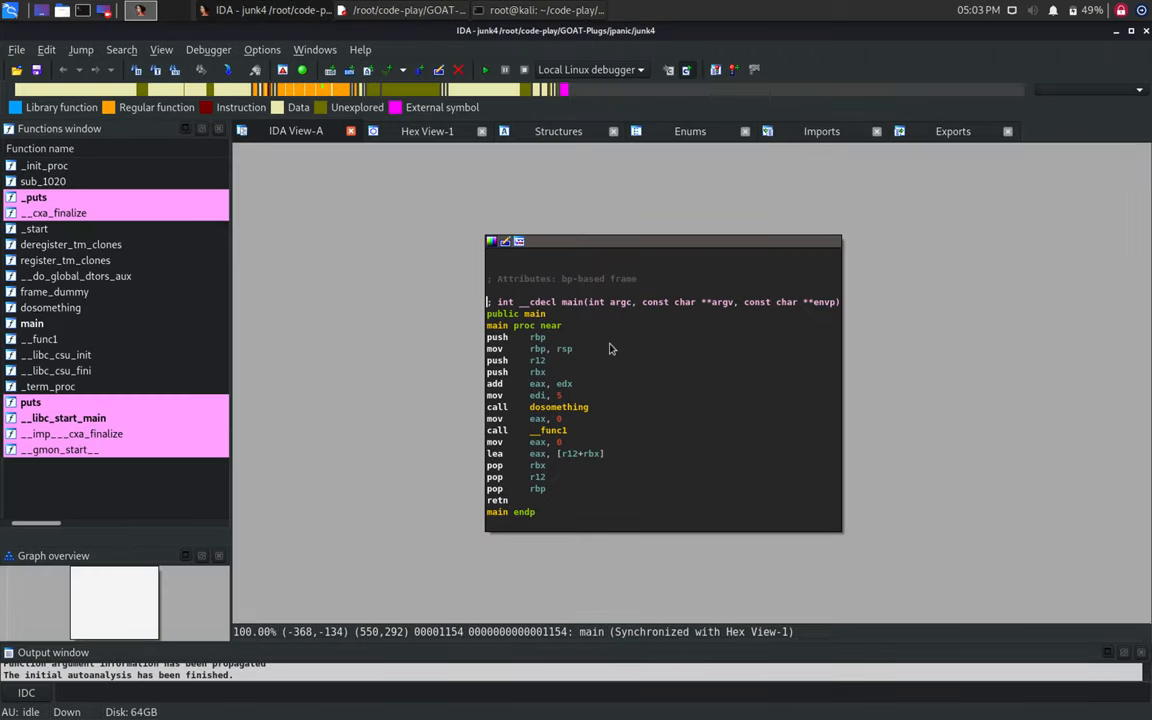
{"action": "left_click", "coordinate": [550, 430]}
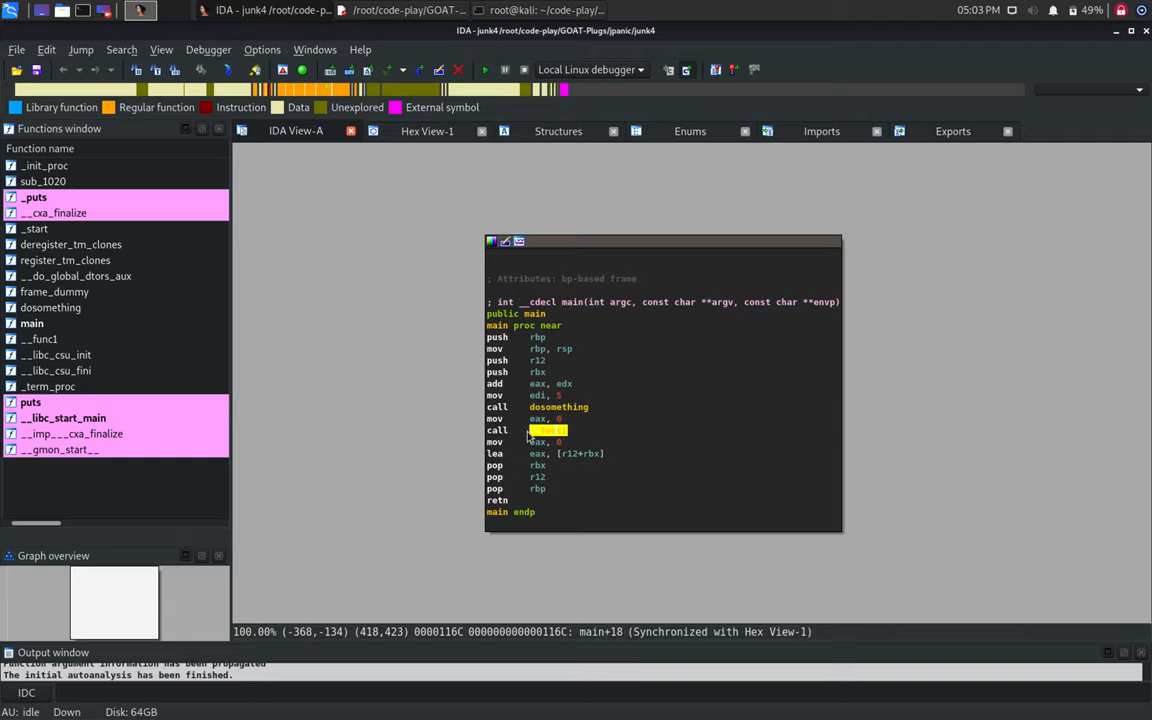
{"action": "mouse_move", "coordinate": [548, 460]}
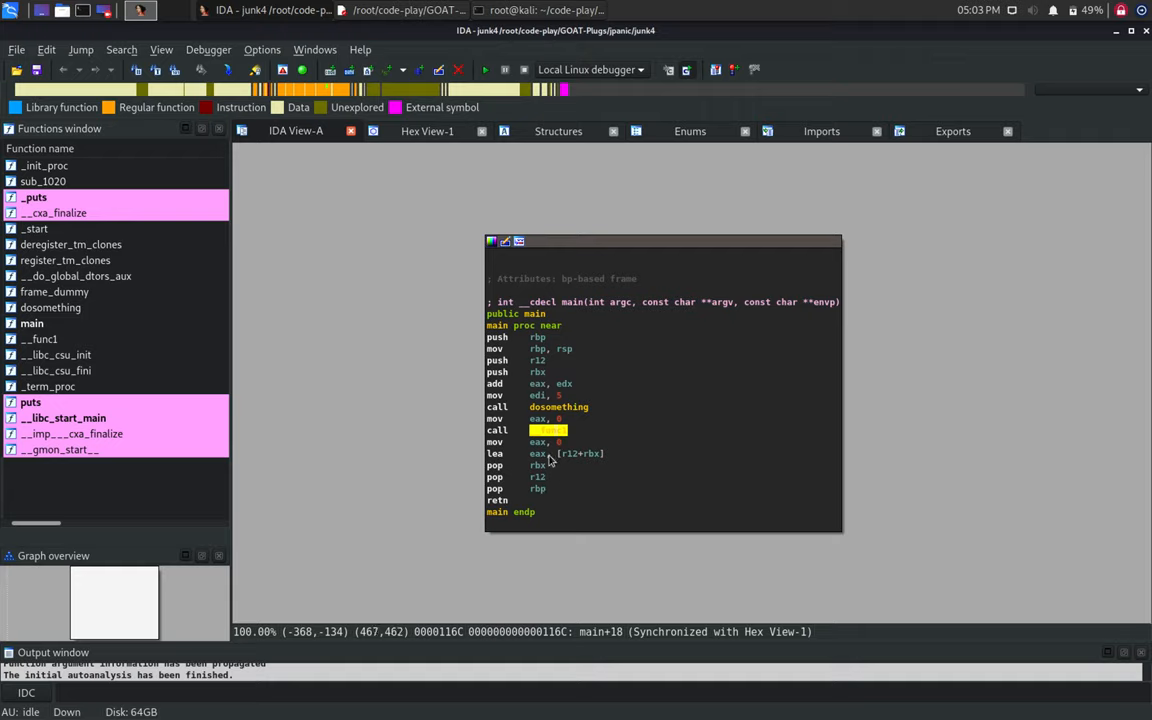
{"action": "mouse_move", "coordinate": [559, 407]}
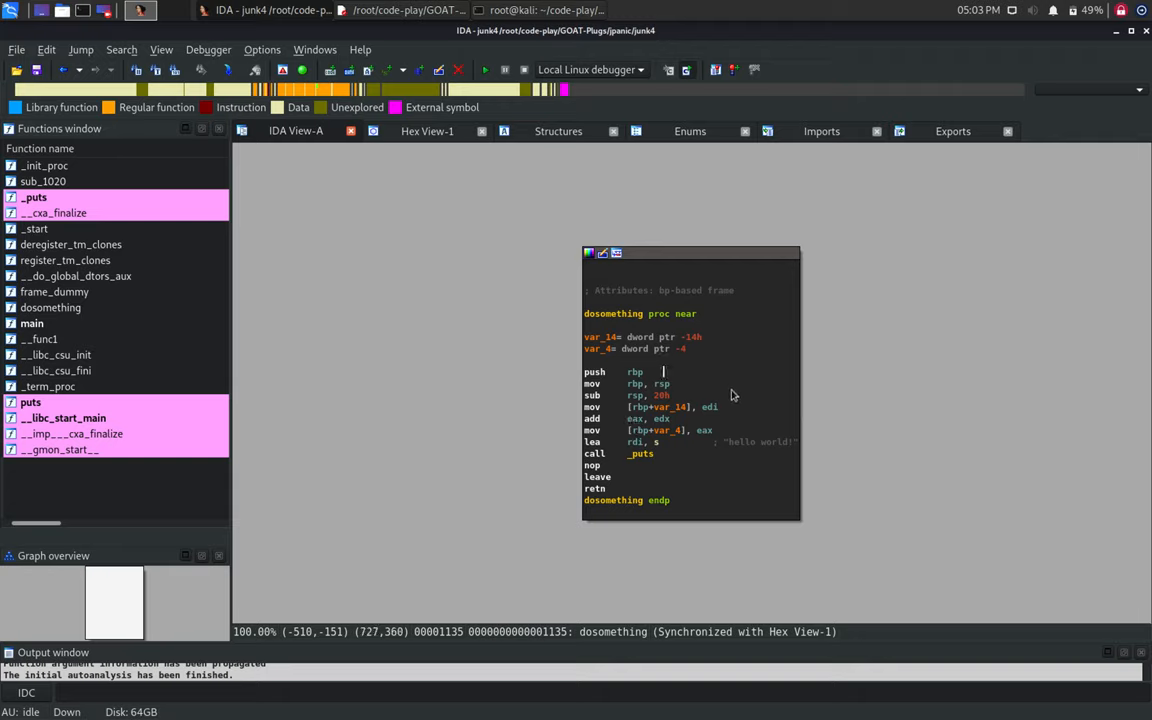
{"action": "left_click", "coordinate": [591, 465]}
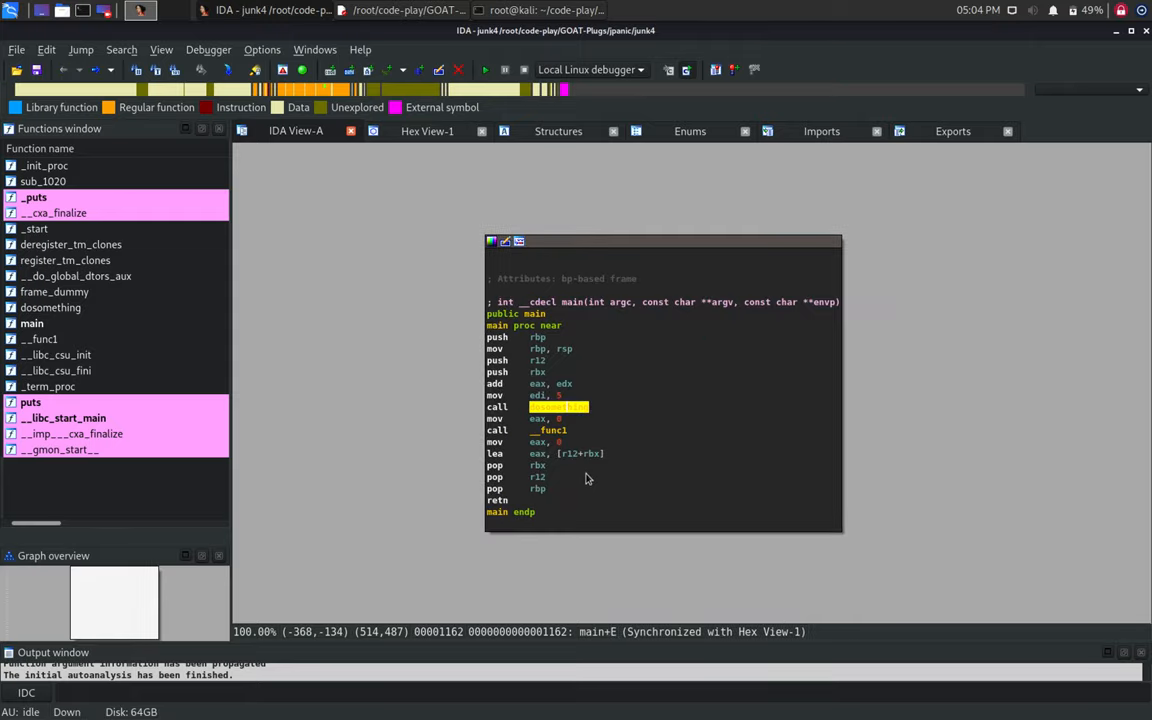
{"action": "mouse_move", "coordinate": [1118, 39]}
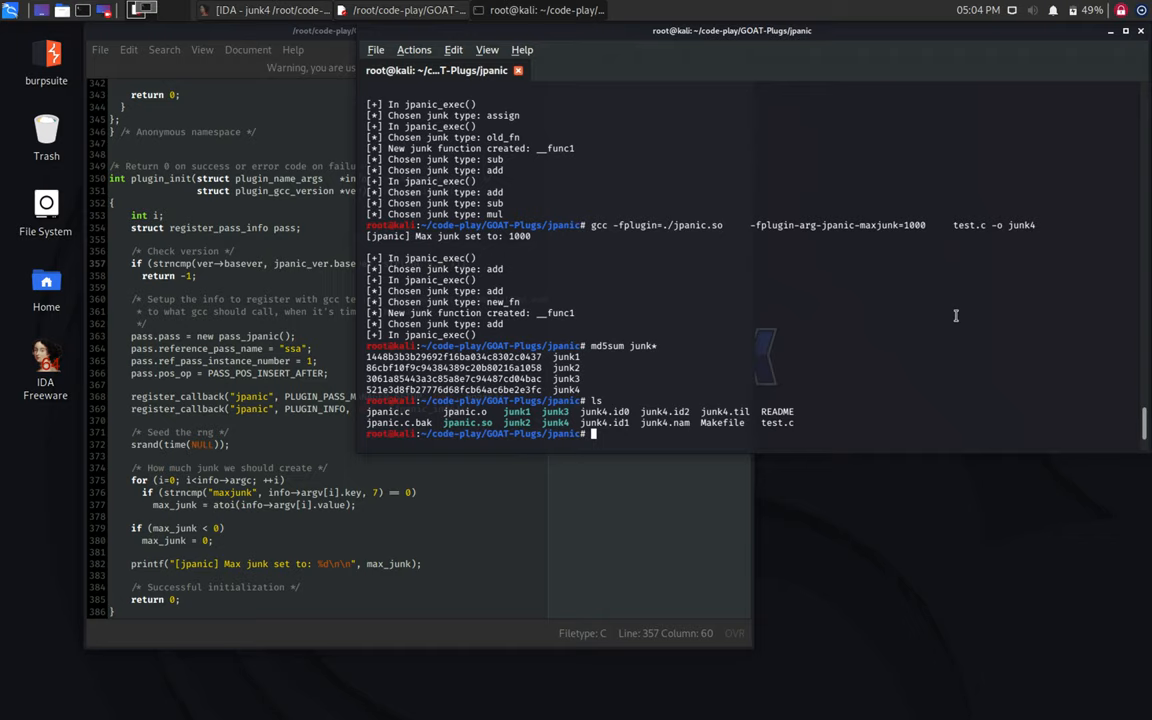
Step: Run 'meld jpanic.c*' to compare jpanic.c with its jpanic.c.bak backup in Meld
{"action": "type", "text": "meld"}
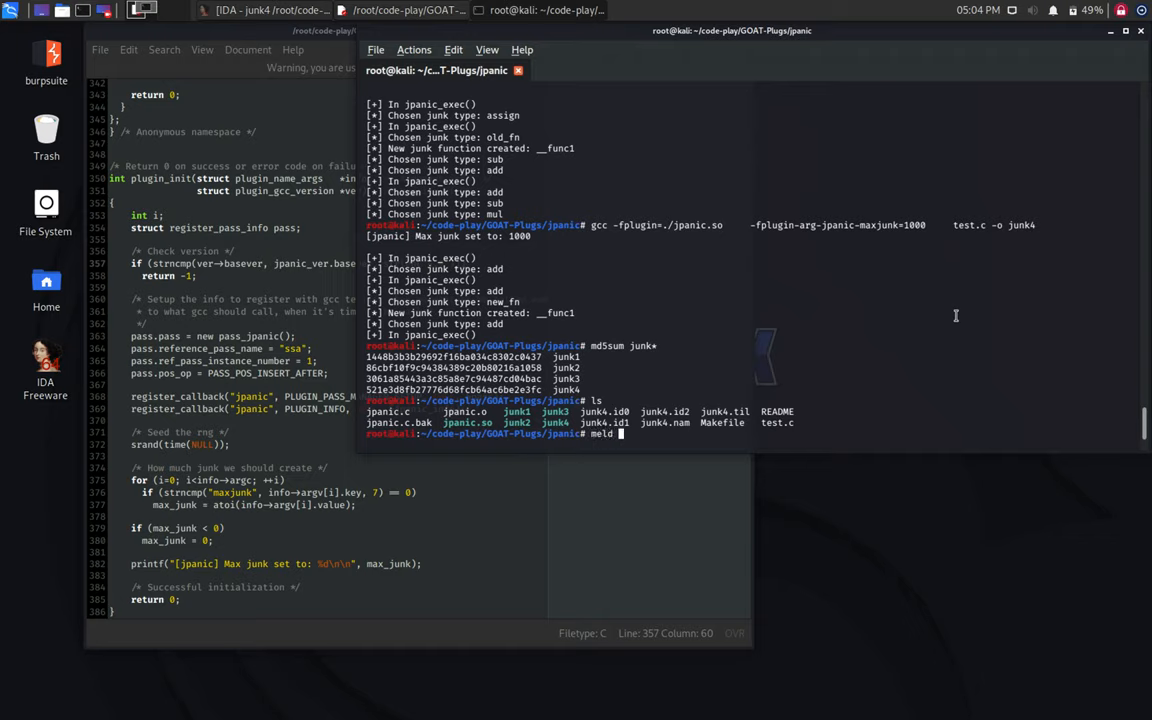
{"action": "mouse_move", "coordinate": [595, 367]}
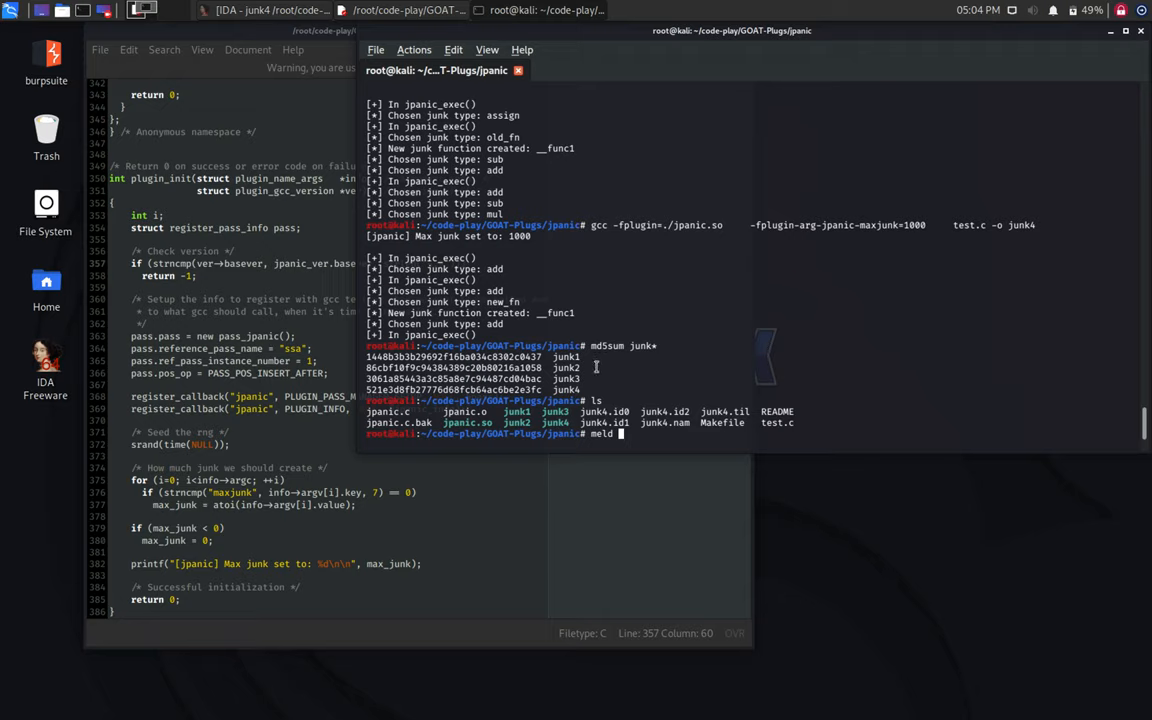
{"action": "type", "text": "jpanic."}
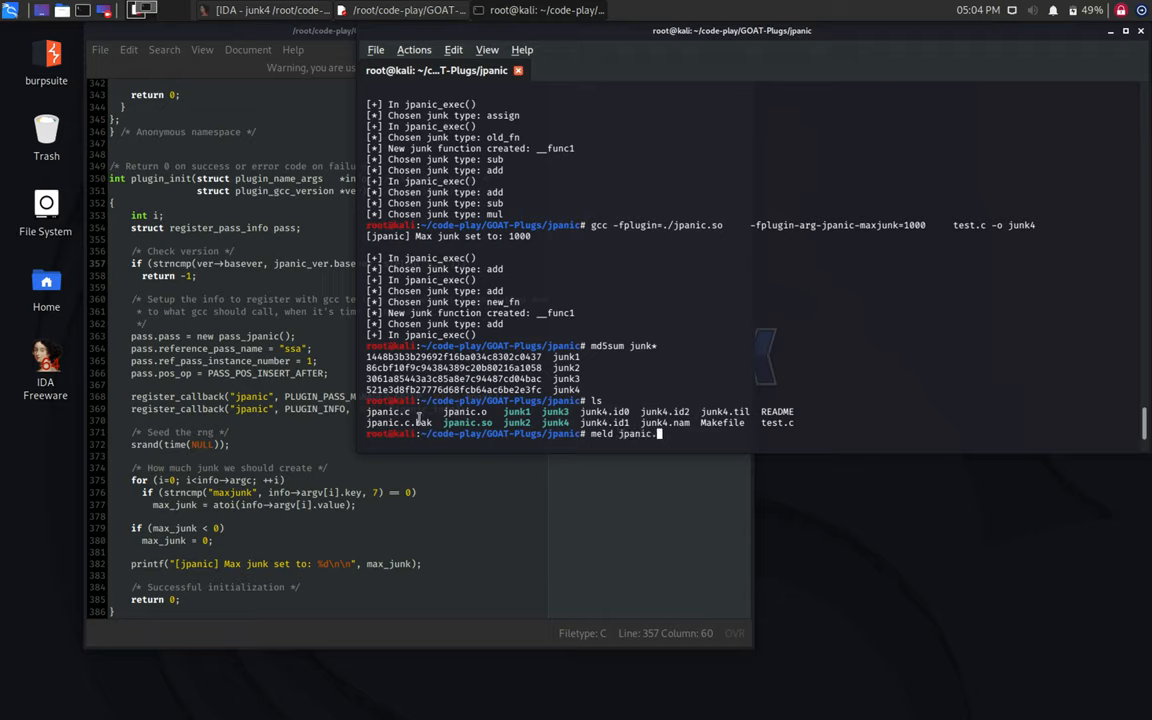
{"action": "type", "text": "c"}
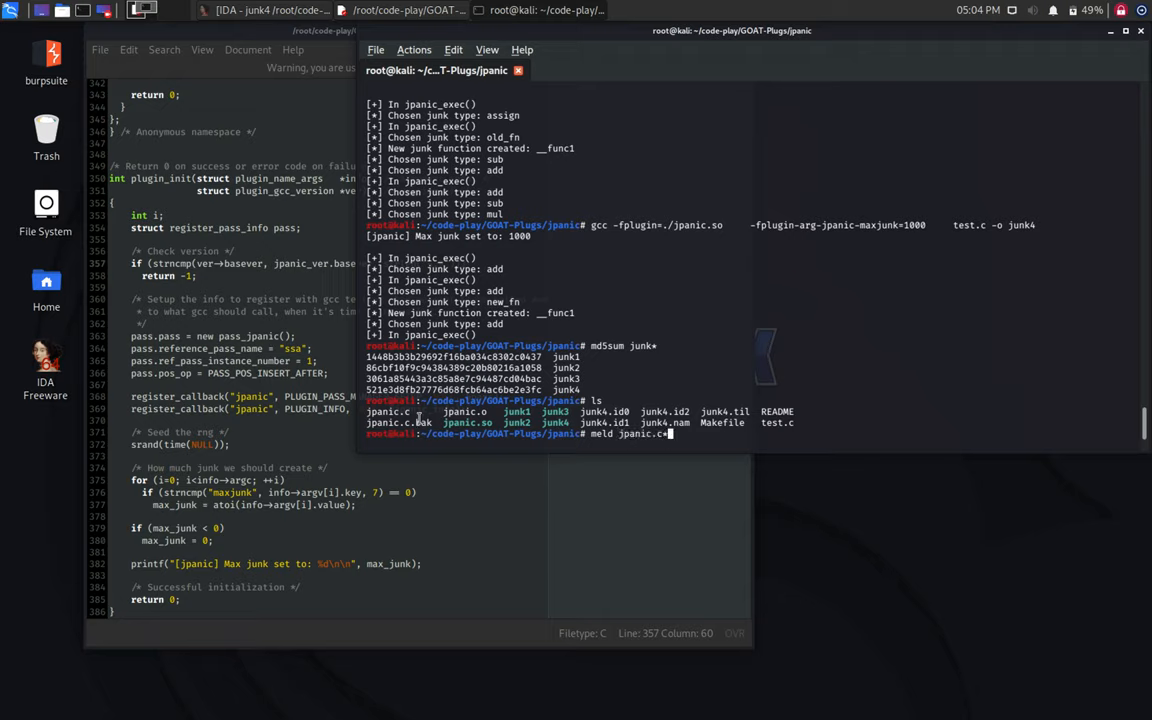
{"action": "key", "text": "Return"}
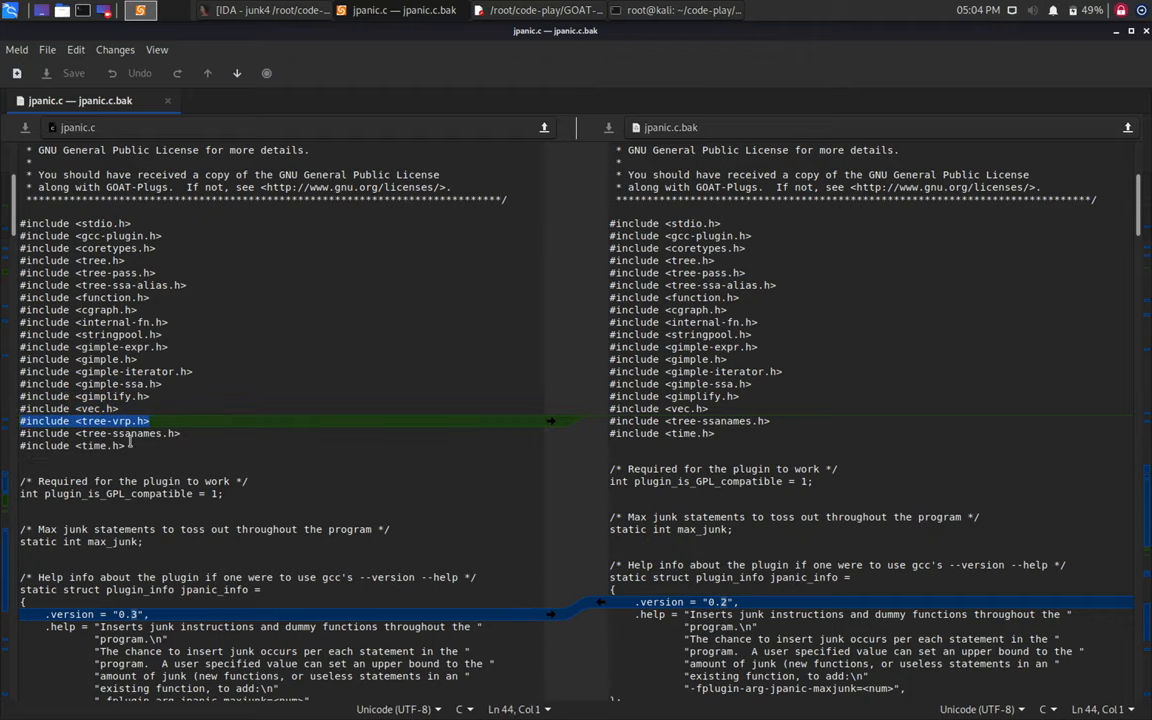
{"action": "scroll", "scroll_direction": "down", "scroll_amount": 3}
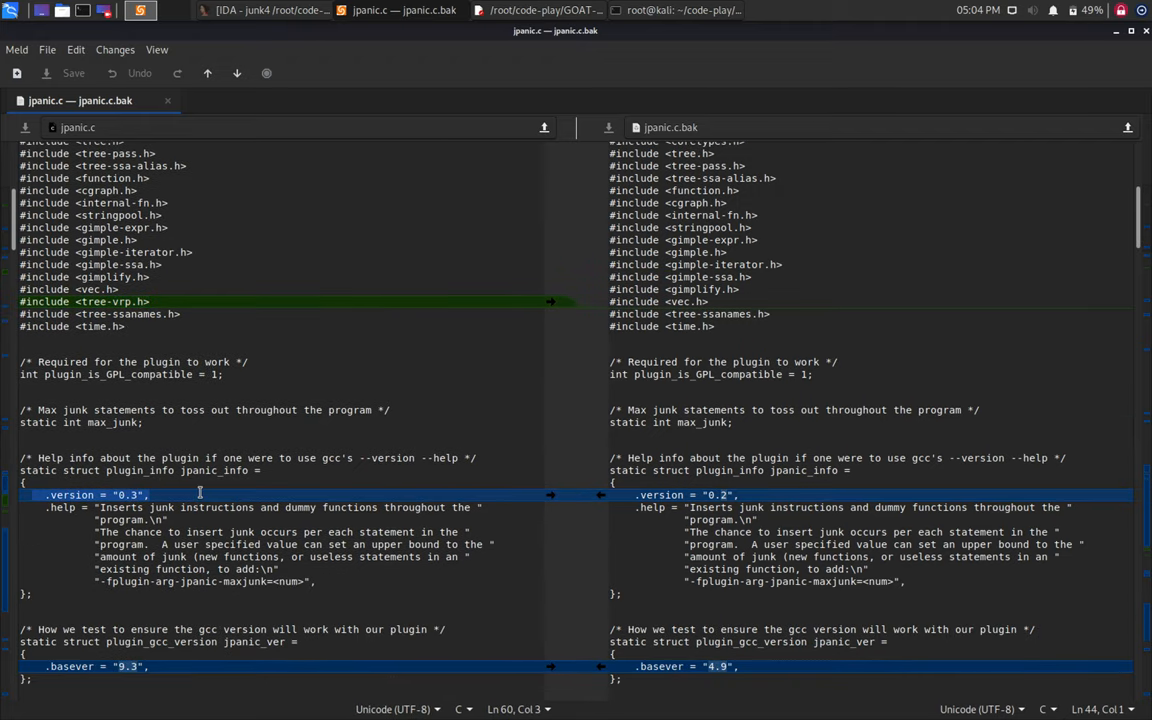
{"action": "scroll", "scroll_direction": "down", "scroll_amount": 3}
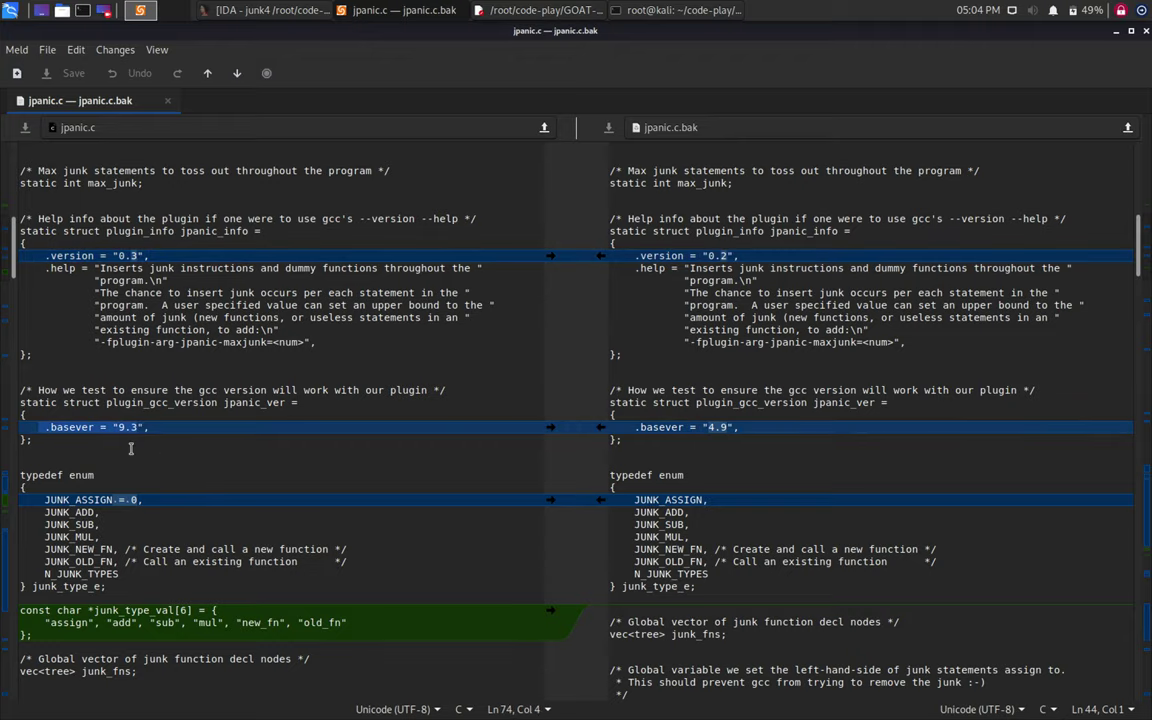
{"action": "scroll", "scroll_direction": "down", "scroll_amount": 3}
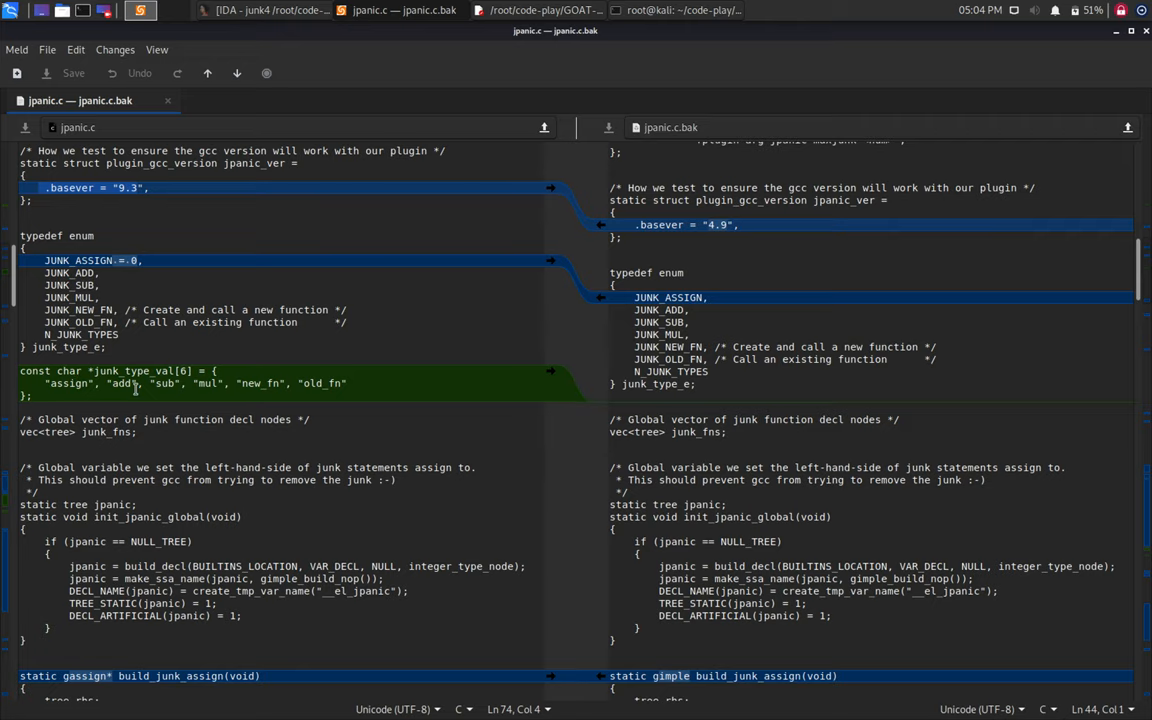
{"action": "scroll", "scroll_direction": "down", "scroll_amount": 3}
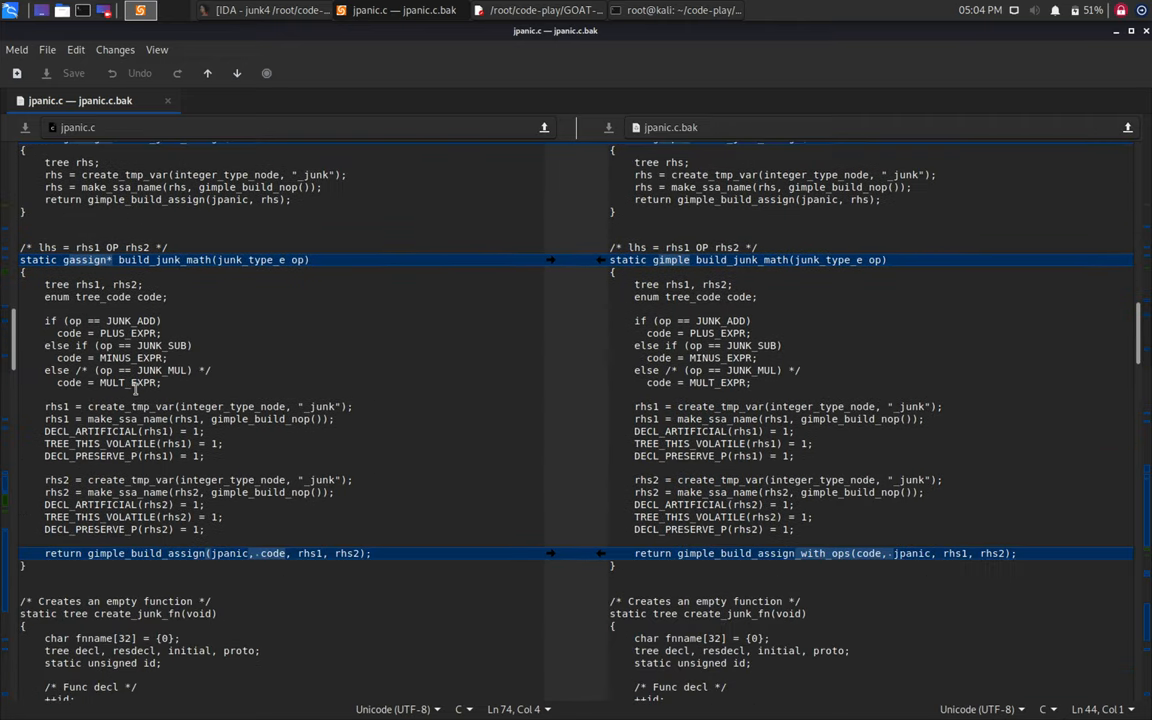
{"action": "scroll", "scroll_direction": "down", "scroll_amount": 3}
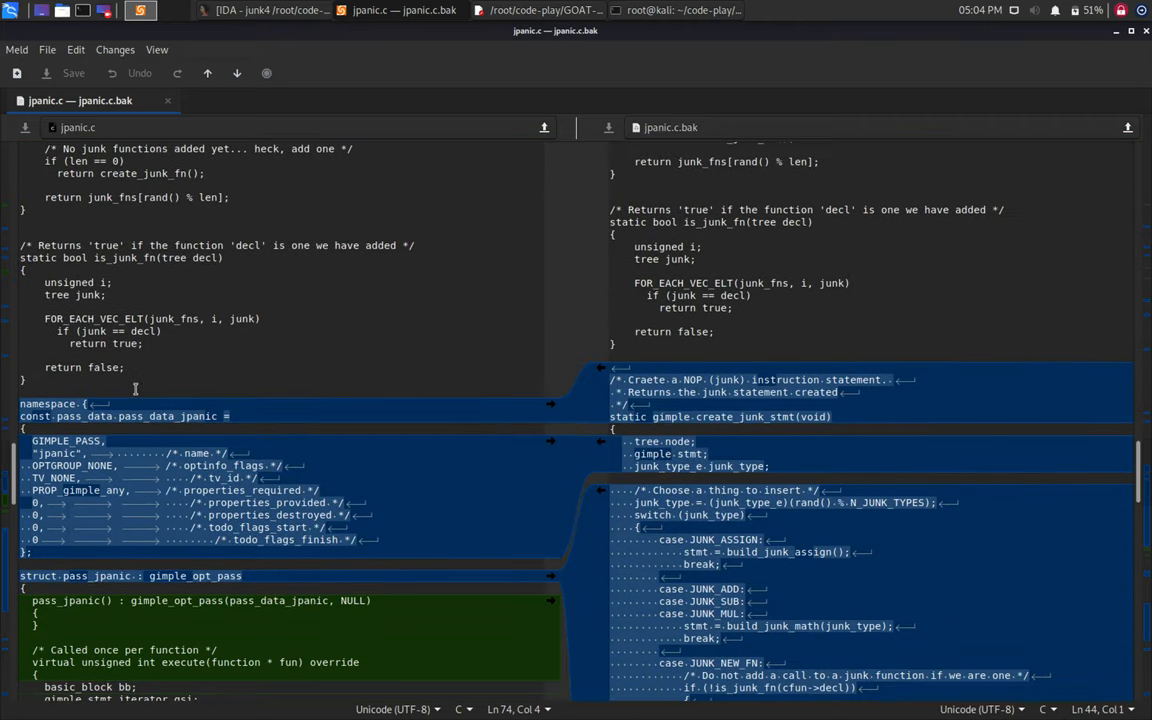
{"action": "scroll", "scroll_direction": "down", "scroll_amount": 3}
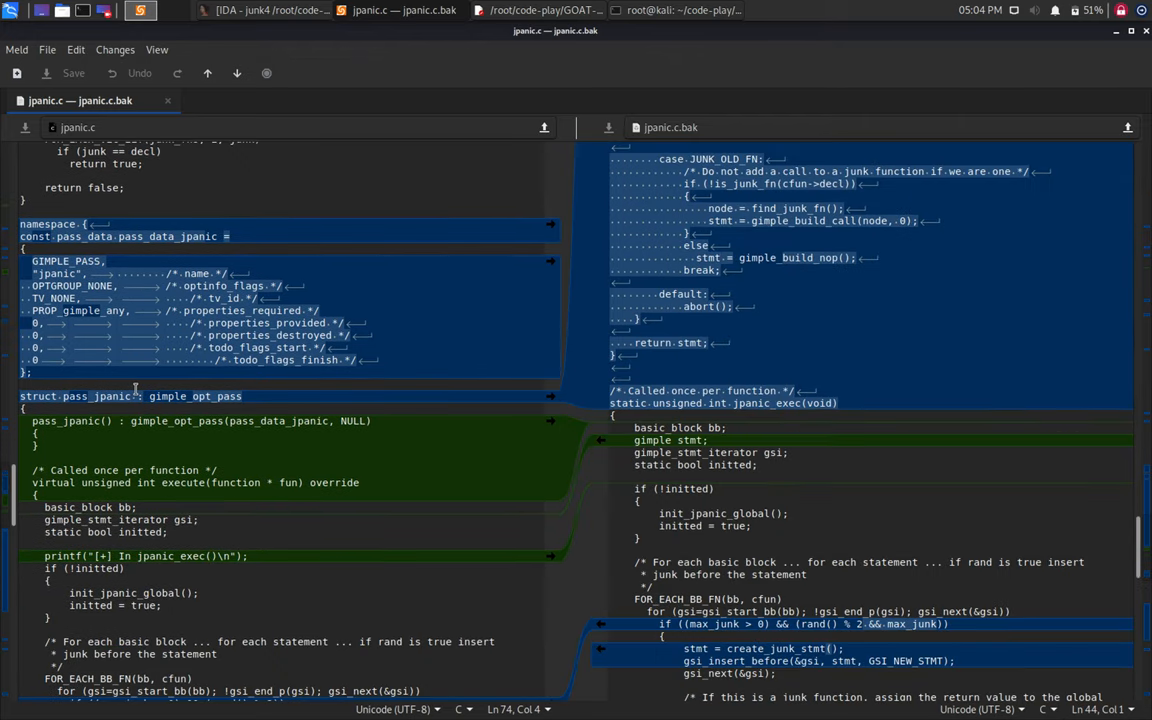
{"action": "scroll", "scroll_direction": "up", "scroll_amount": 3}
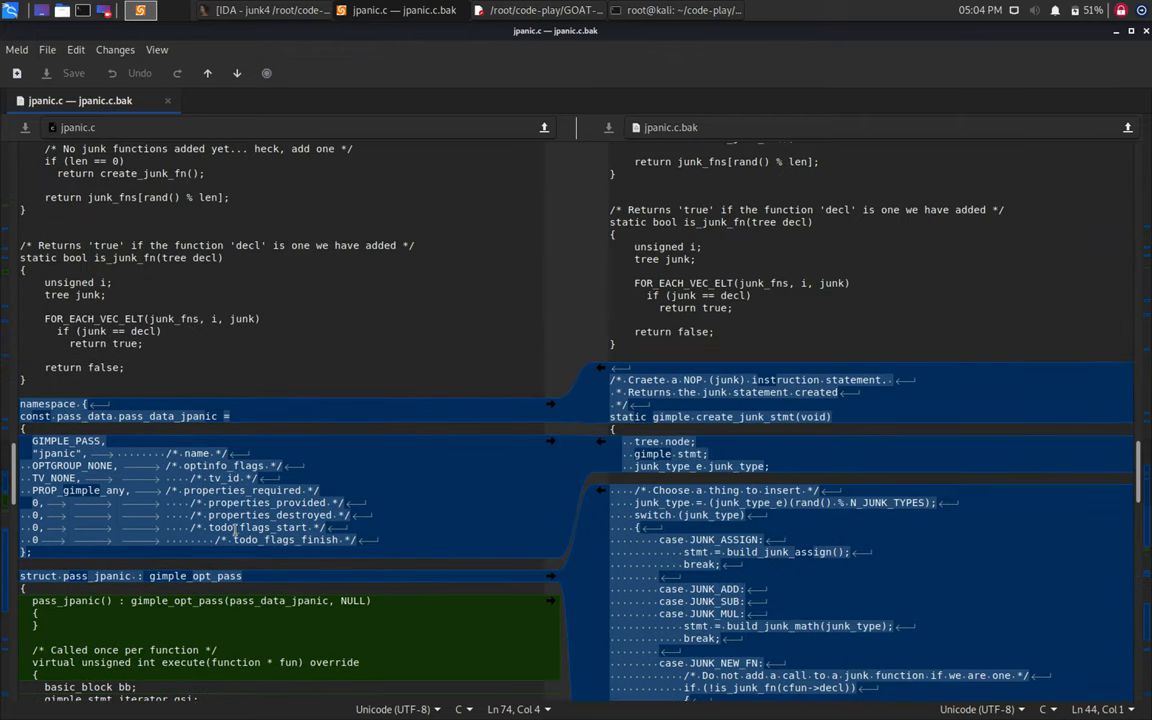
{"action": "mouse_move", "coordinate": [122, 447]}
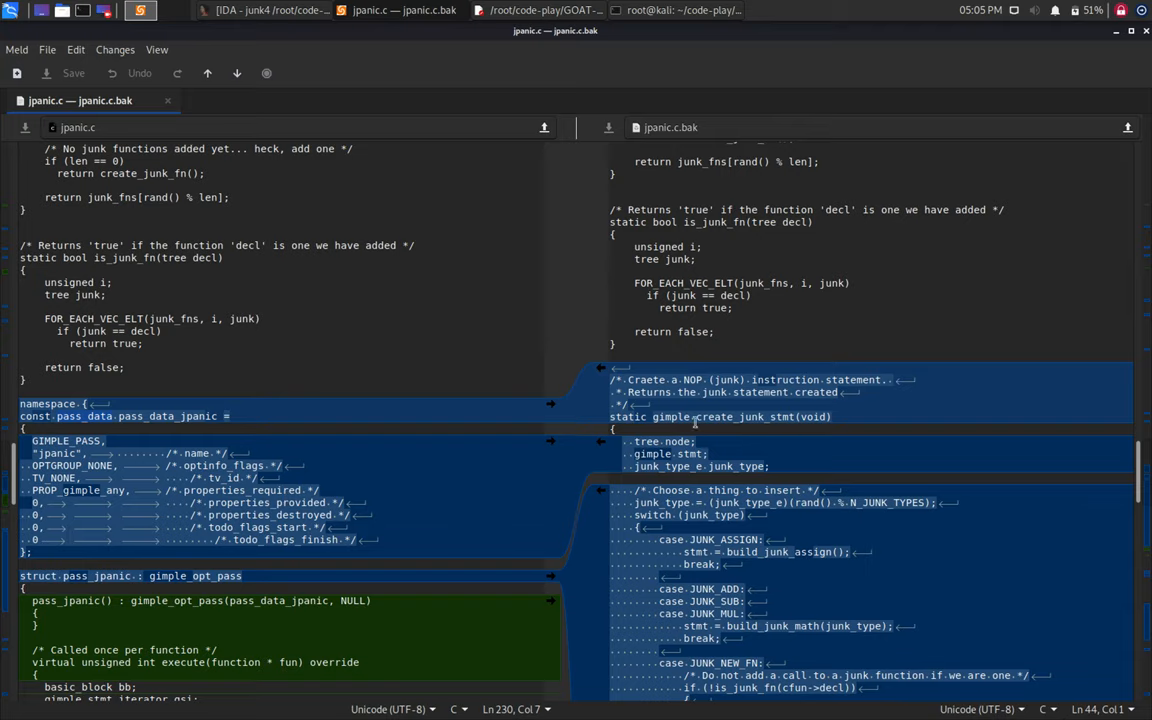
{"action": "scroll", "scroll_direction": "down", "scroll_amount": 3}
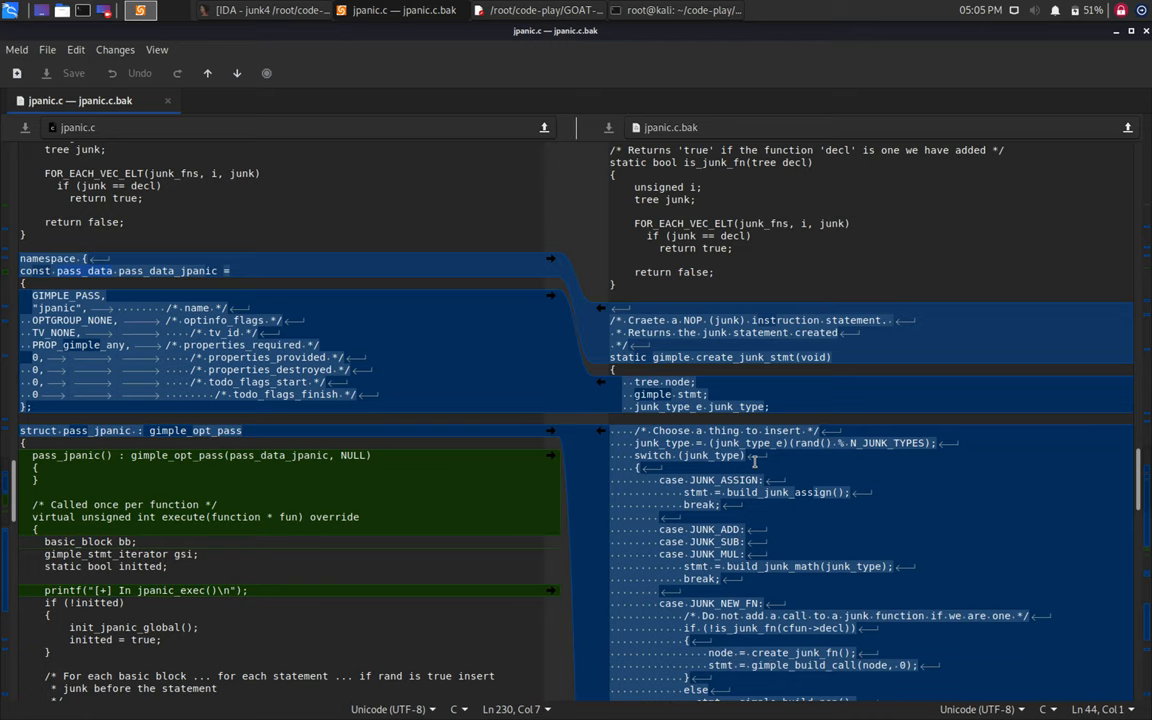
{"action": "scroll", "scroll_direction": "down", "scroll_amount": 3}
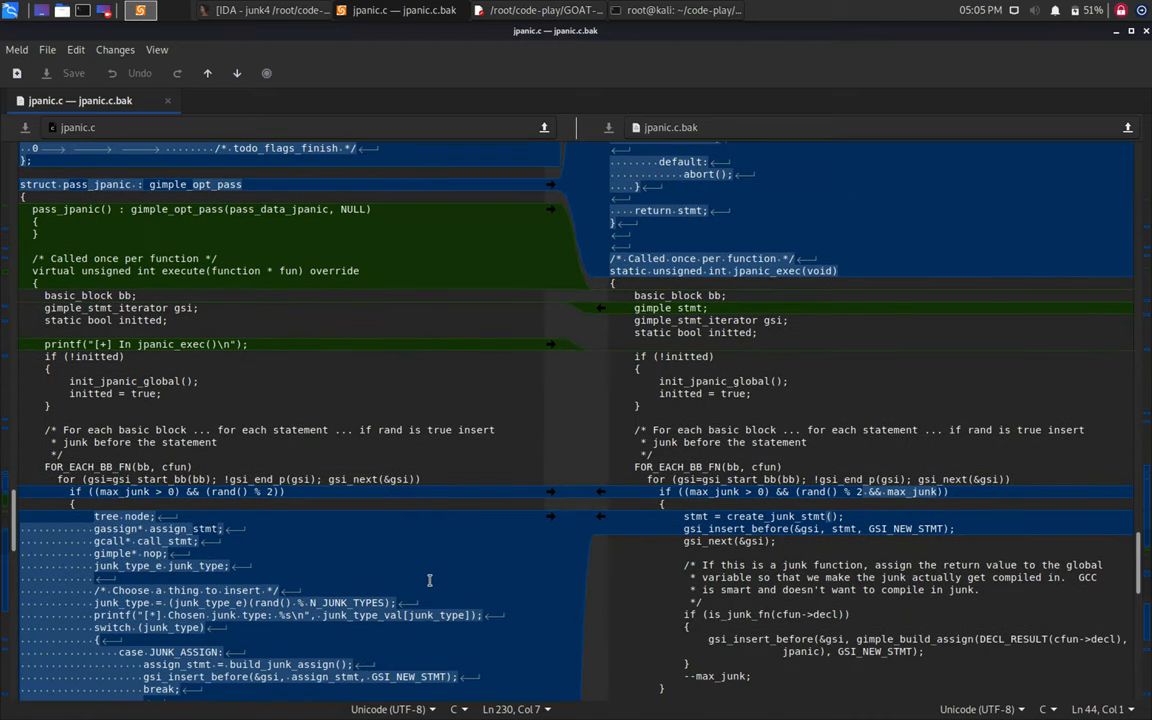
{"action": "scroll", "scroll_direction": "down", "scroll_amount": 3}
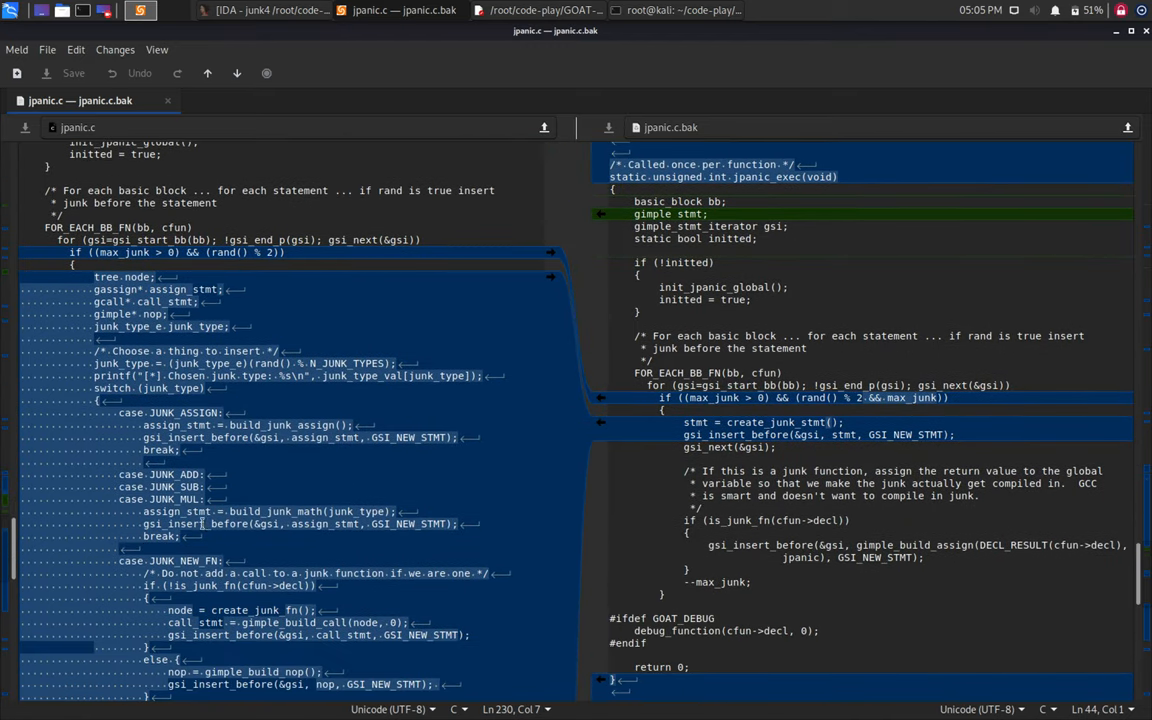
{"action": "scroll", "scroll_direction": "down", "scroll_amount": 3}
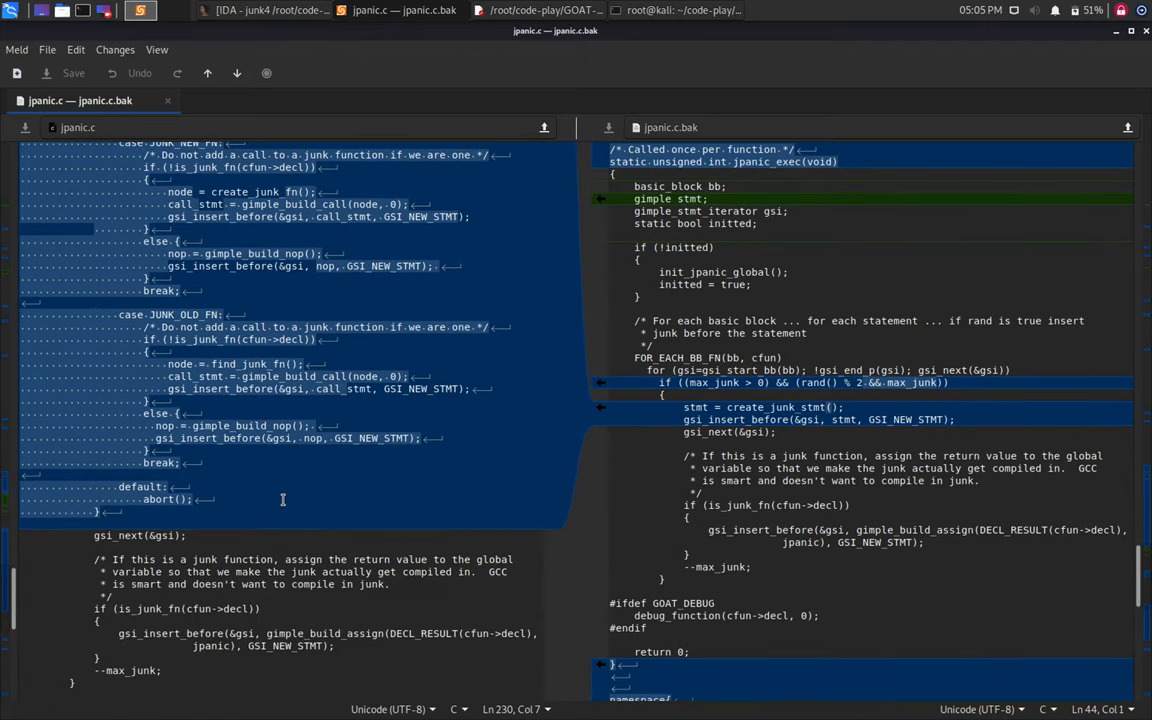
{"action": "scroll", "scroll_direction": "down", "scroll_amount": 3}
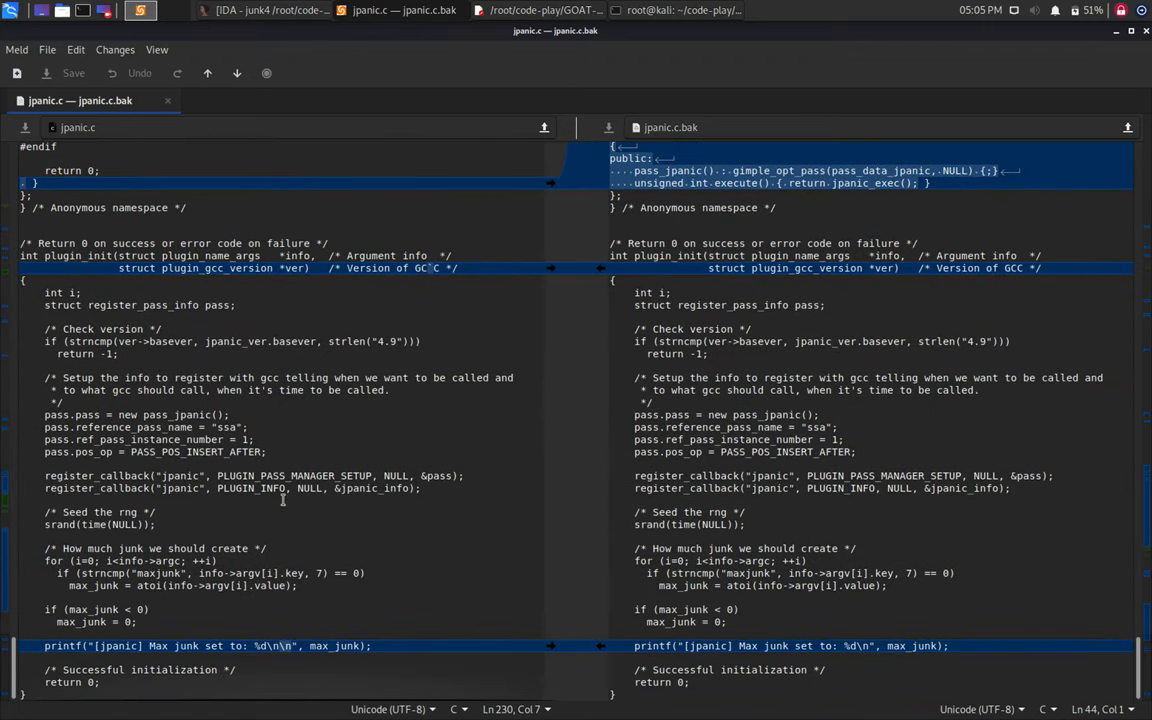